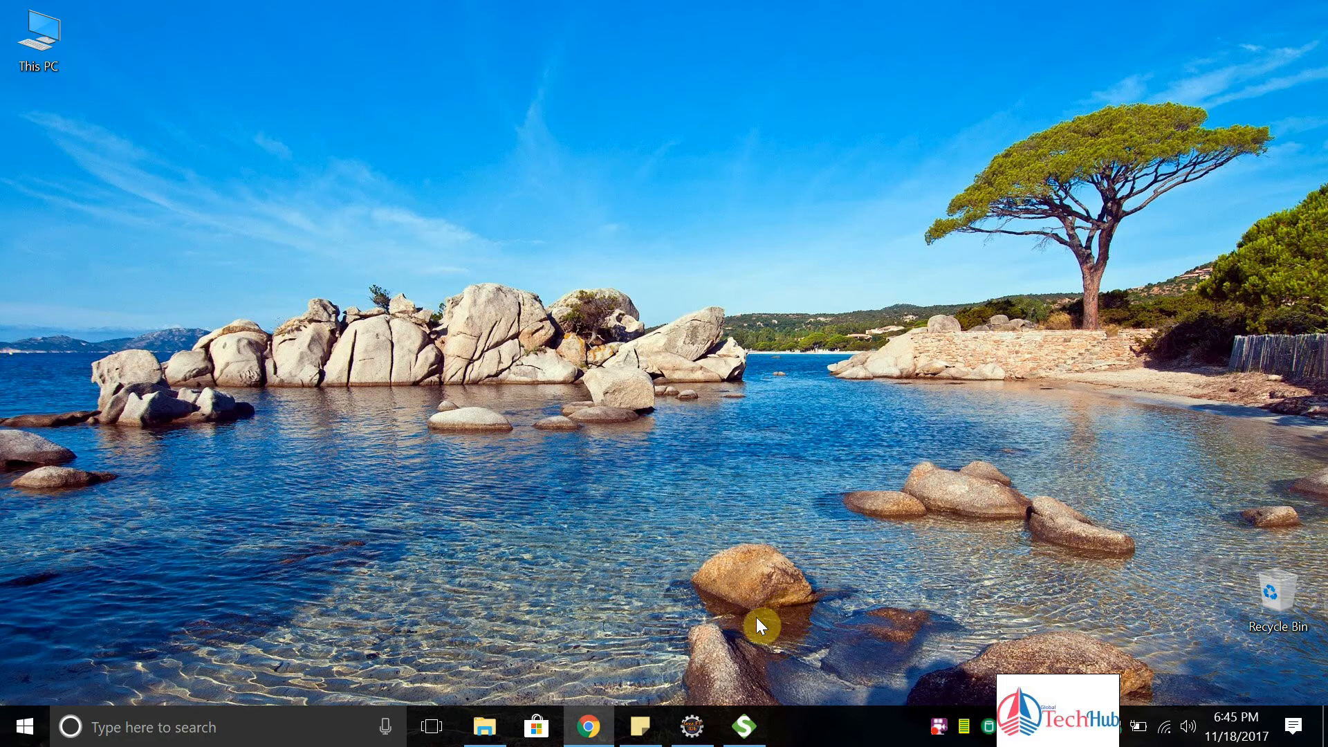
mouse_move(720, 689)
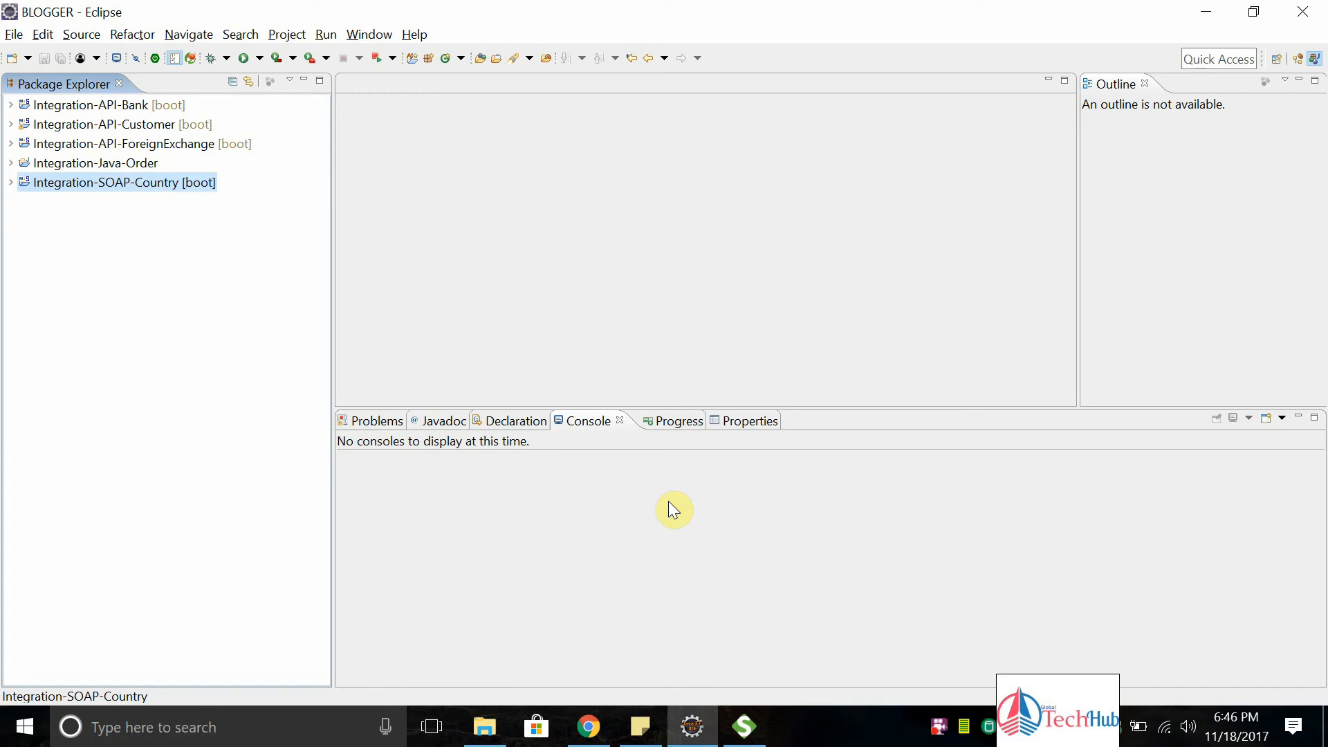
mouse_move(123, 193)
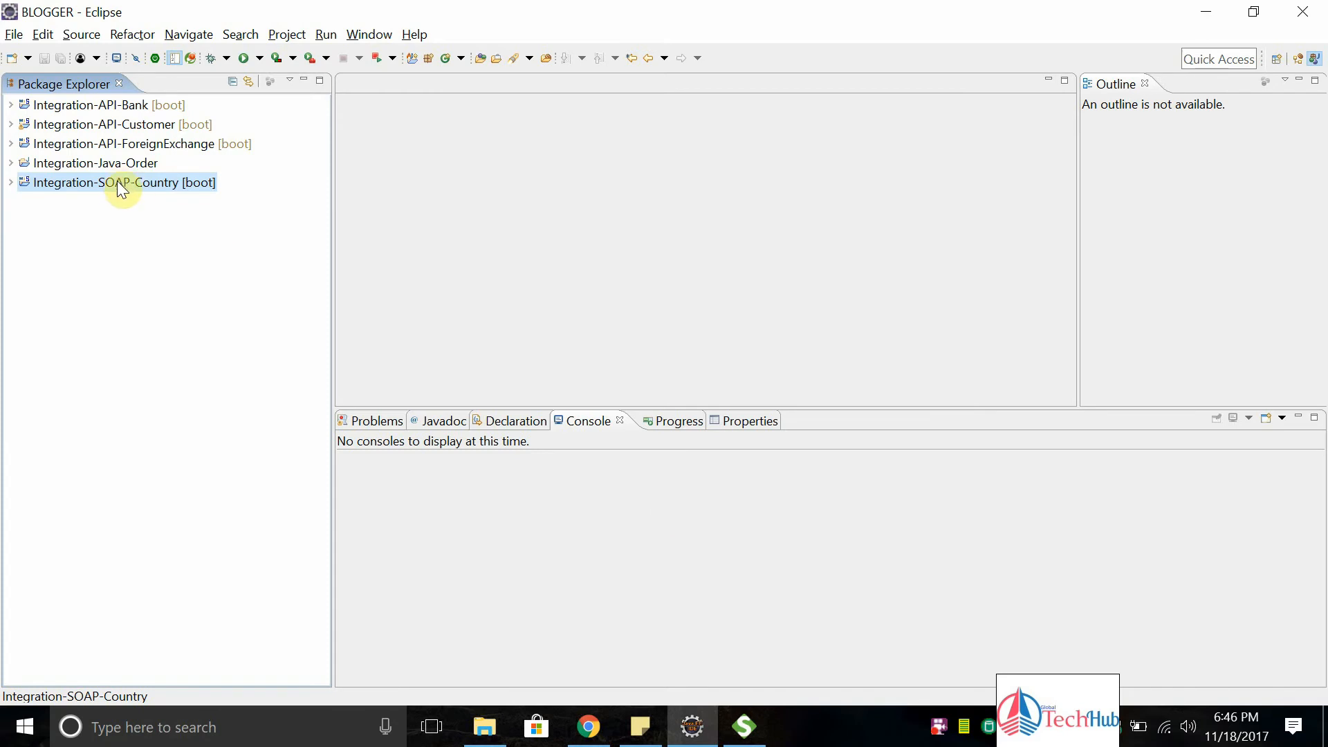
mouse_move(83, 196)
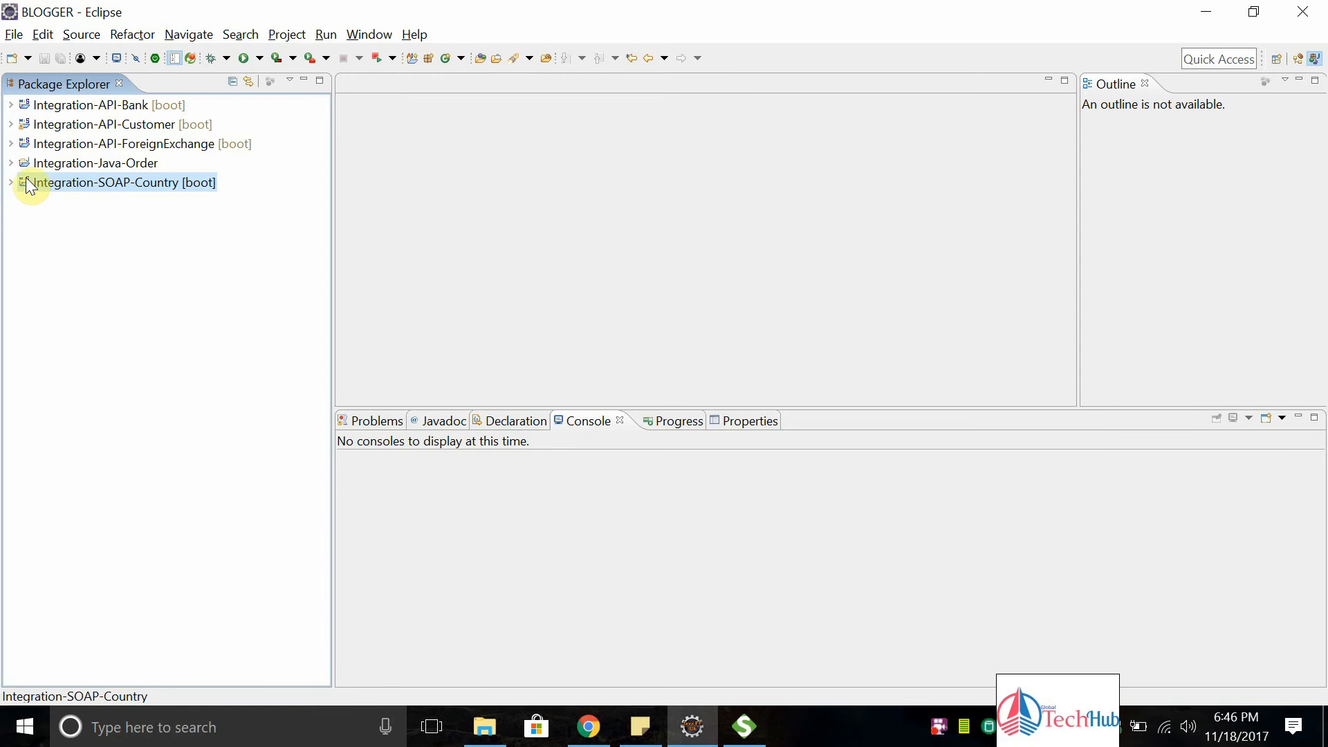
Review CountryRepository.java's initData country entries for Spain and India in Integration-SOAP-Country
left_click(8, 182)
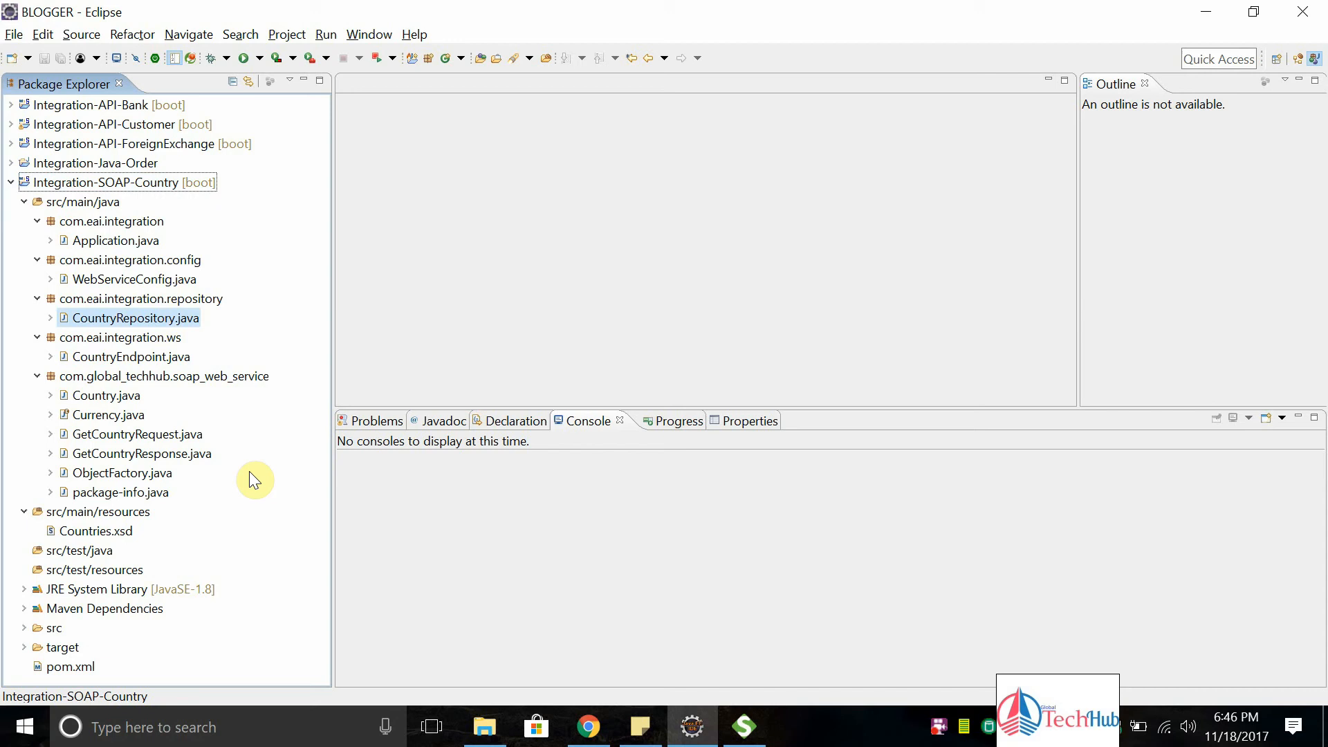
double_click(136, 319)
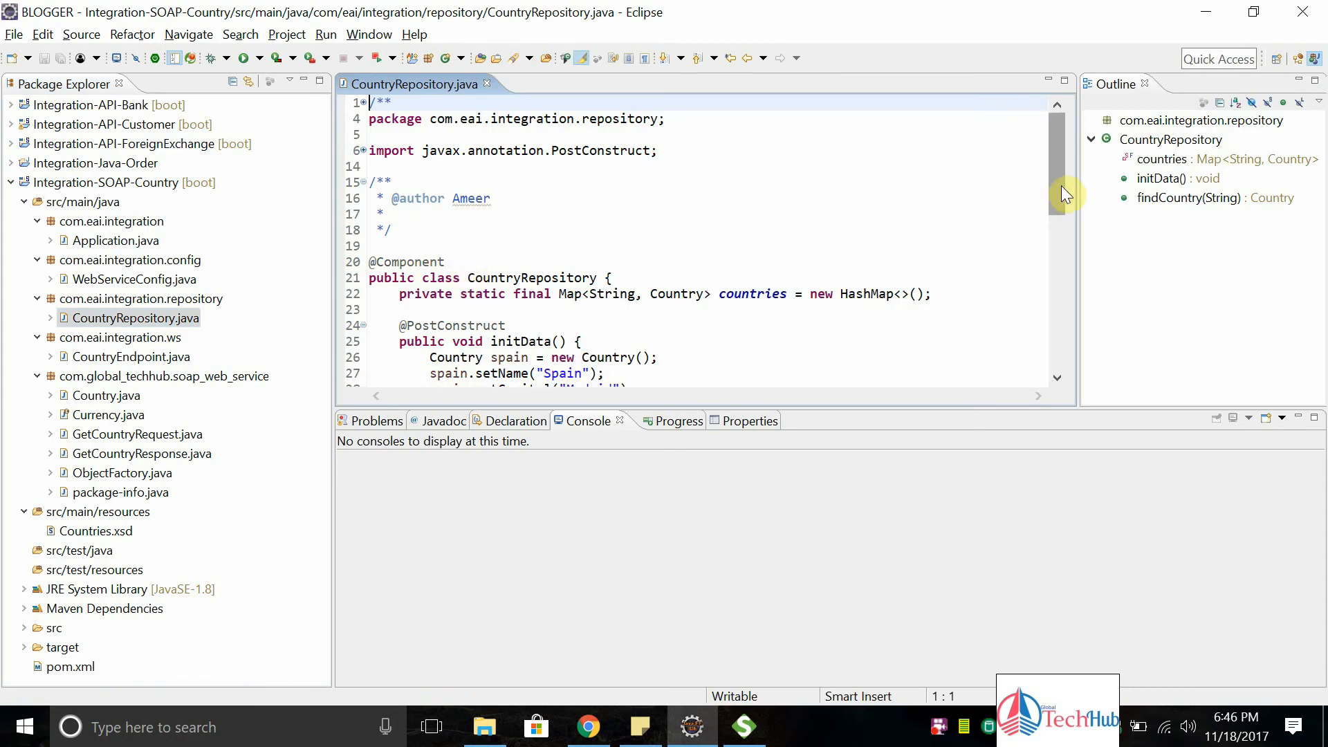
scroll("down", 3)
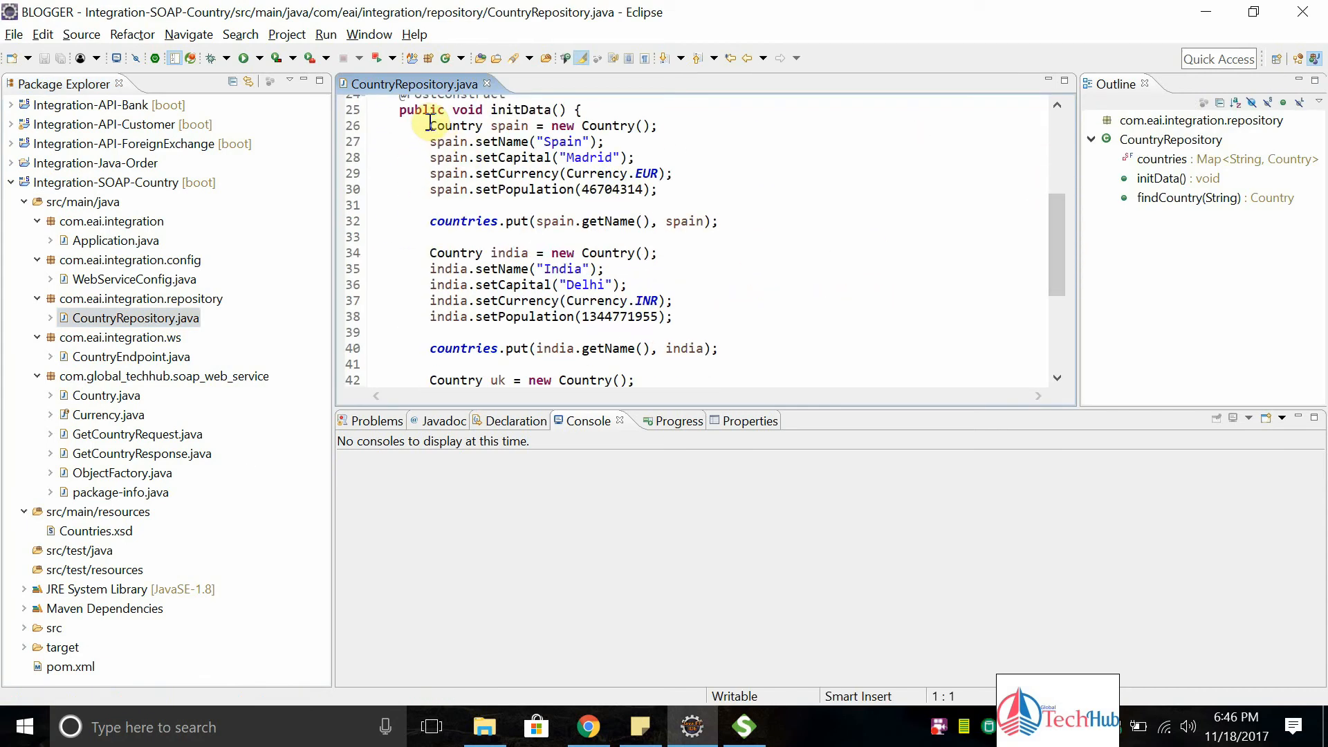
left_click_drag(432, 126, 649, 348)
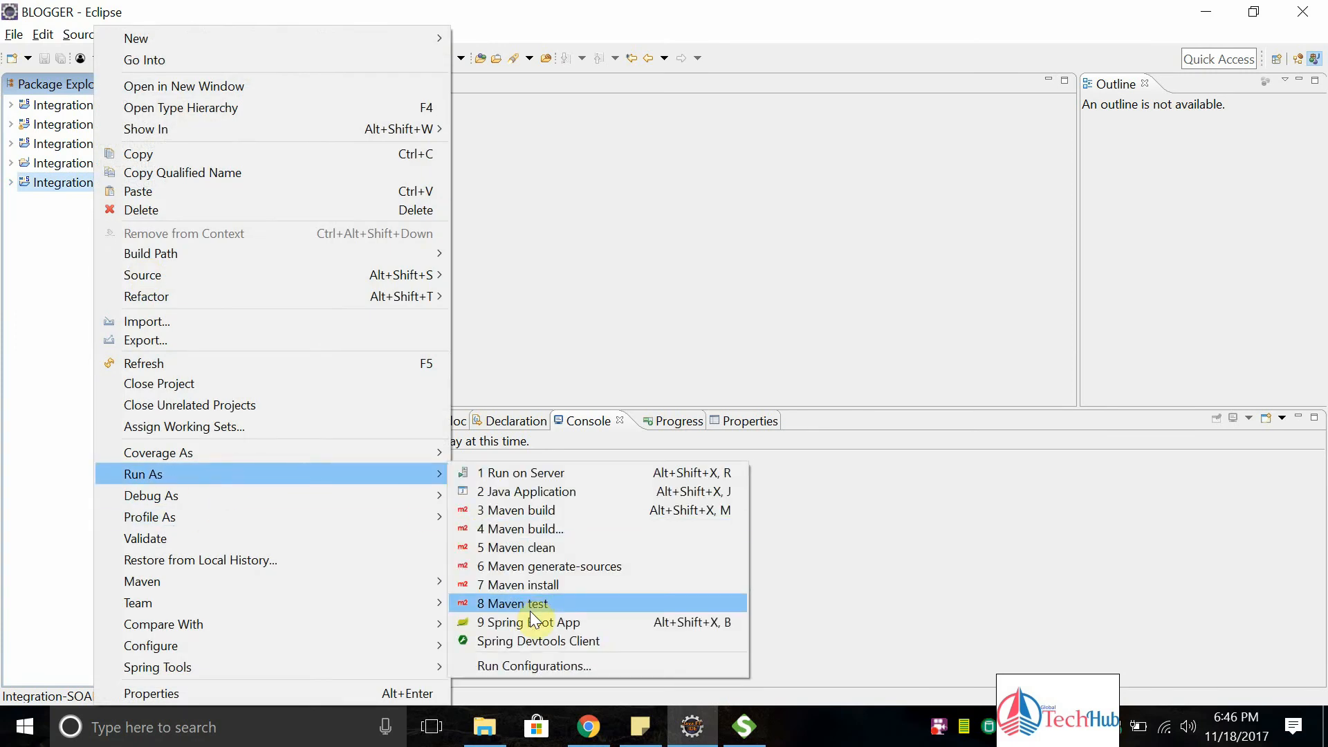
Launch Integration-SOAP-Country as a Spring Boot App and confirm 'Started Application' in the Console
left_click(534, 623)
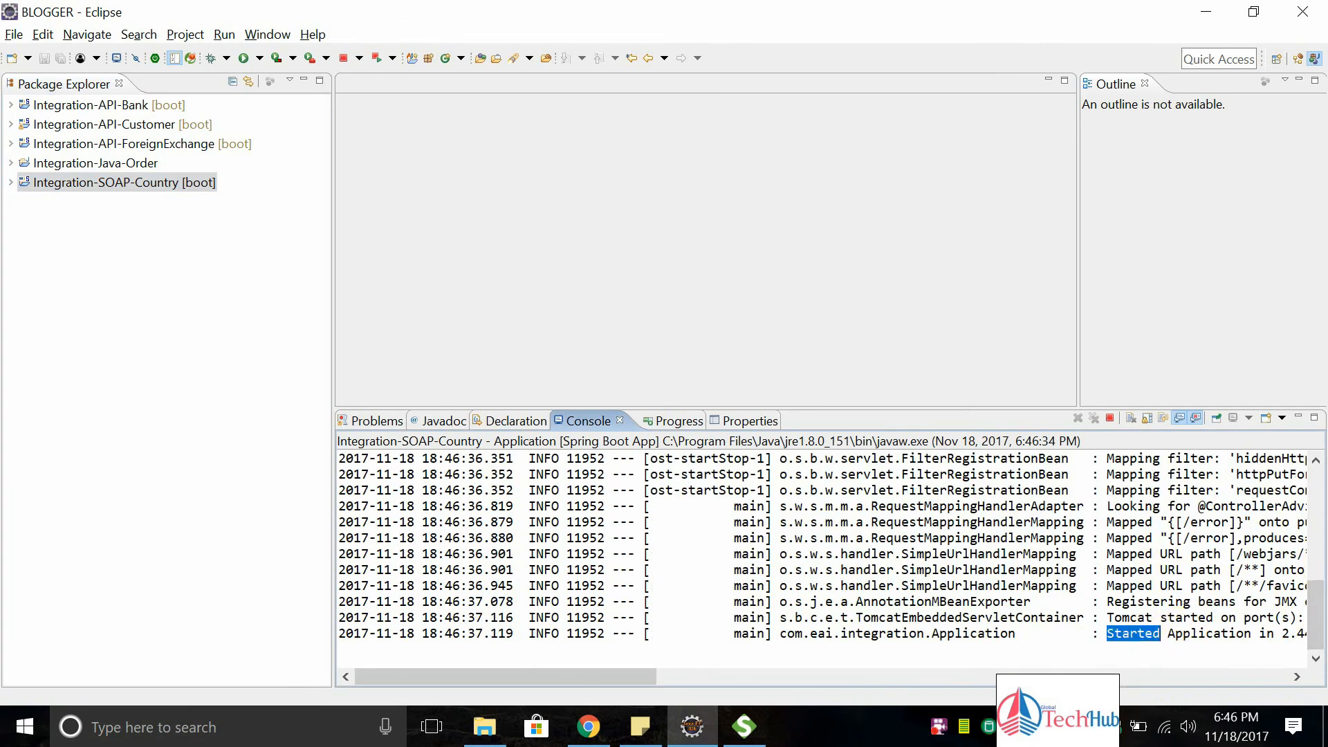
scroll("right", 3)
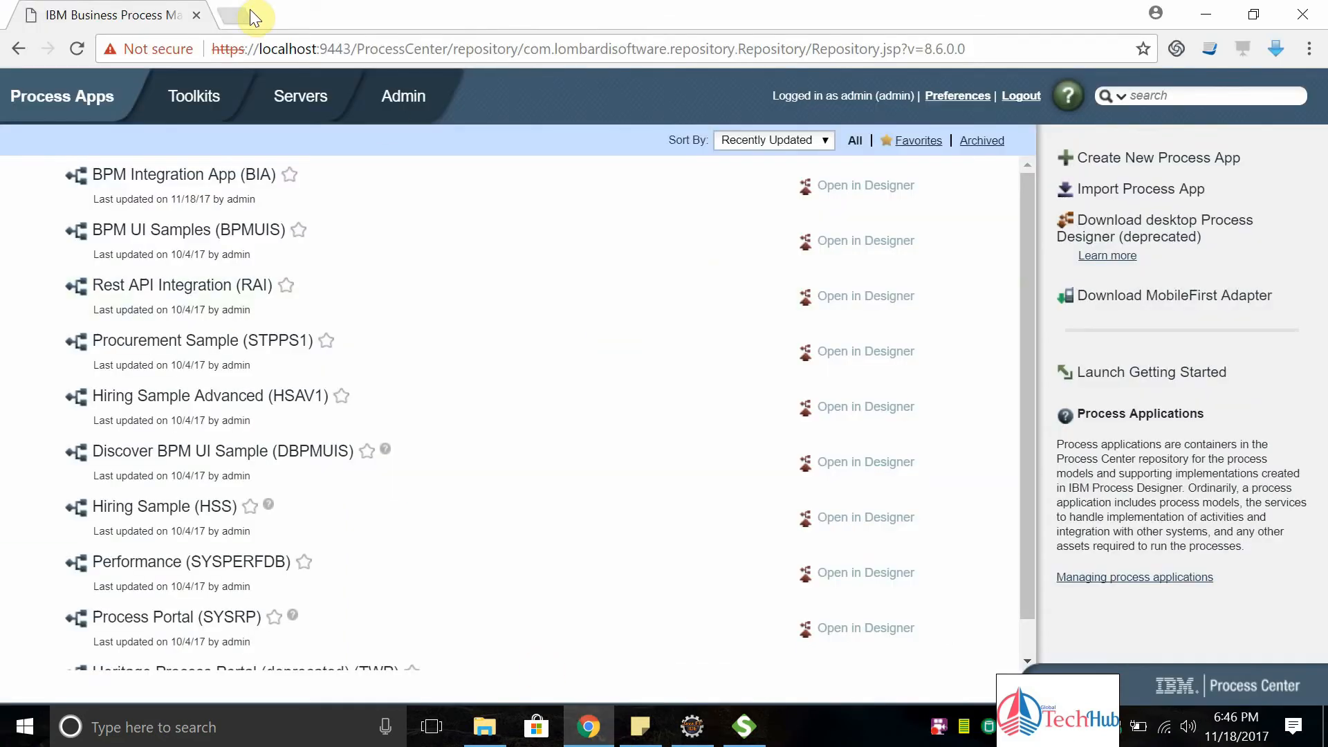
left_click(249, 16)
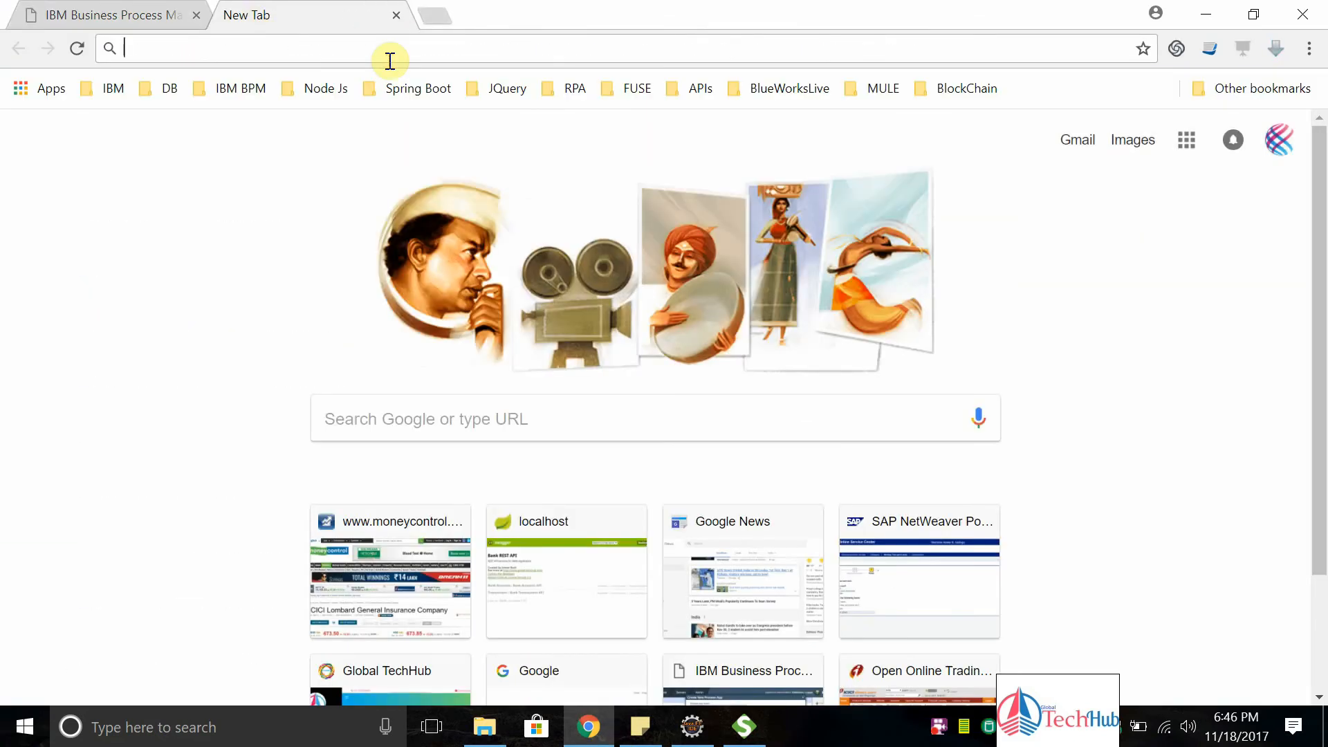
type("http://localhost:8080/ws/countries.wsdl")
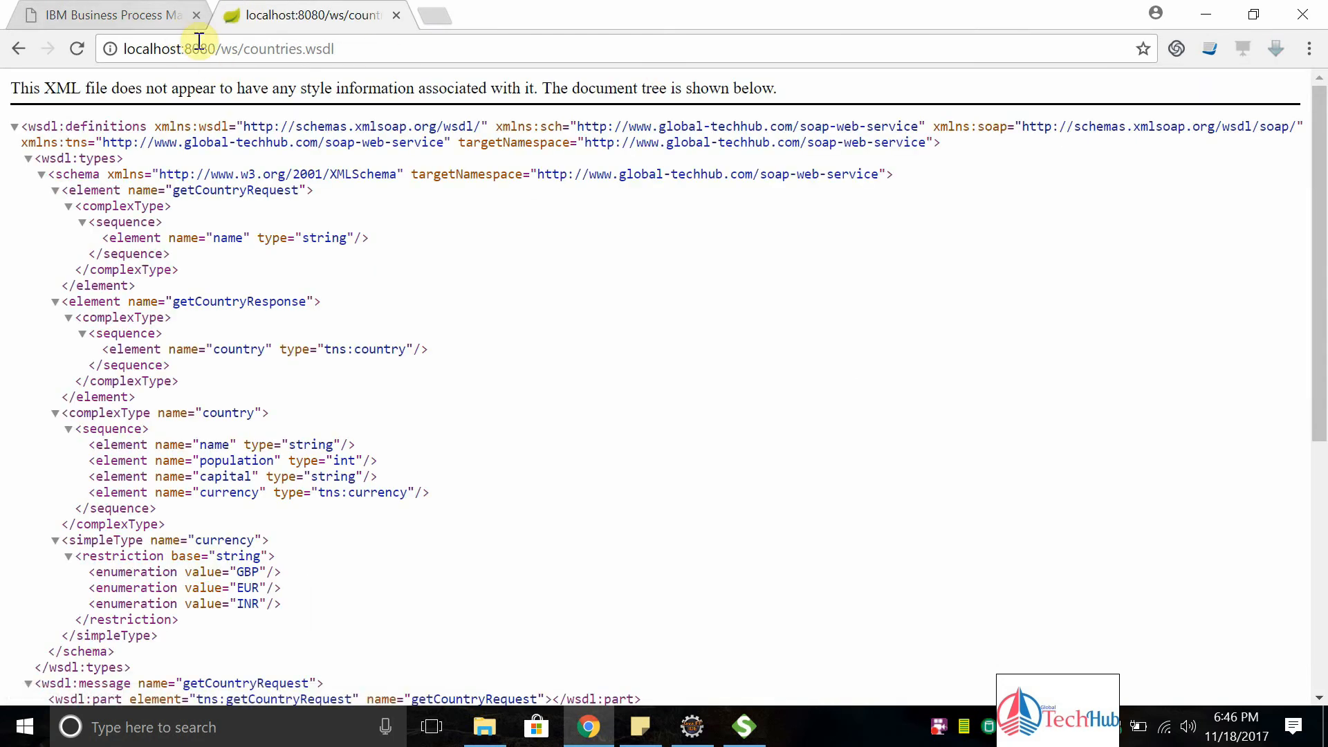
double_click(230, 50)
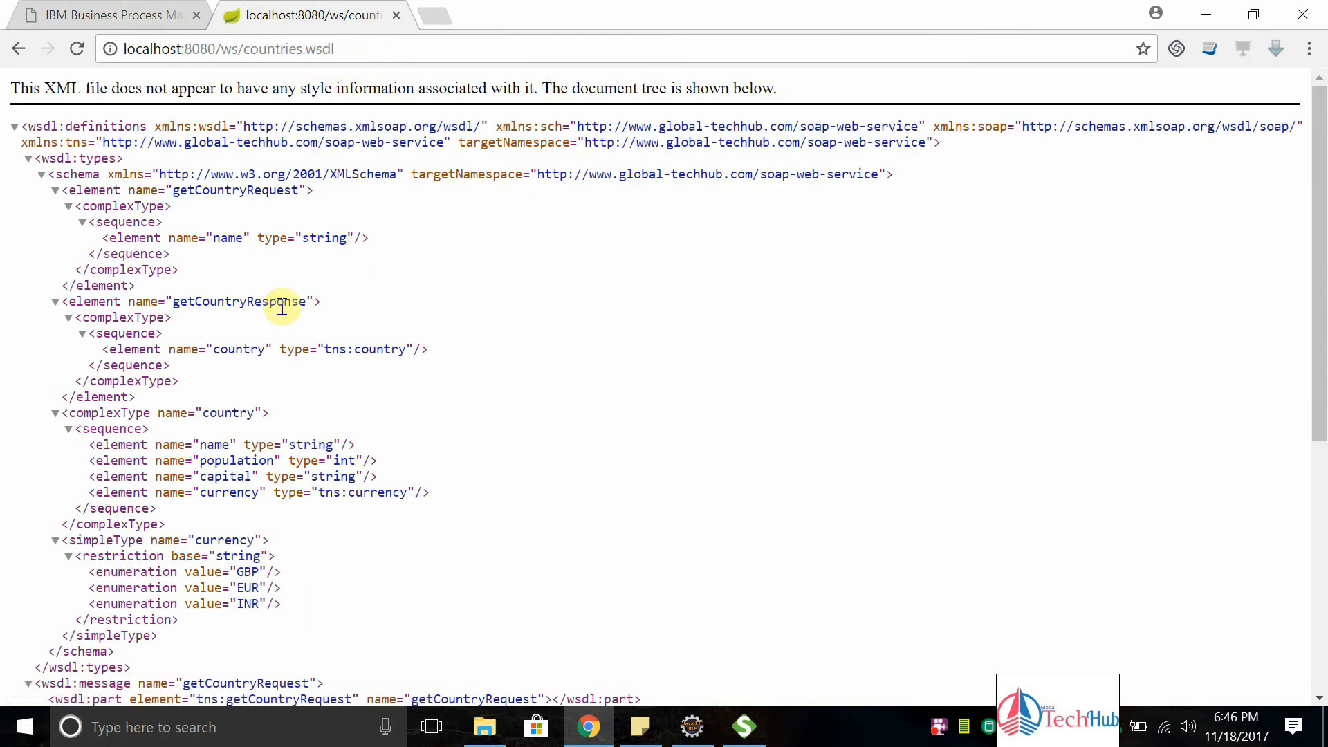
double_click(238, 302)
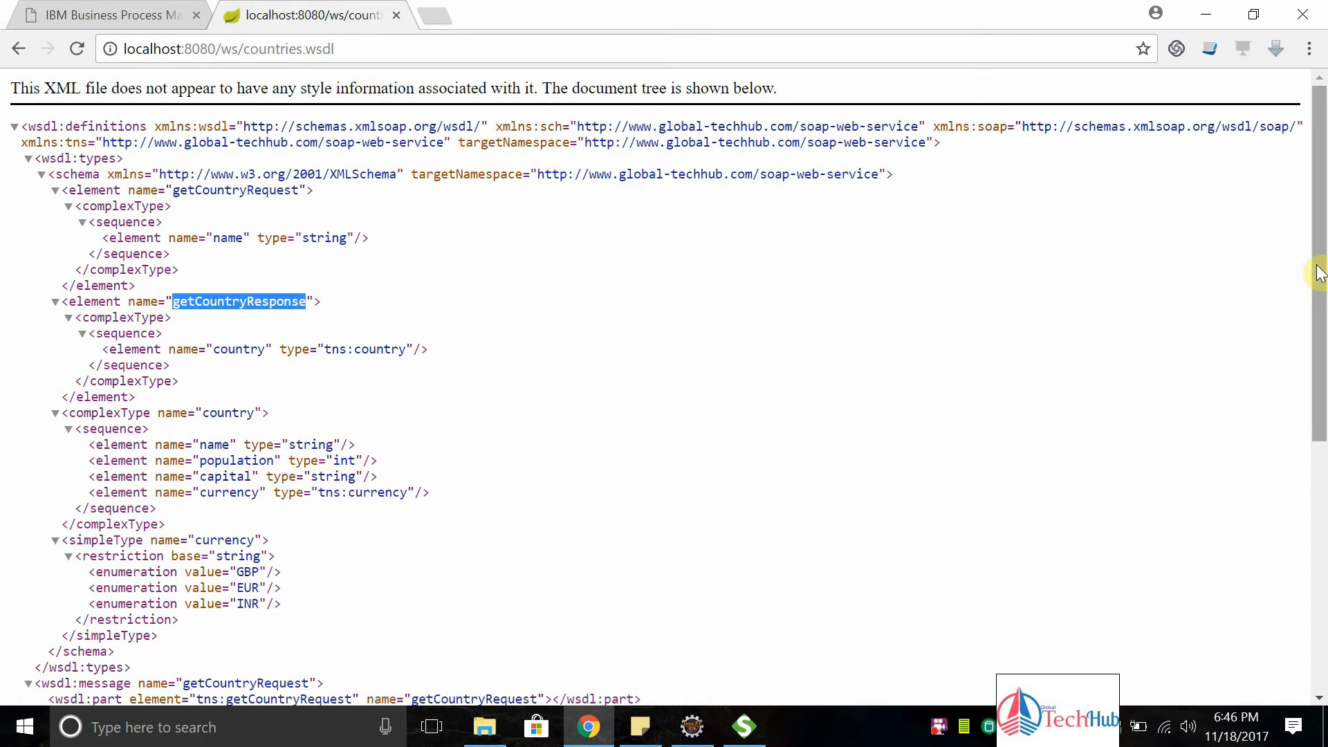
scroll("down", 3)
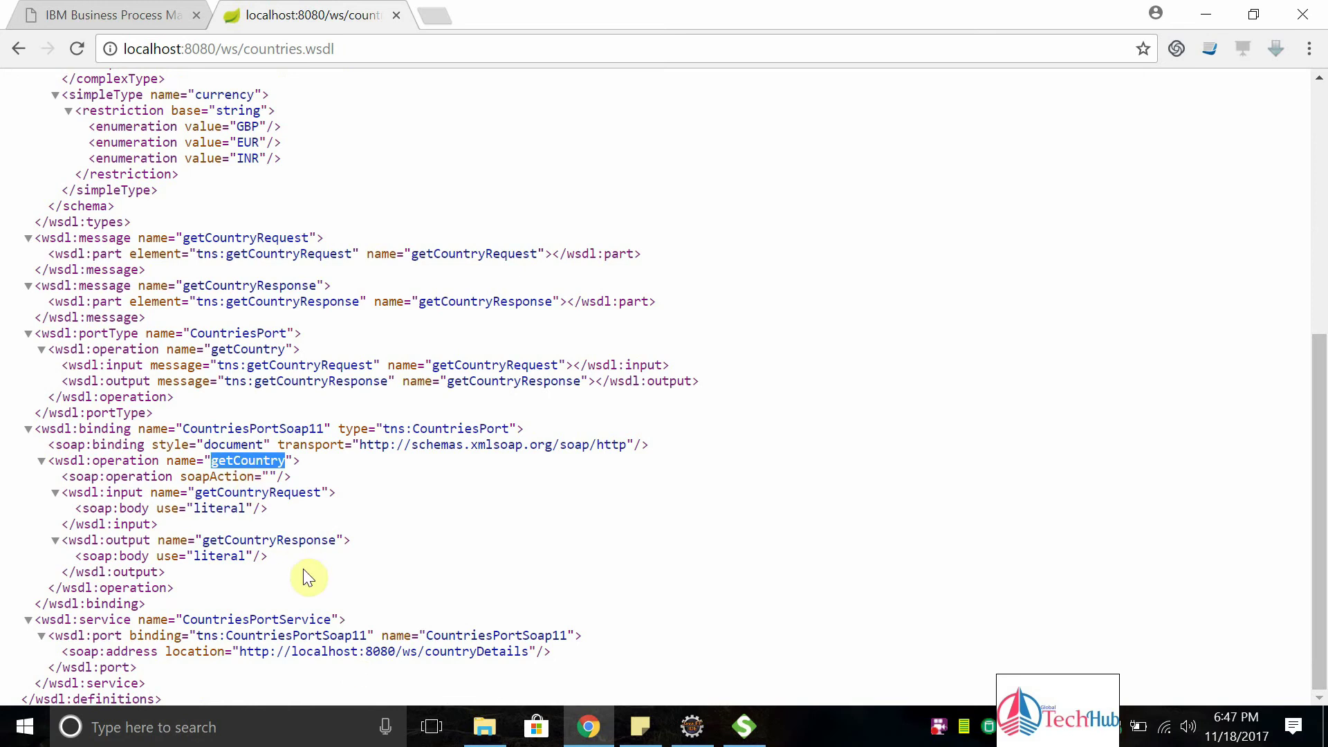
left_click(208, 50)
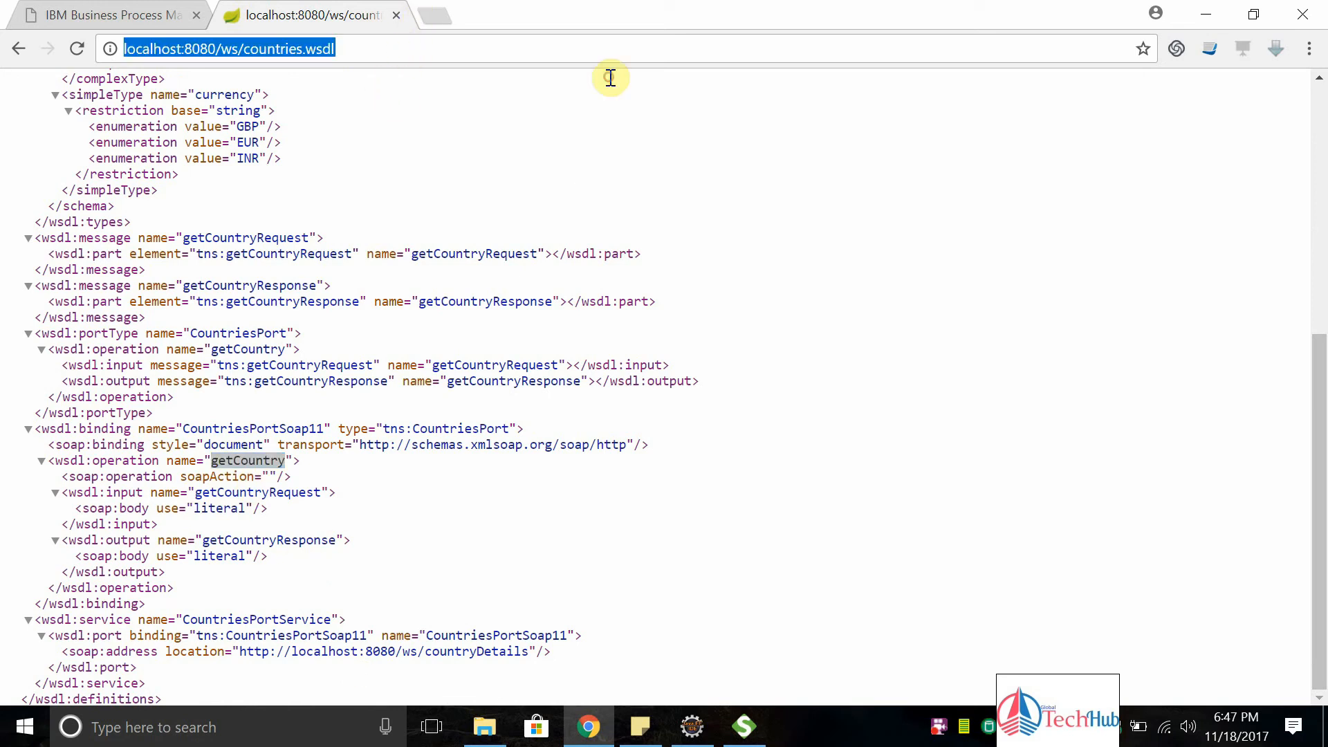
mouse_move(131, 9)
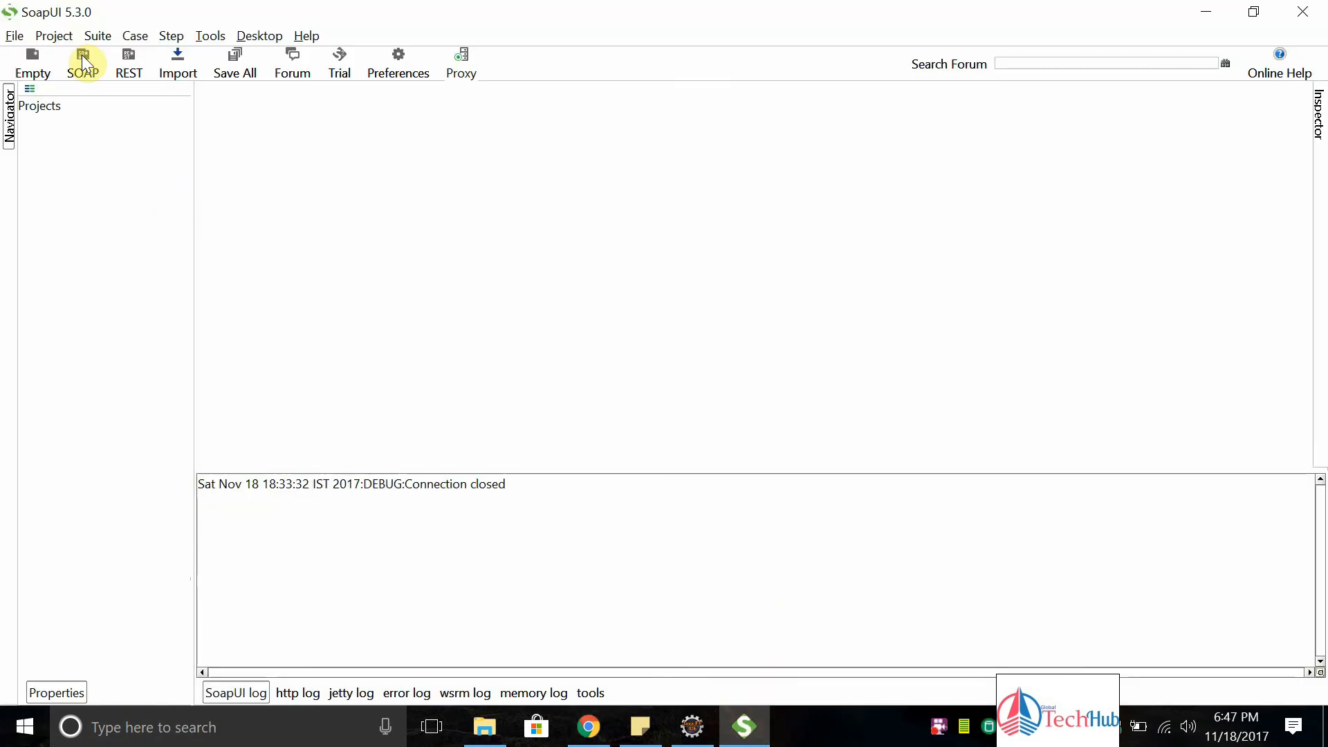
left_click(83, 54)
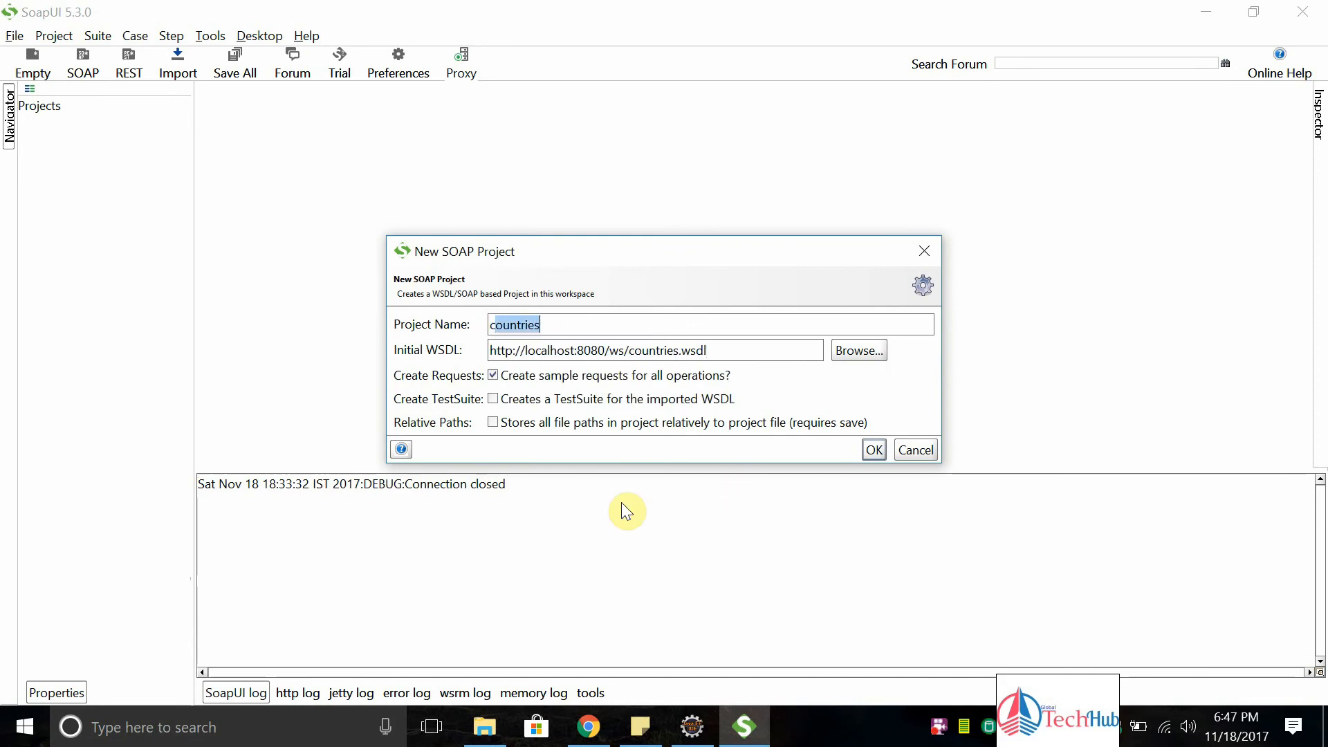
type("cC")
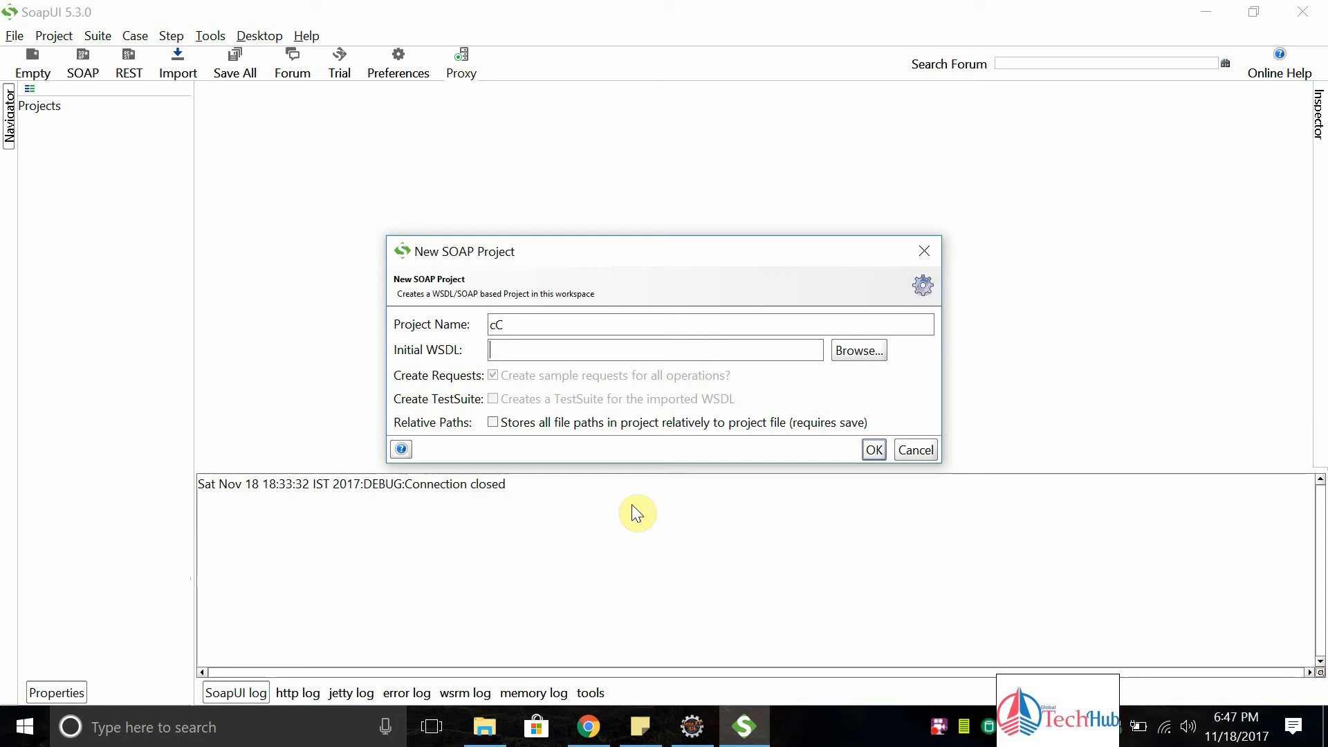
type("http://localhost:8080/ws/countries.wsdl")
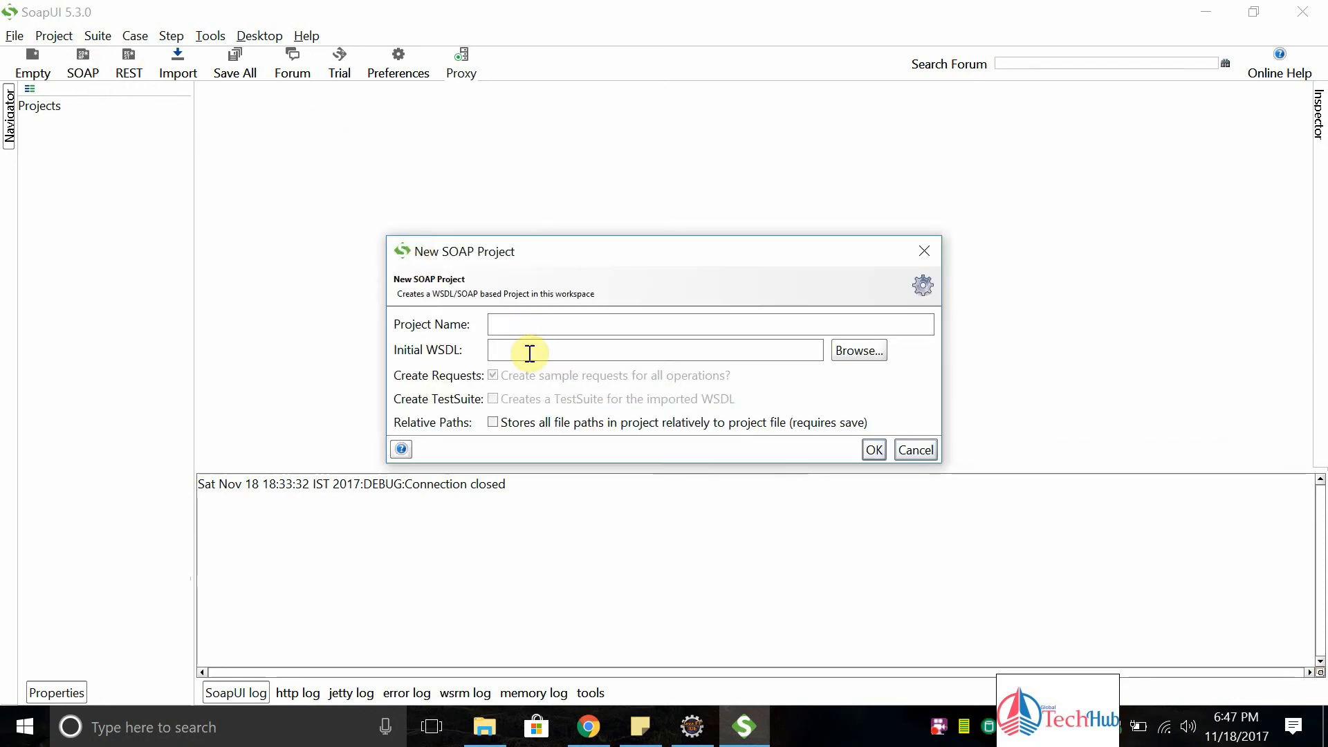
type("http://localhost:8080/ws/countries.wsdl")
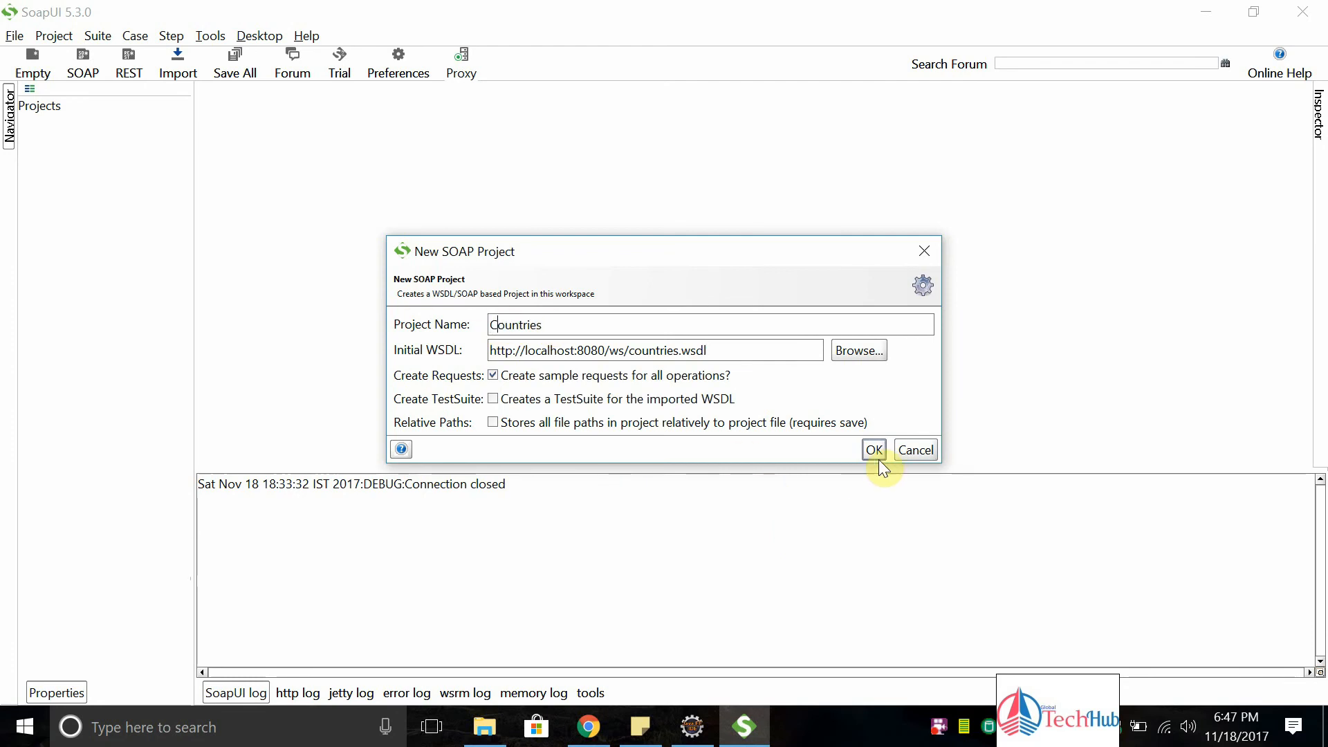
left_click(875, 450)
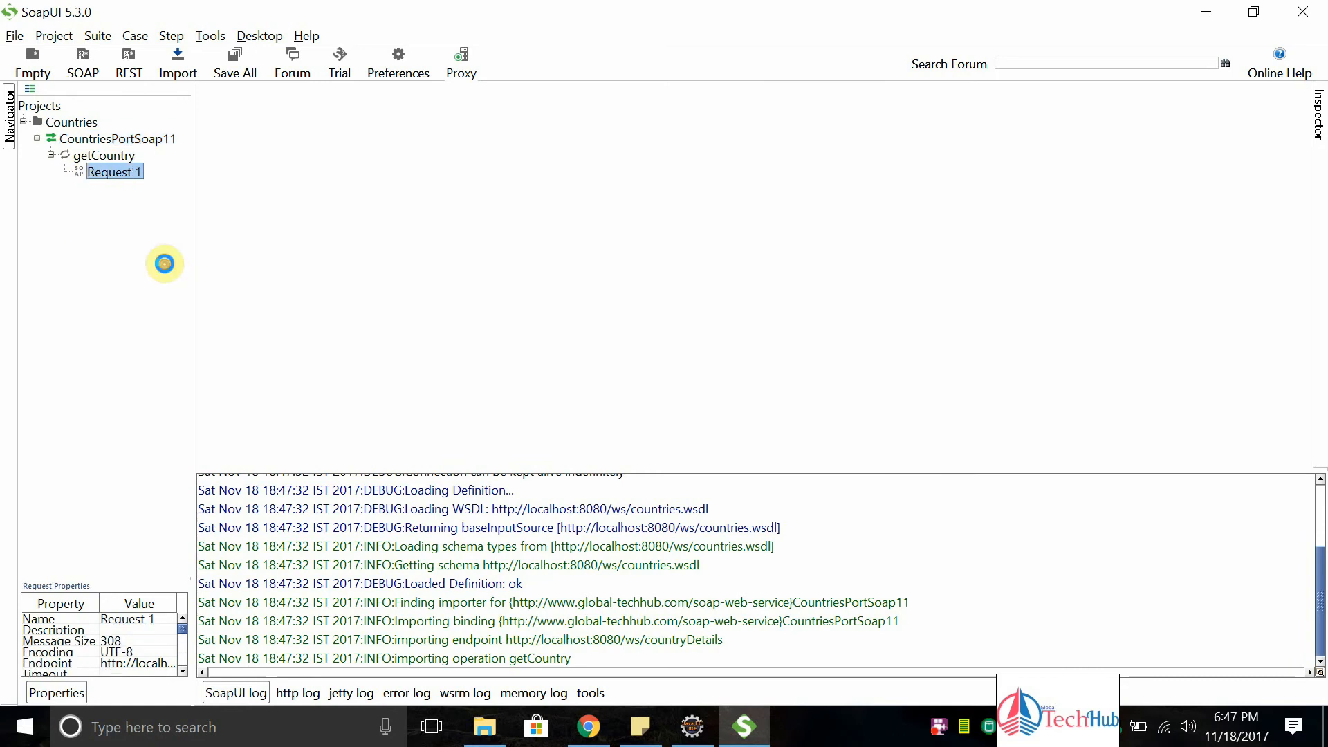
Send getCountry Request 1 for India, get capital Delhi and currency INR, then clear the log
double_click(115, 172)
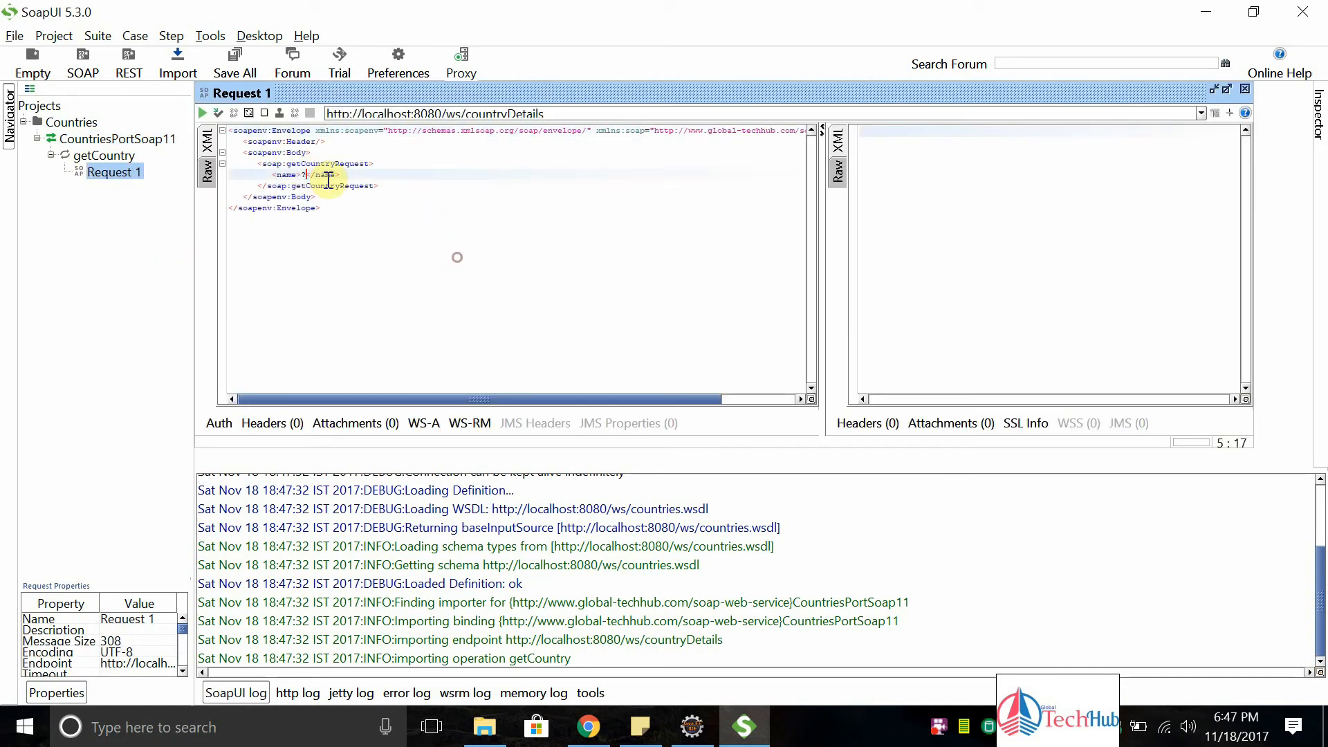
type("India")
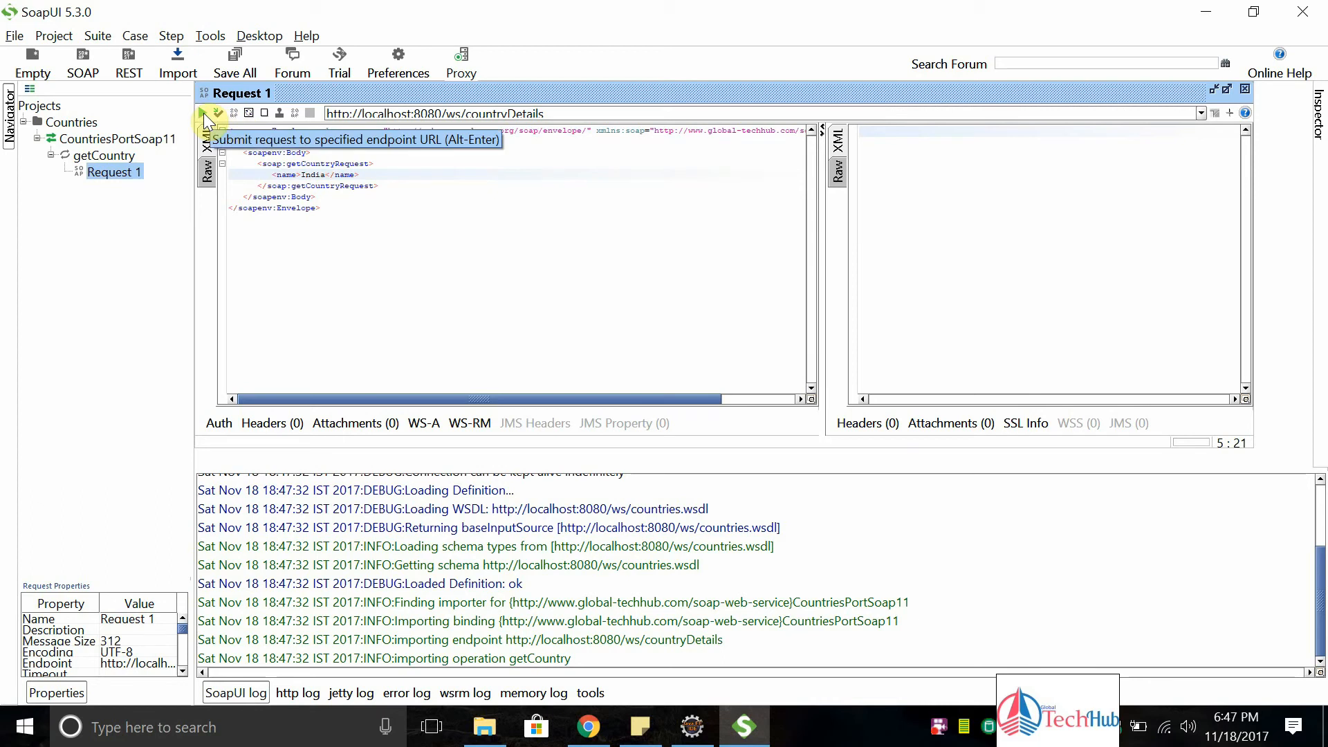
left_click(202, 113)
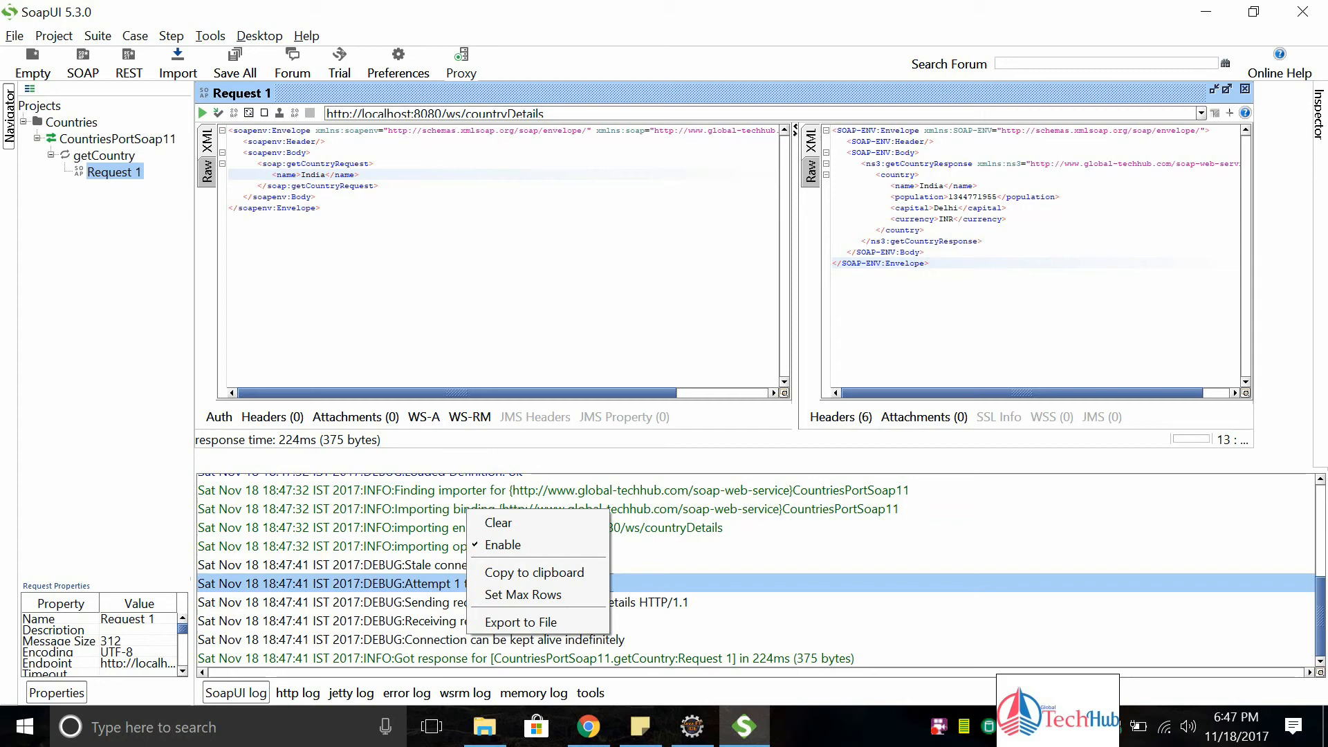
left_click(498, 523)
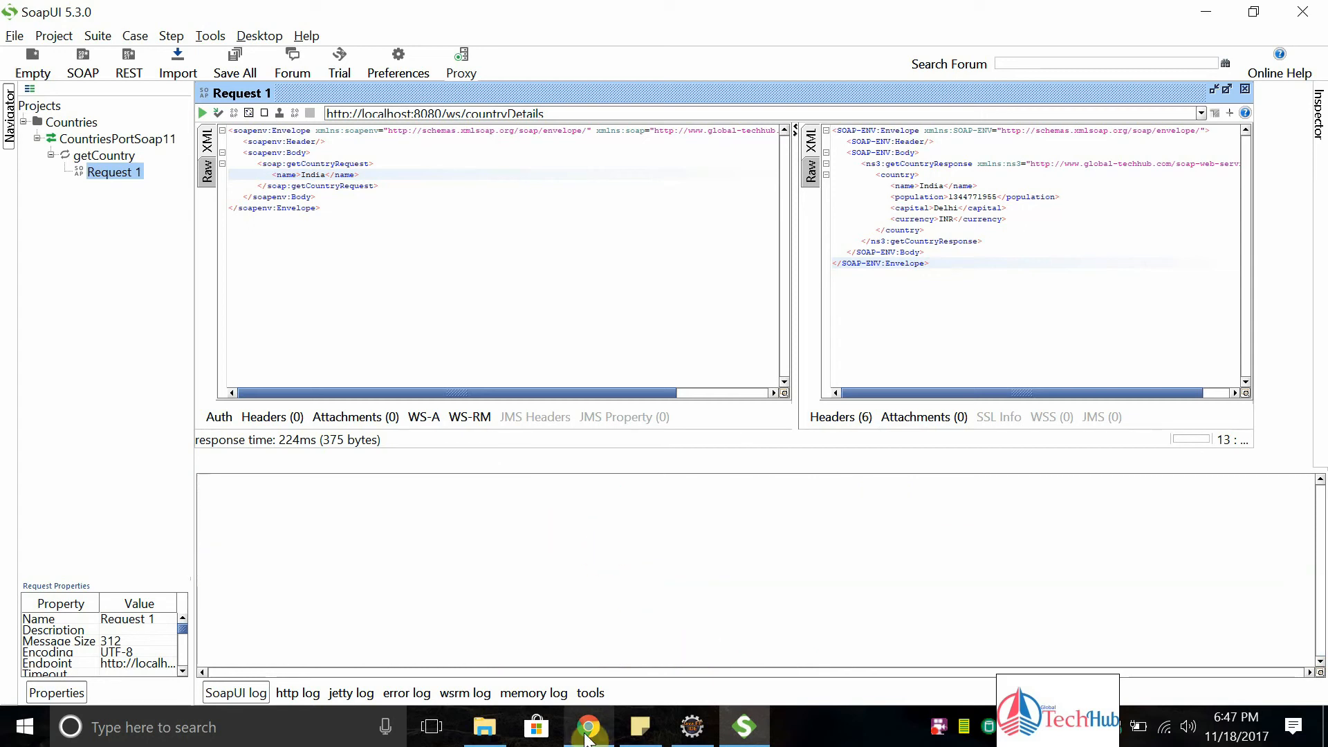
Open BPM Integration App (BIA) in Designer from the Chrome Process Center
left_click(588, 727)
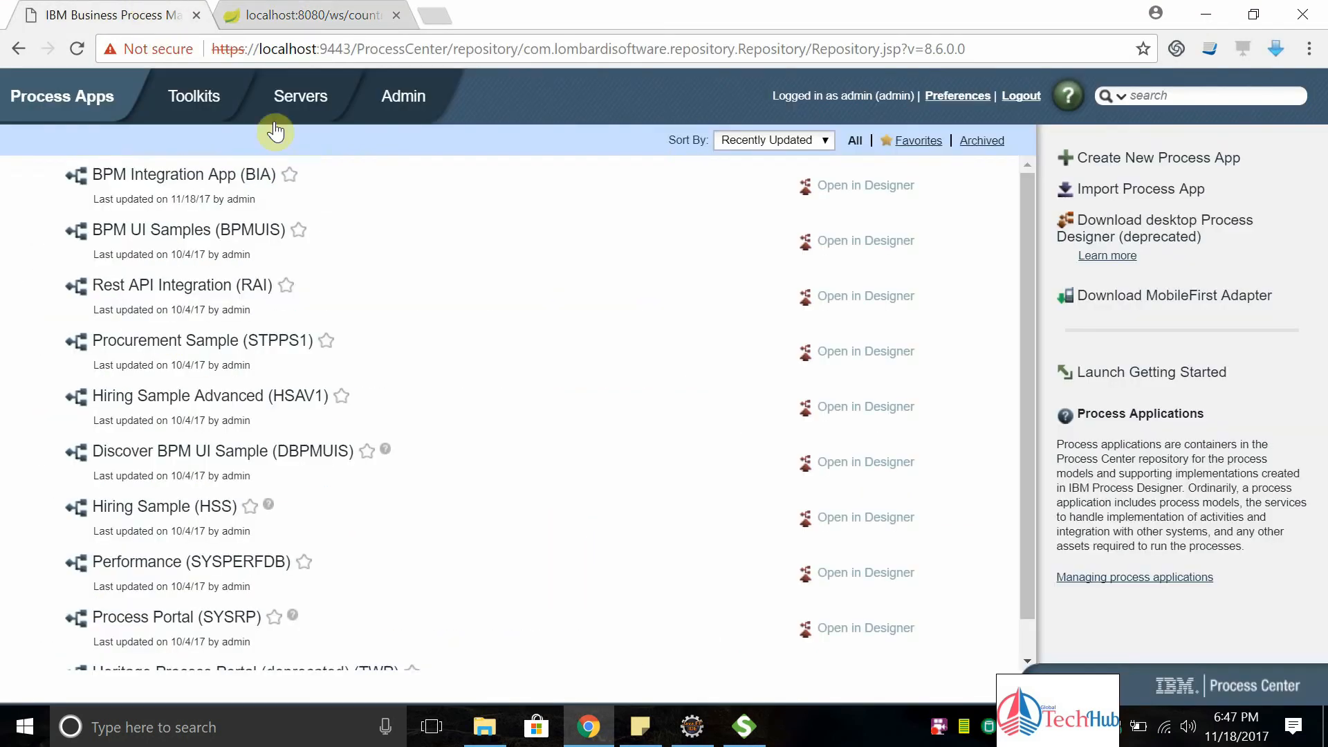
mouse_move(194, 183)
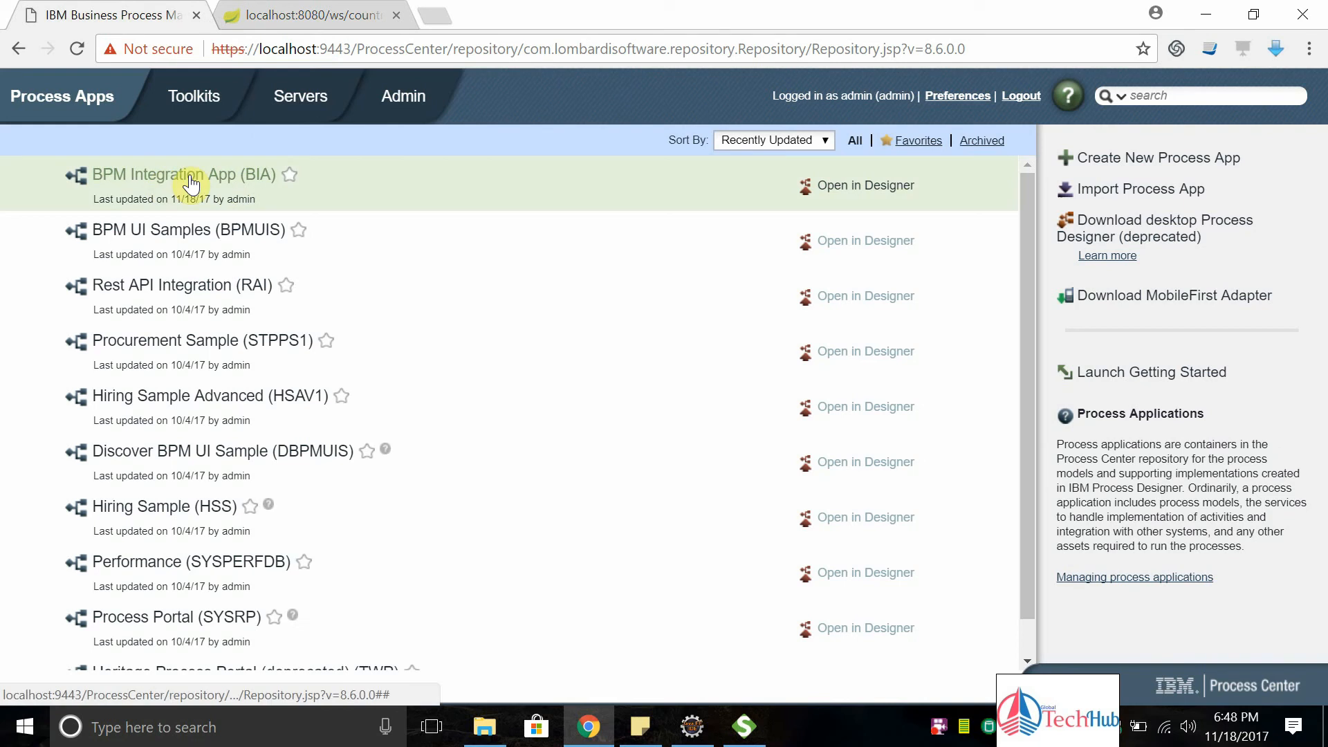
left_click(865, 185)
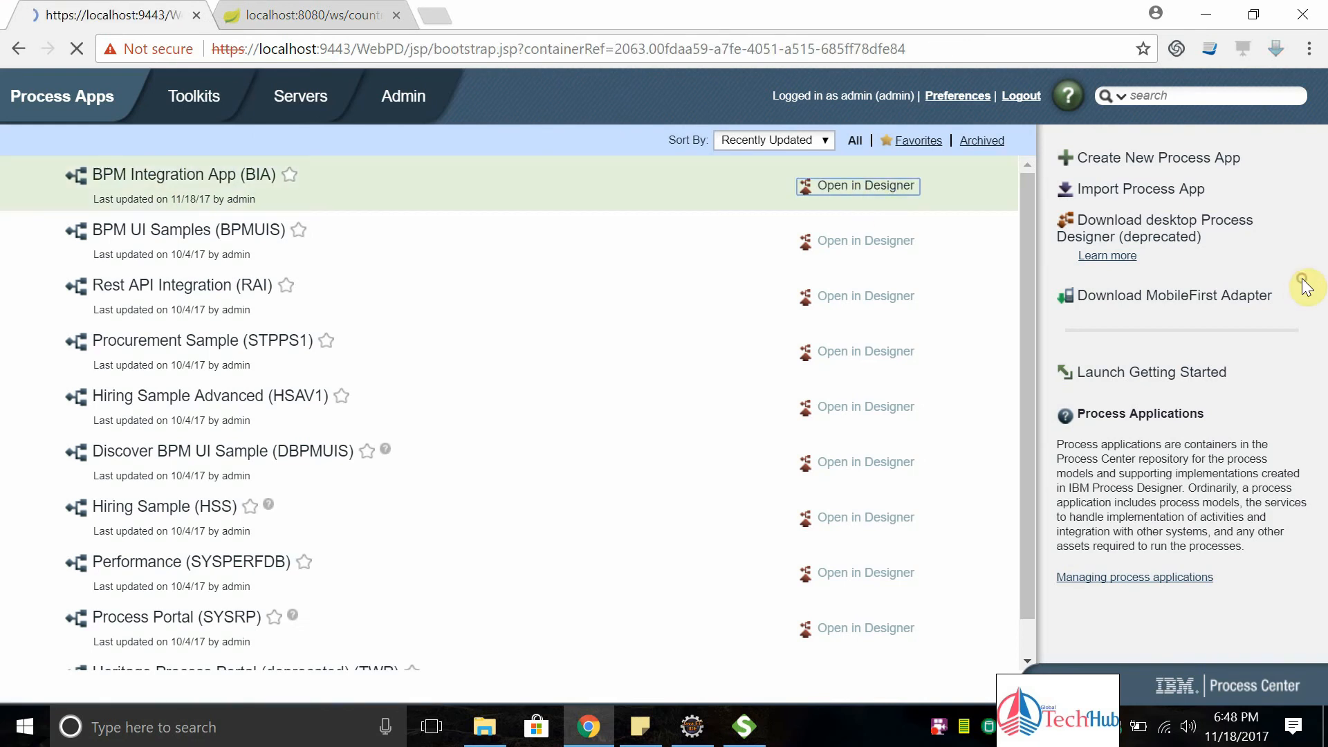
left_click(858, 185)
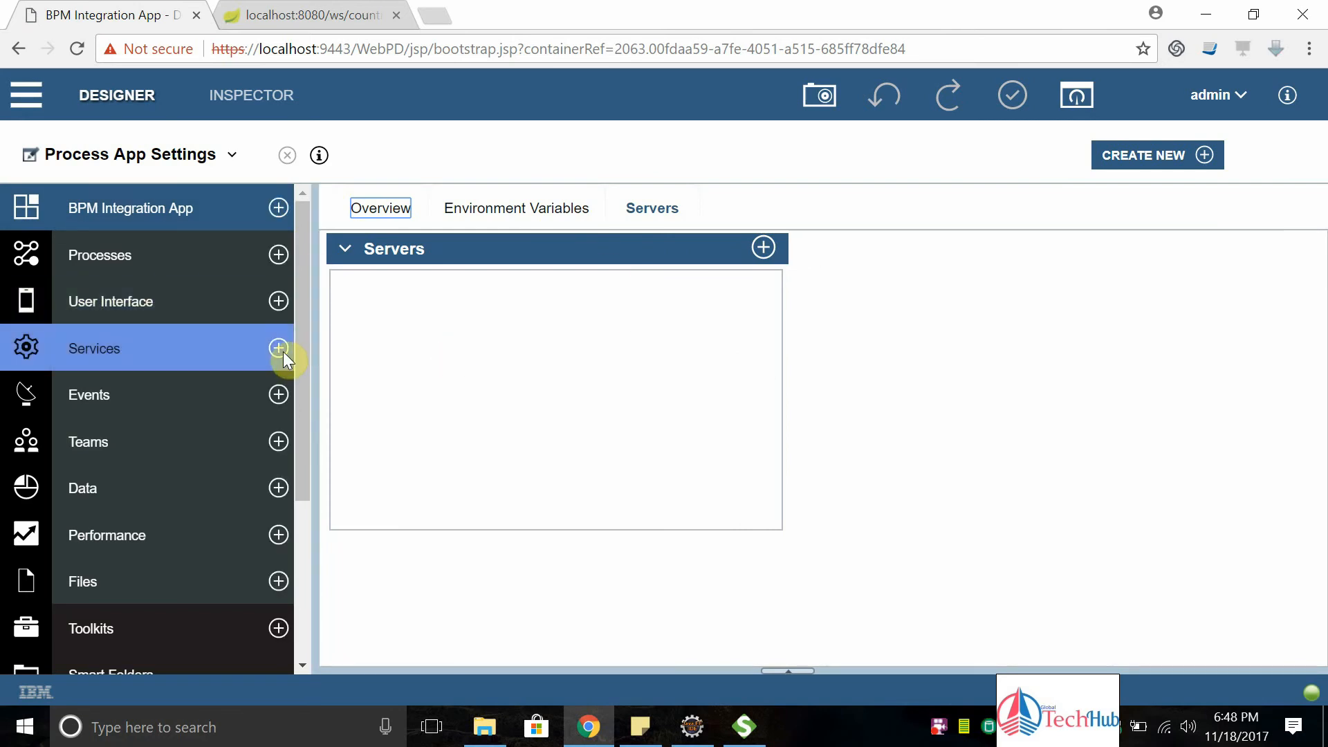
Start a new Java, REST or Web external service discovered via URL (WSDL)
left_click(278, 349)
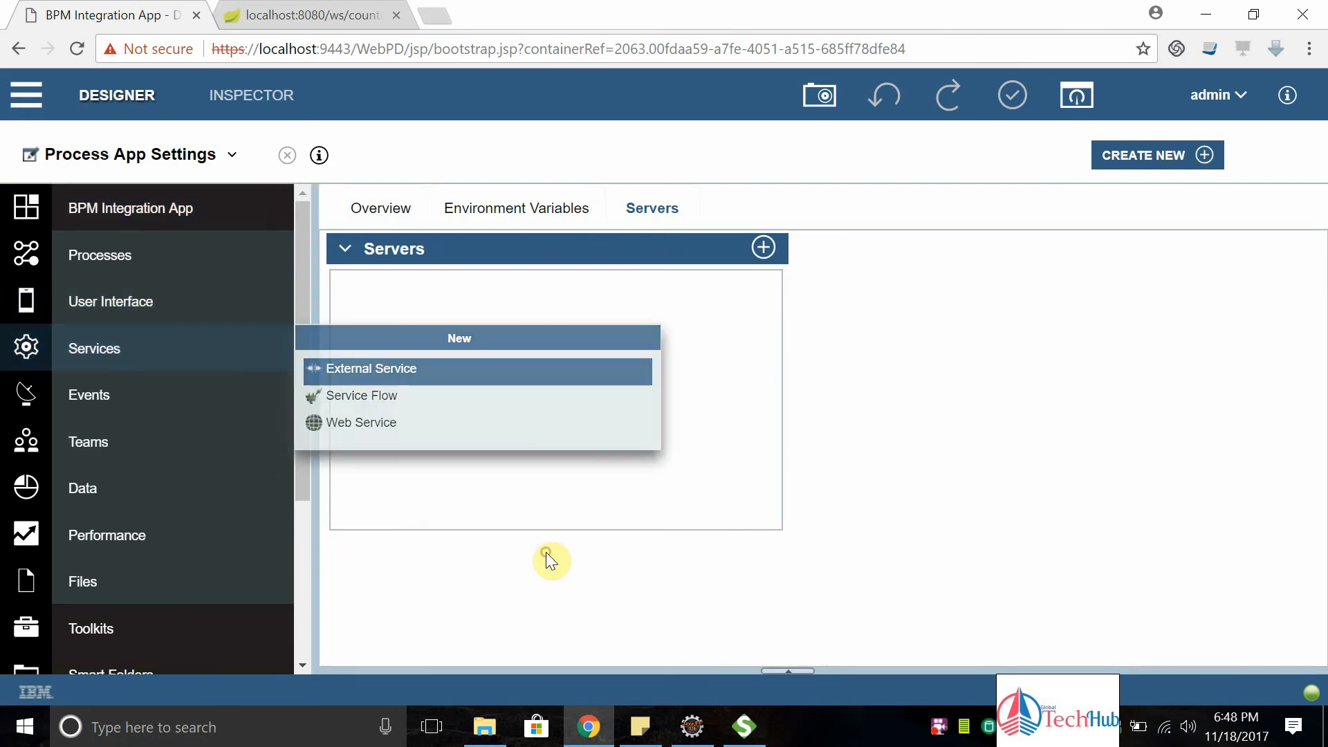
left_click(371, 369)
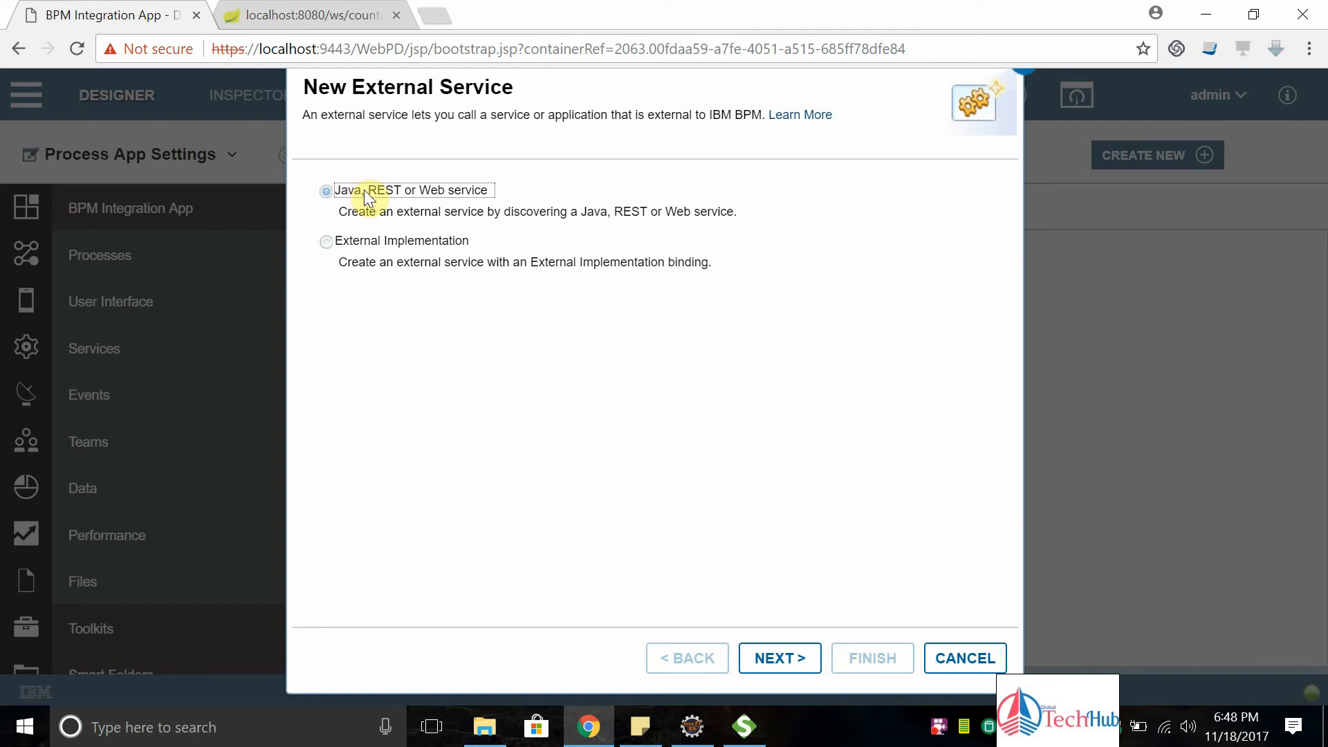
mouse_move(478, 199)
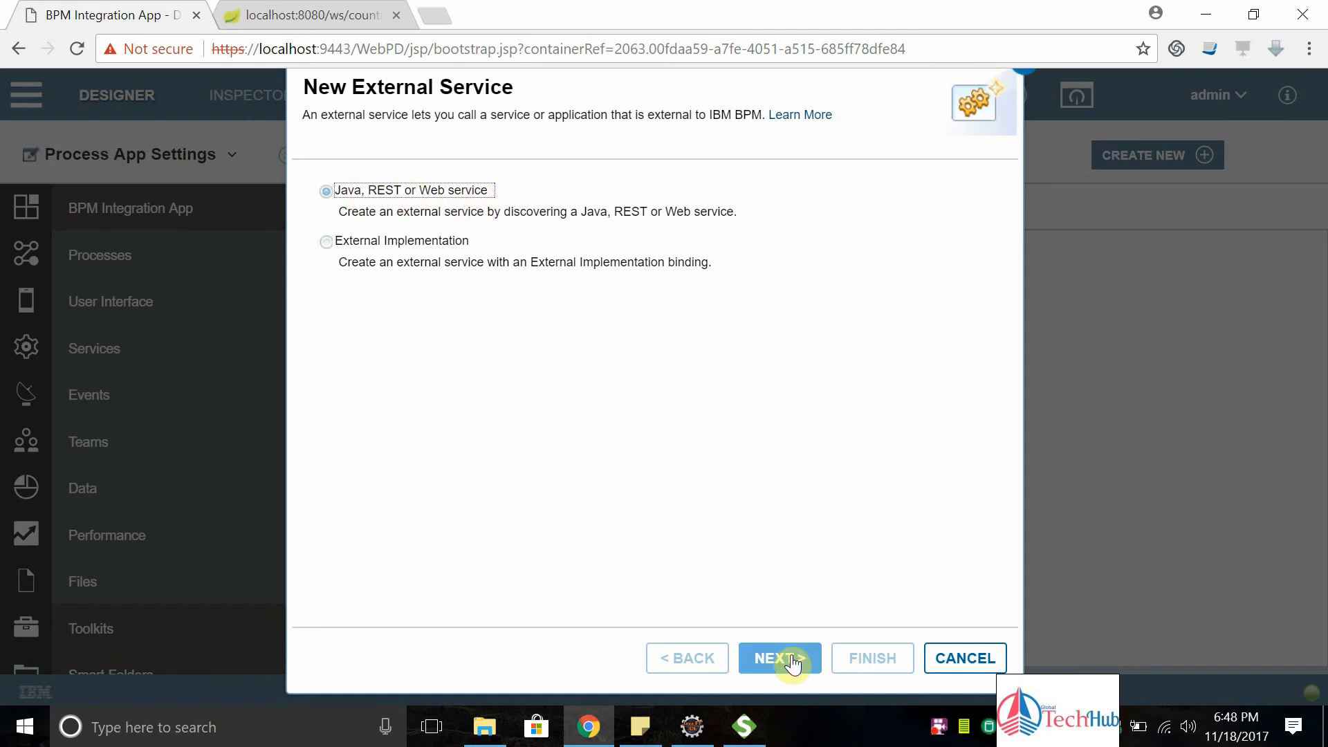
left_click(780, 659)
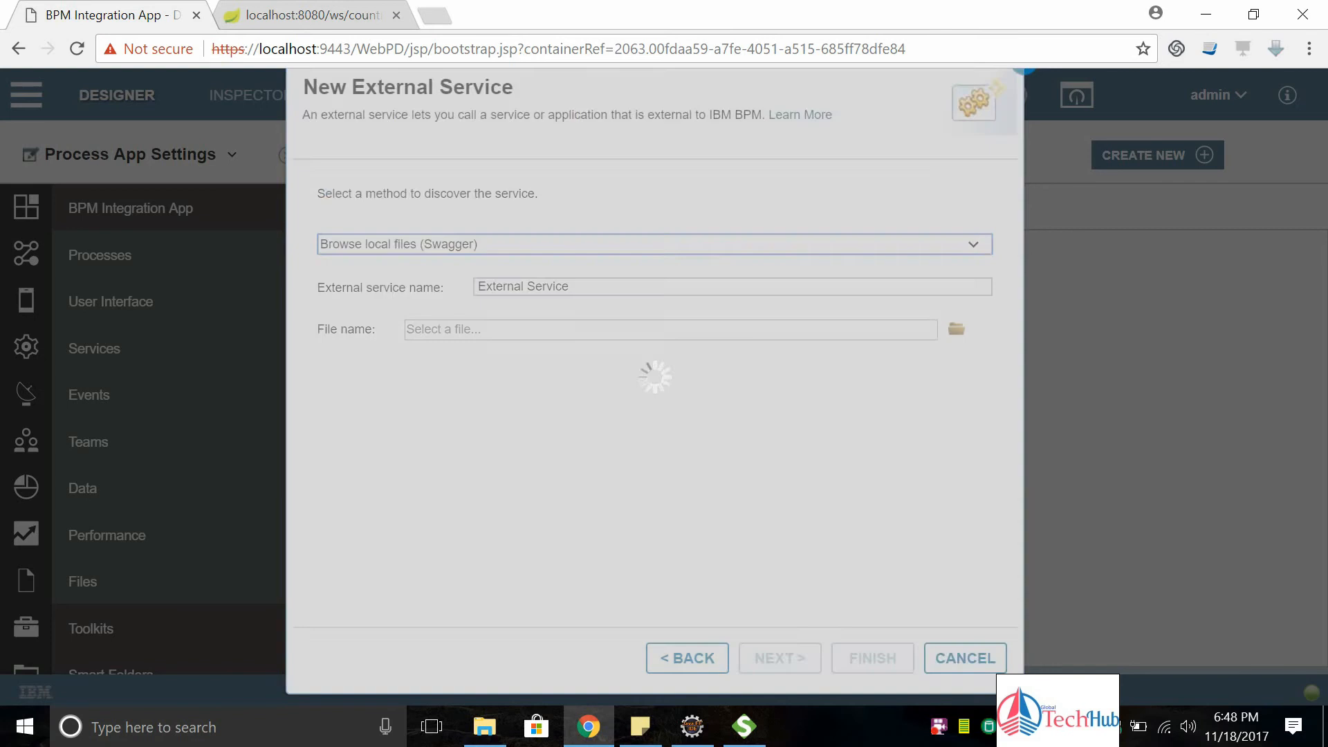
left_click(652, 243)
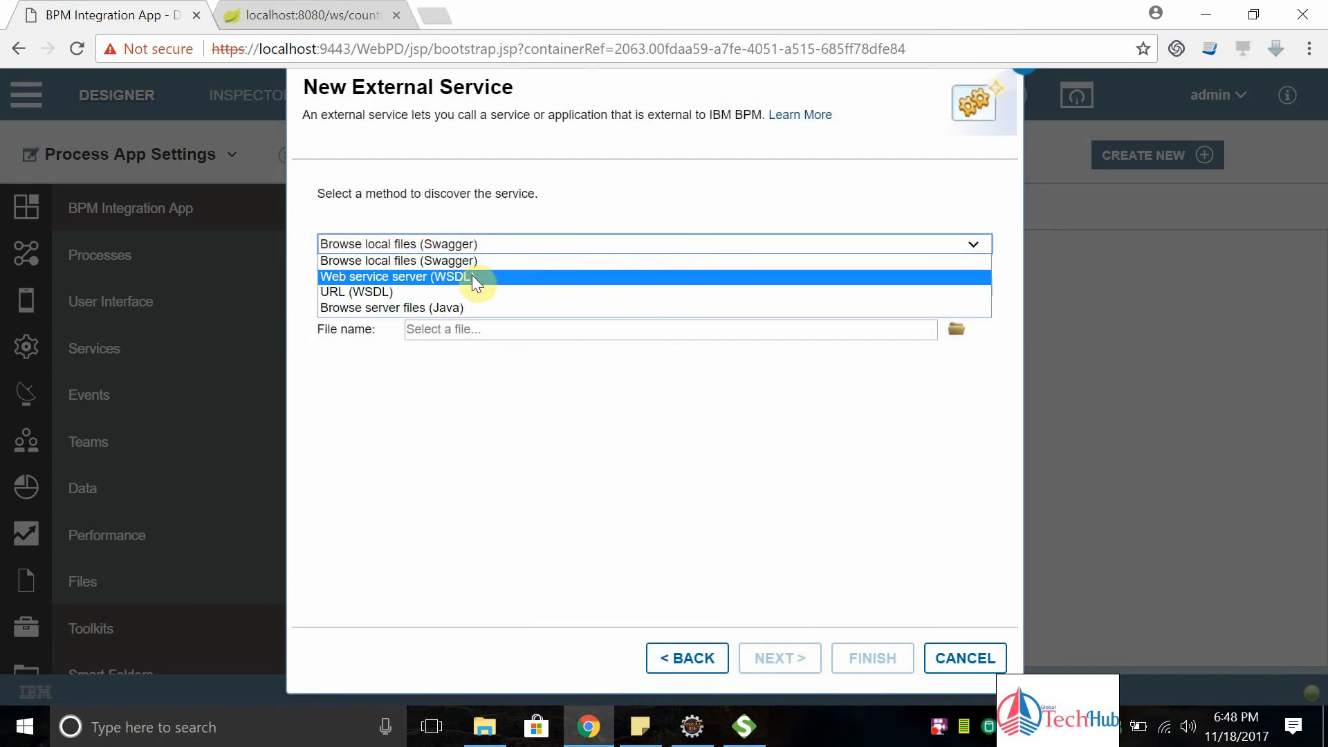
mouse_move(482, 272)
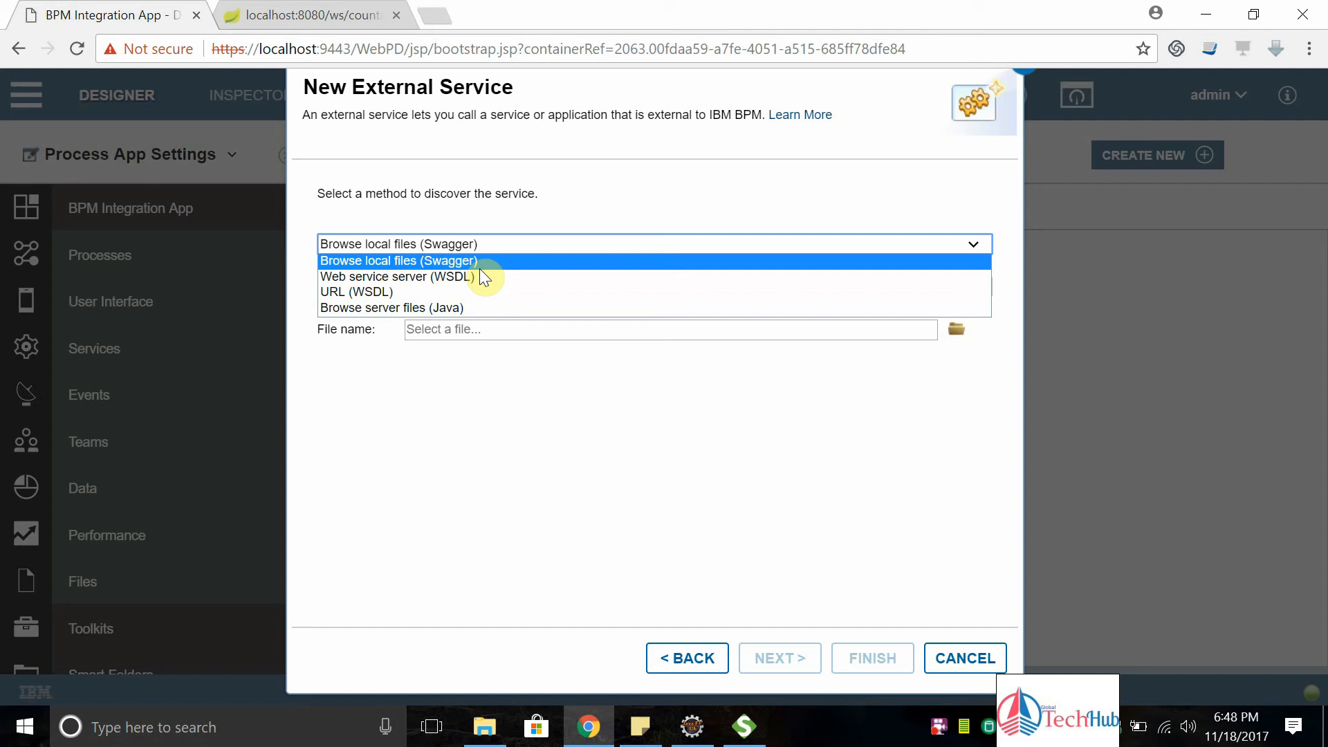
mouse_move(471, 288)
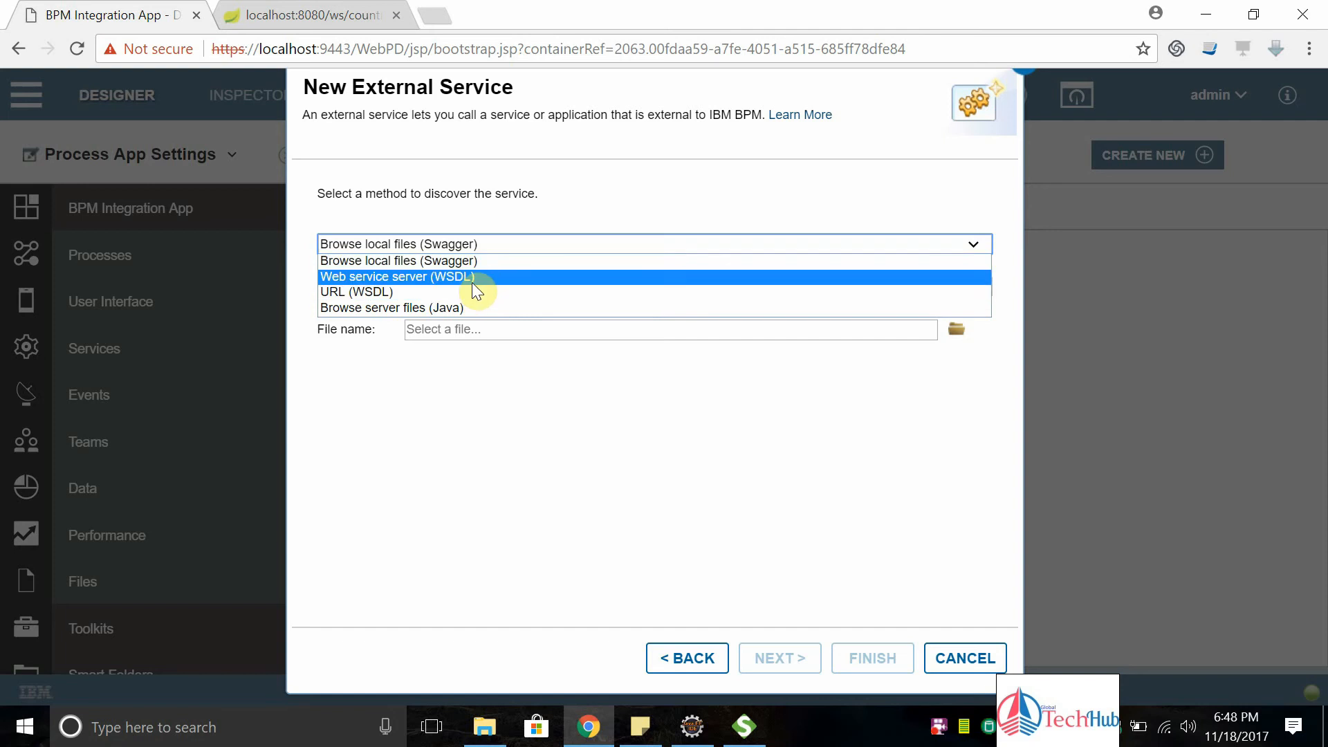
left_click(356, 292)
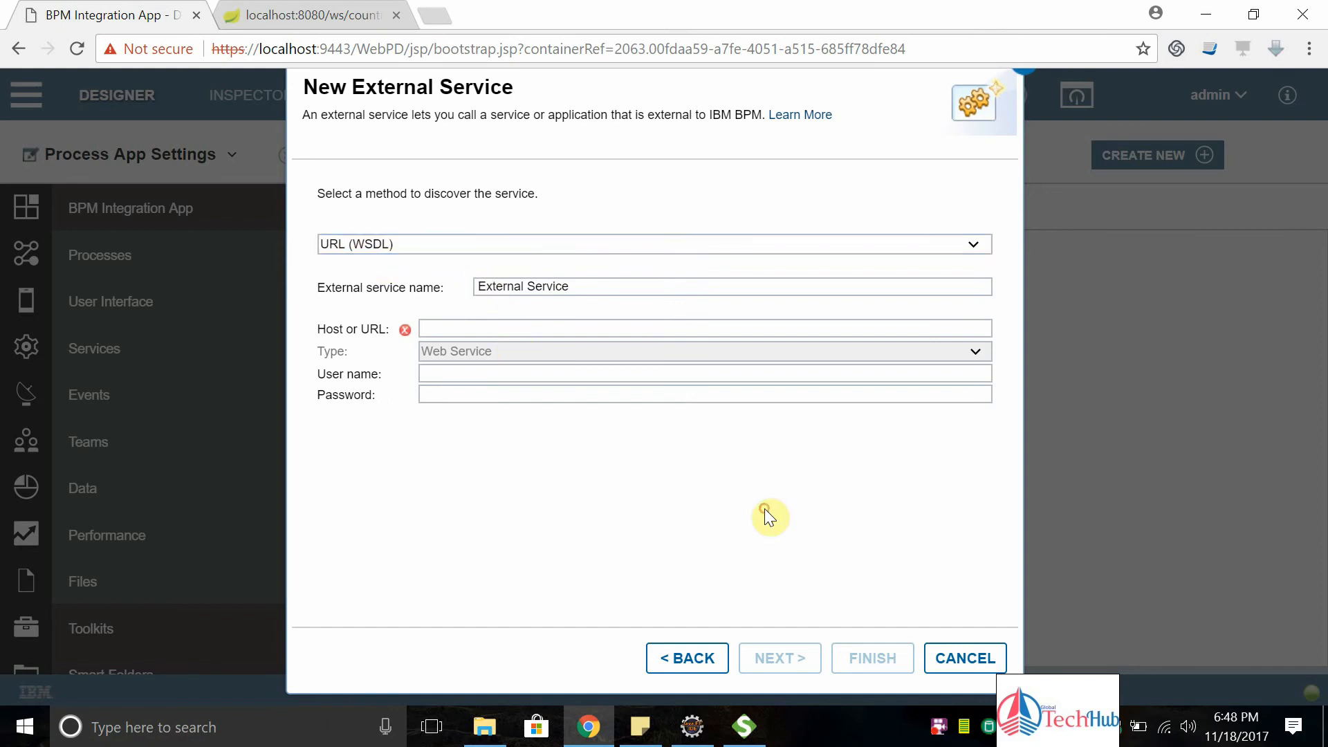
left_click(730, 330)
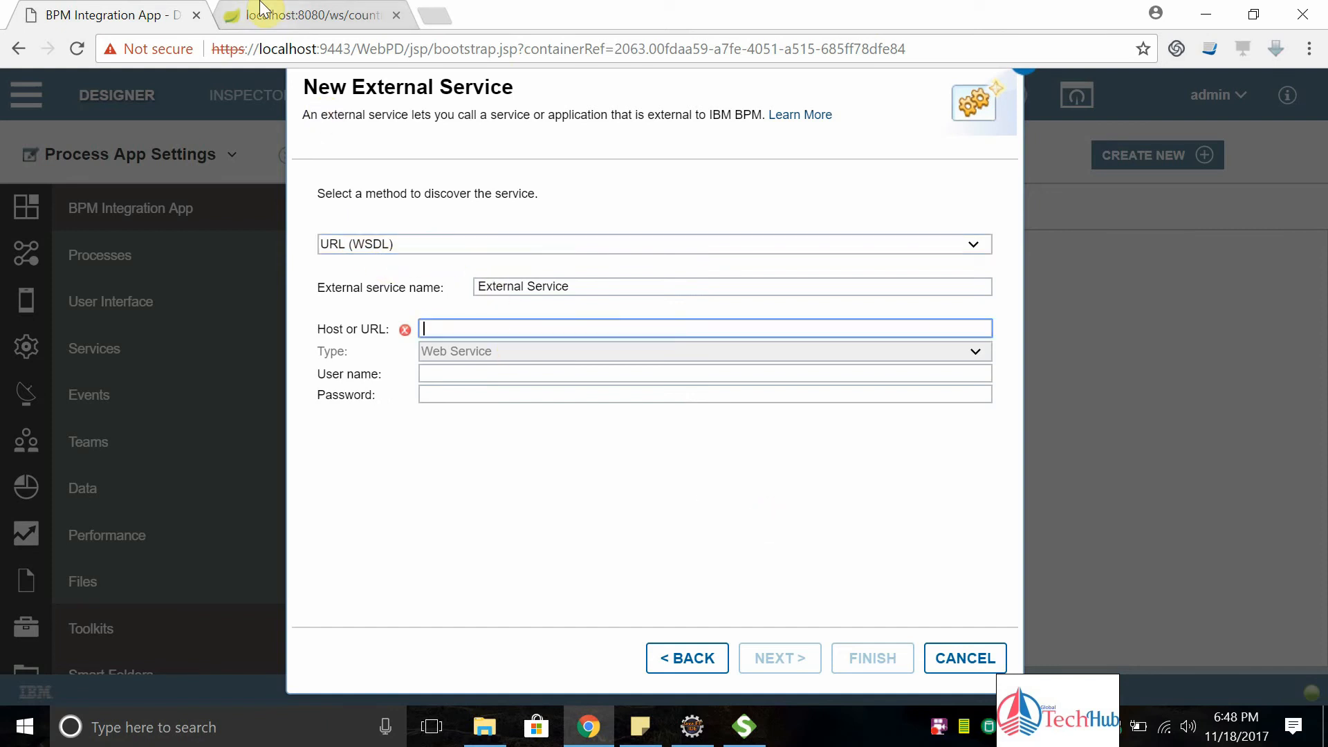
left_click(317, 15)
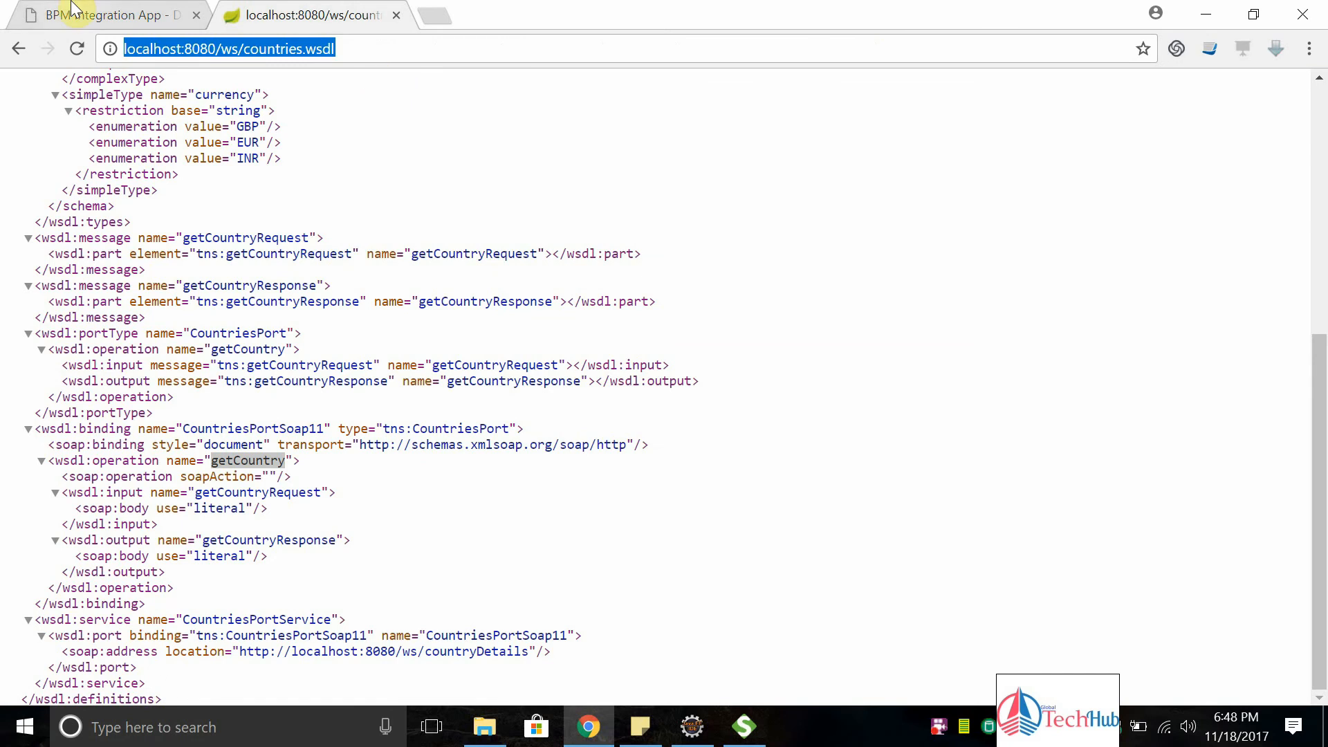
left_click(104, 15)
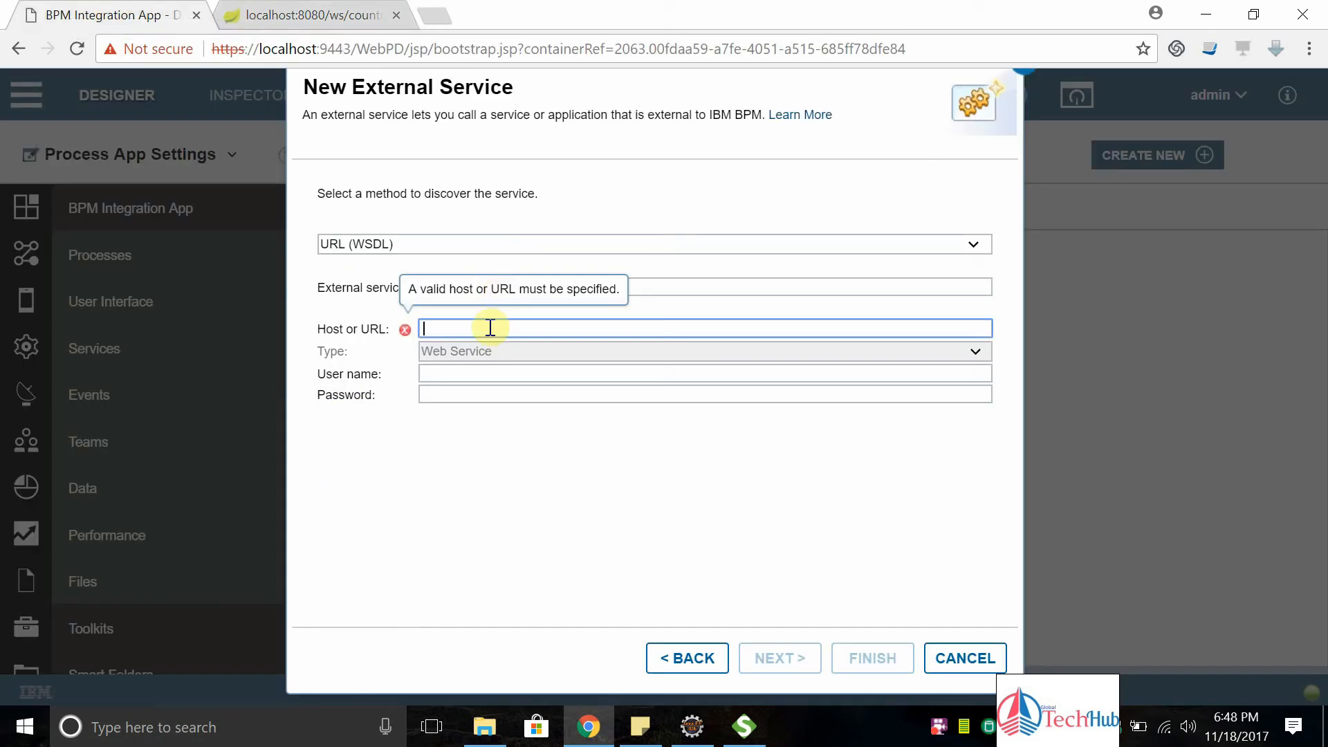
type("http://localhost:8080/ws/countries.wsdl")
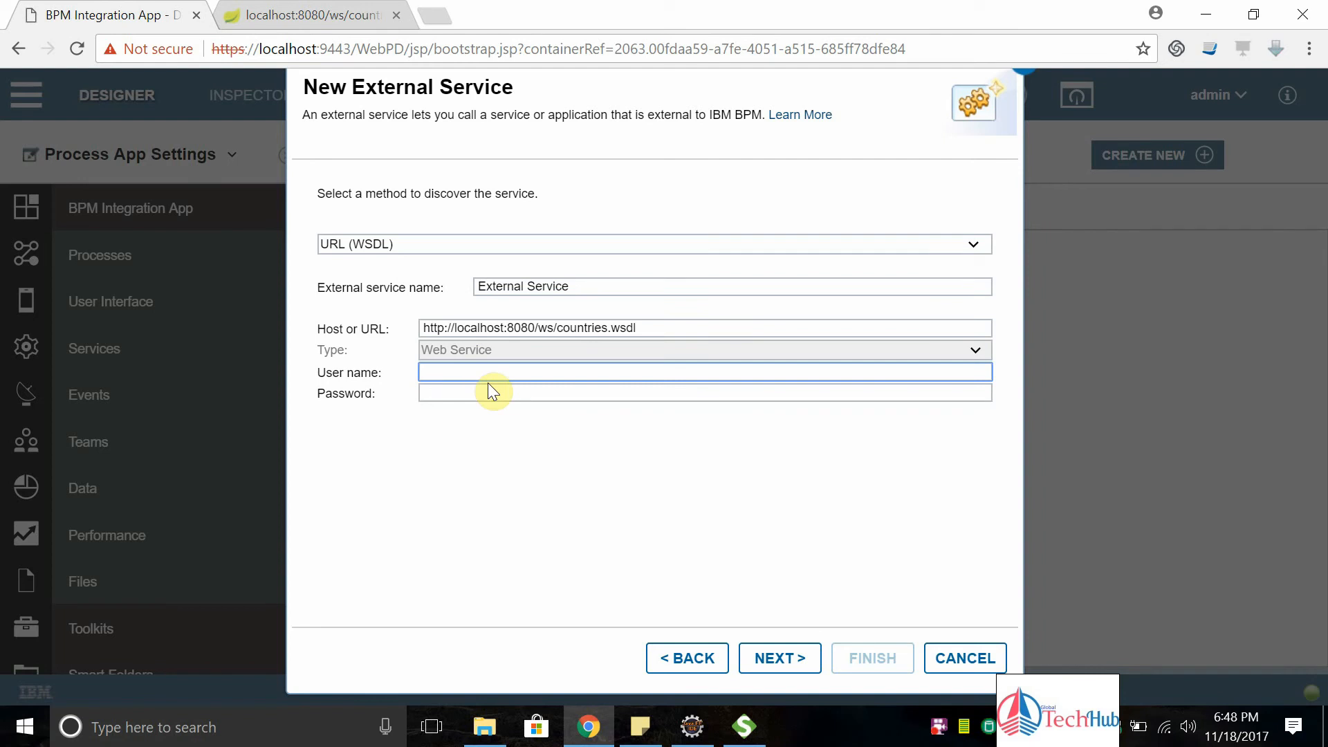
left_click(731, 407)
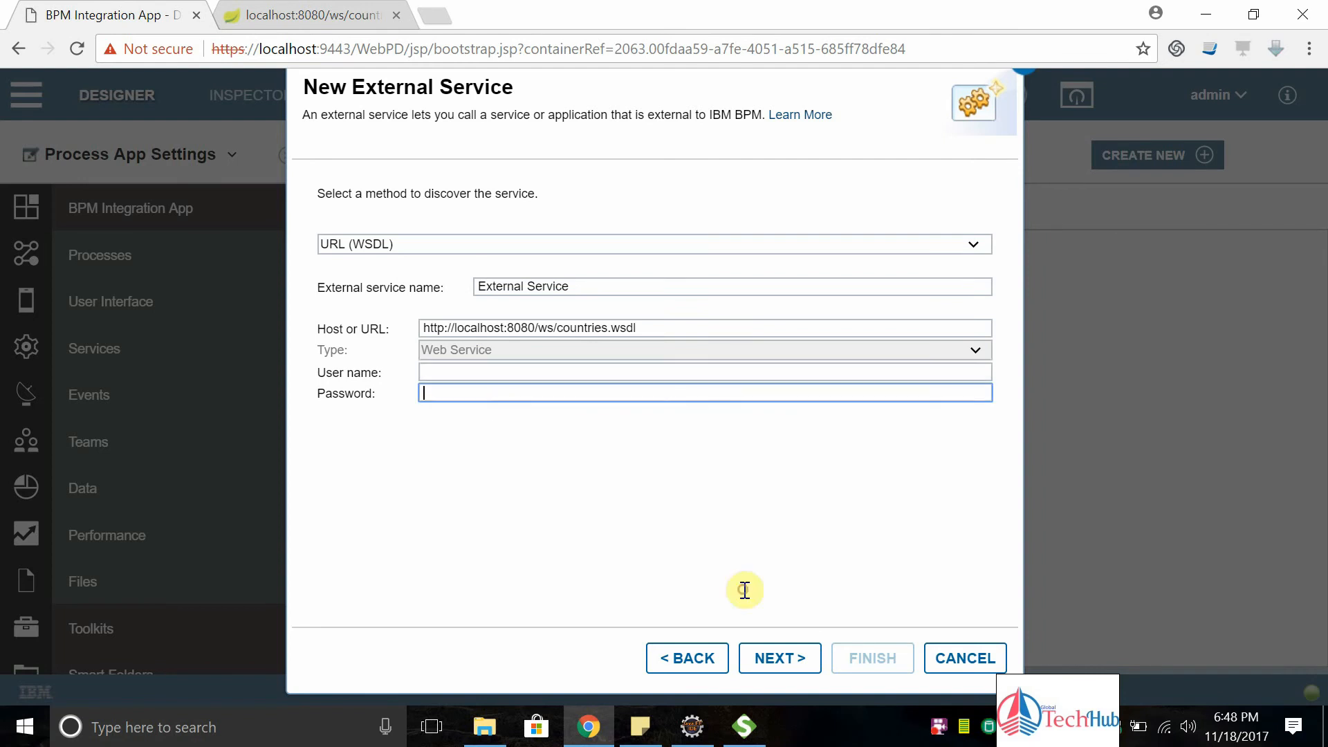
mouse_move(653, 324)
type("Country")
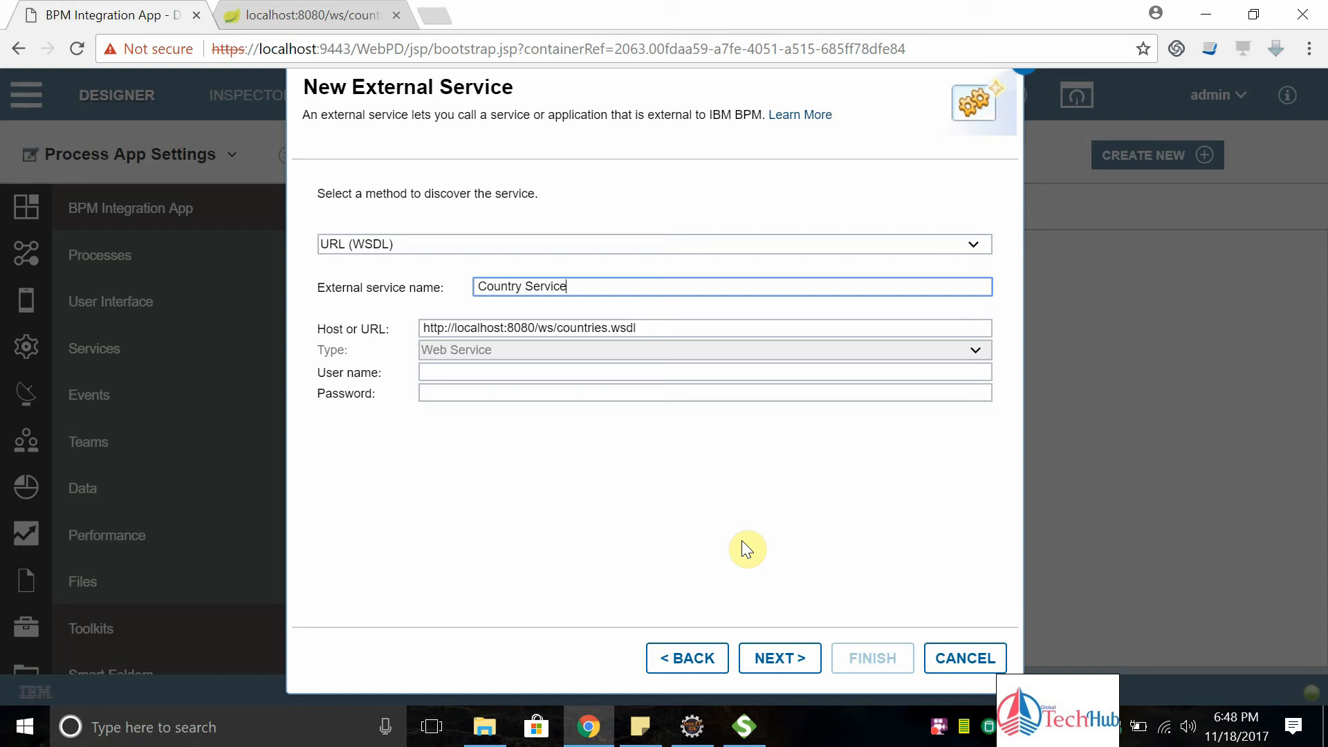
left_click(780, 658)
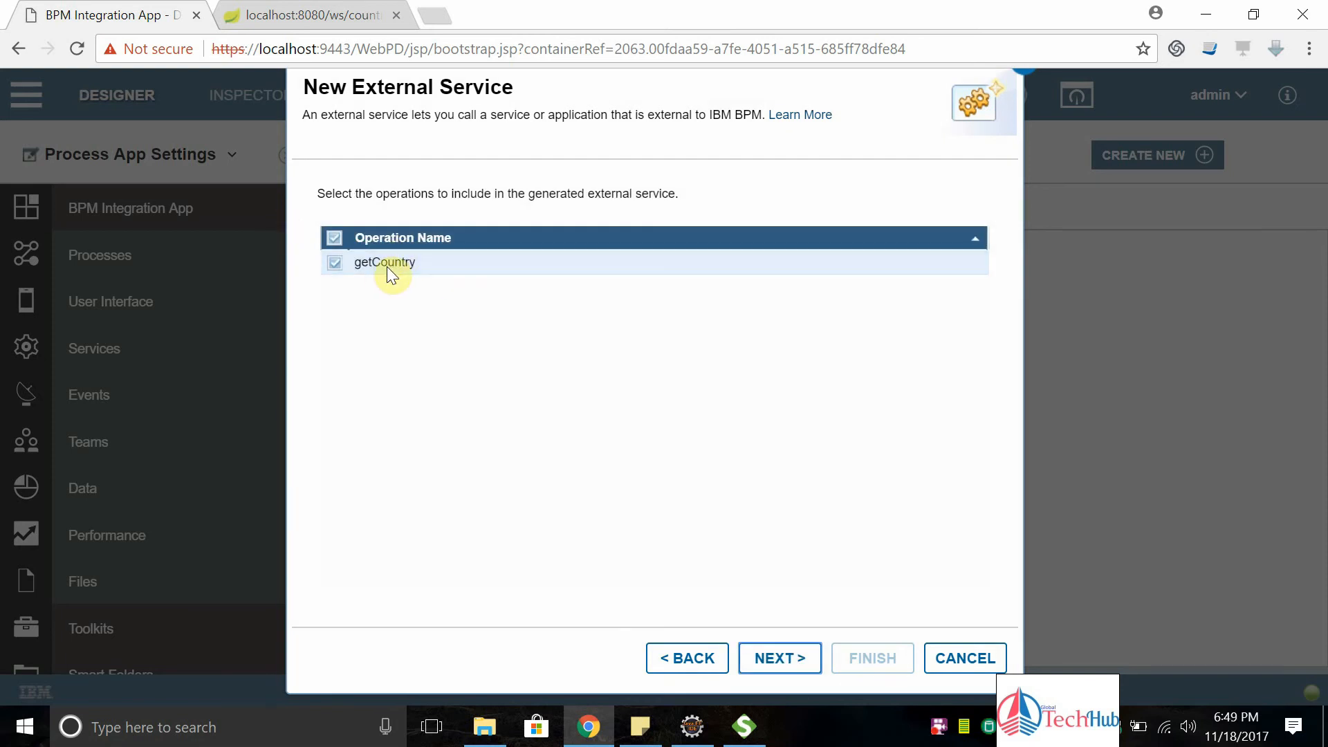
Keep getCountry selected and continue to the generated business objects
left_click(309, 15)
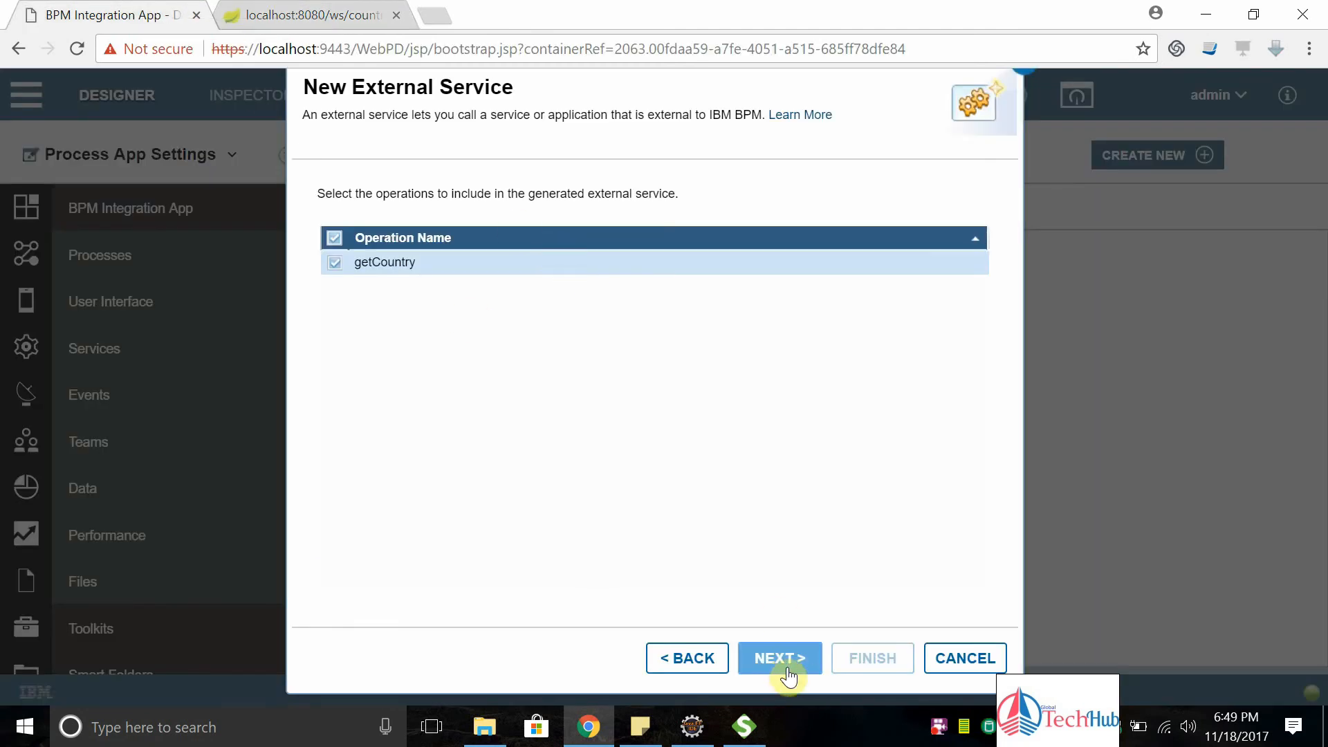
left_click(780, 658)
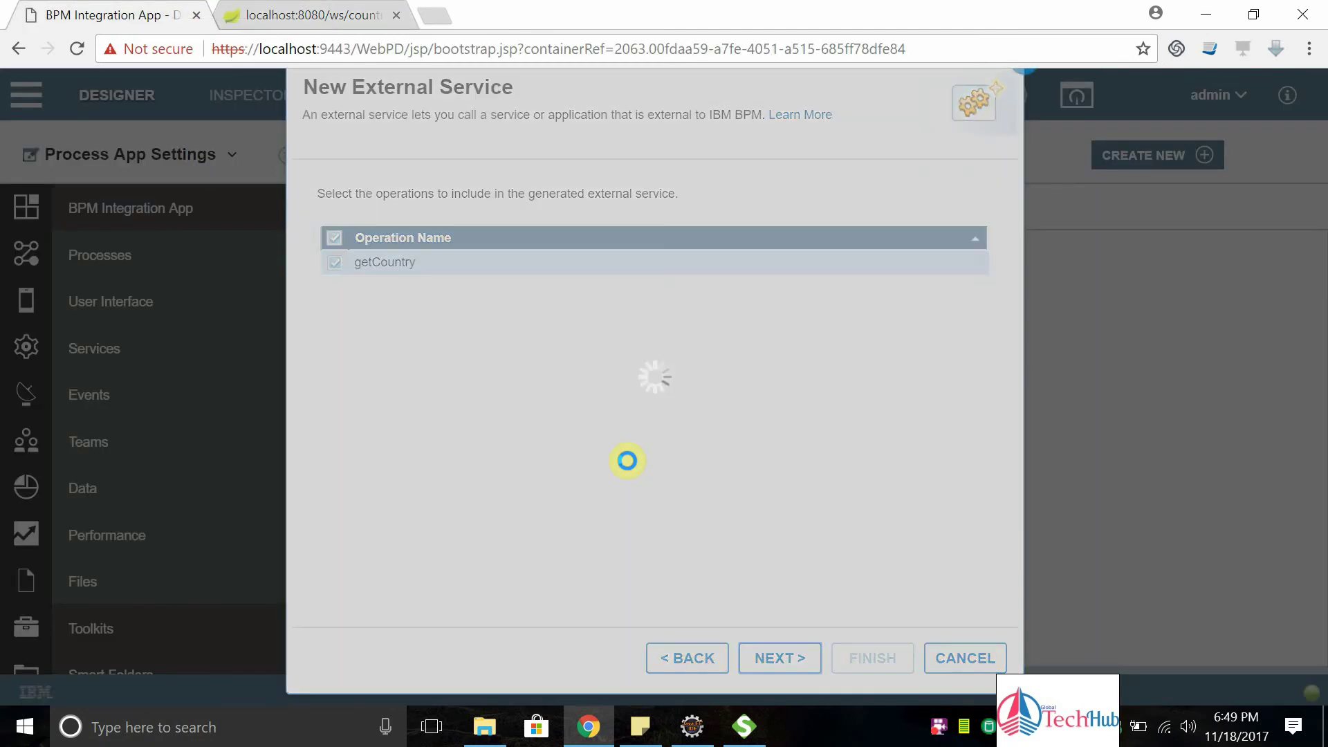
left_click(780, 658)
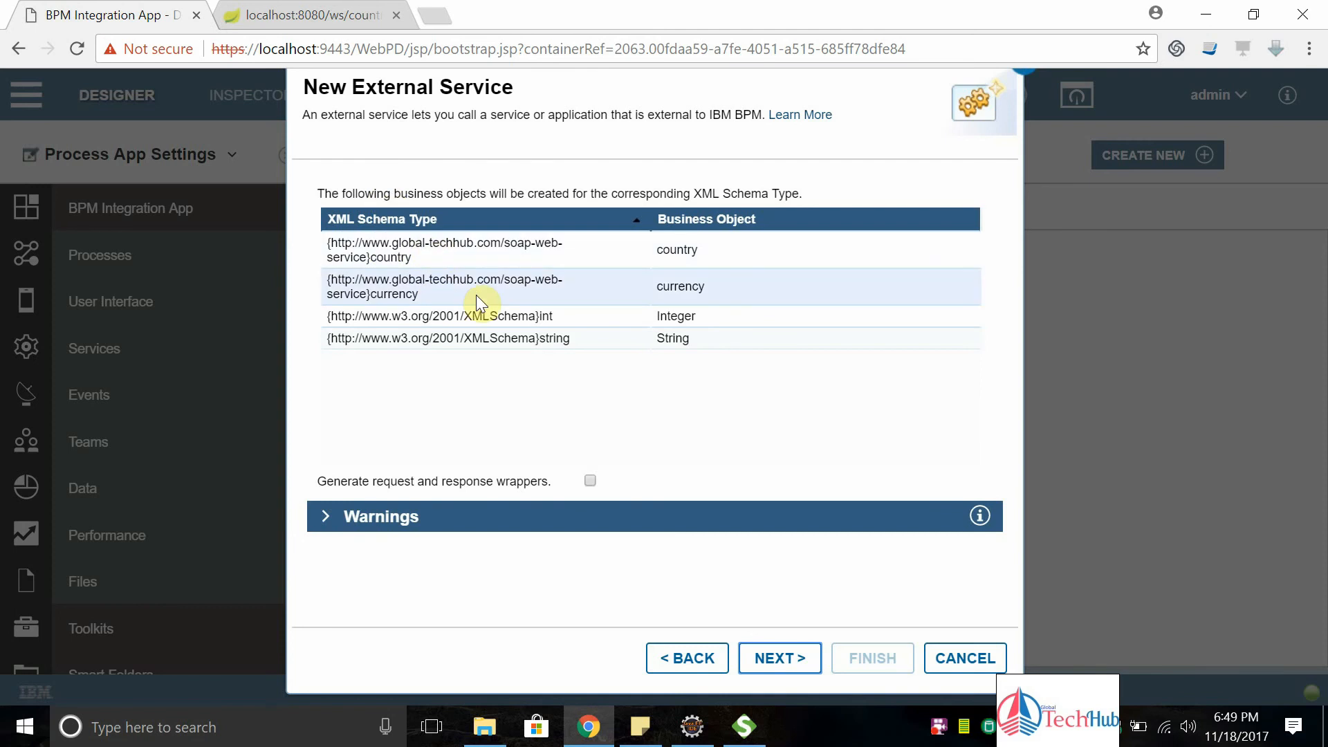
mouse_move(686, 247)
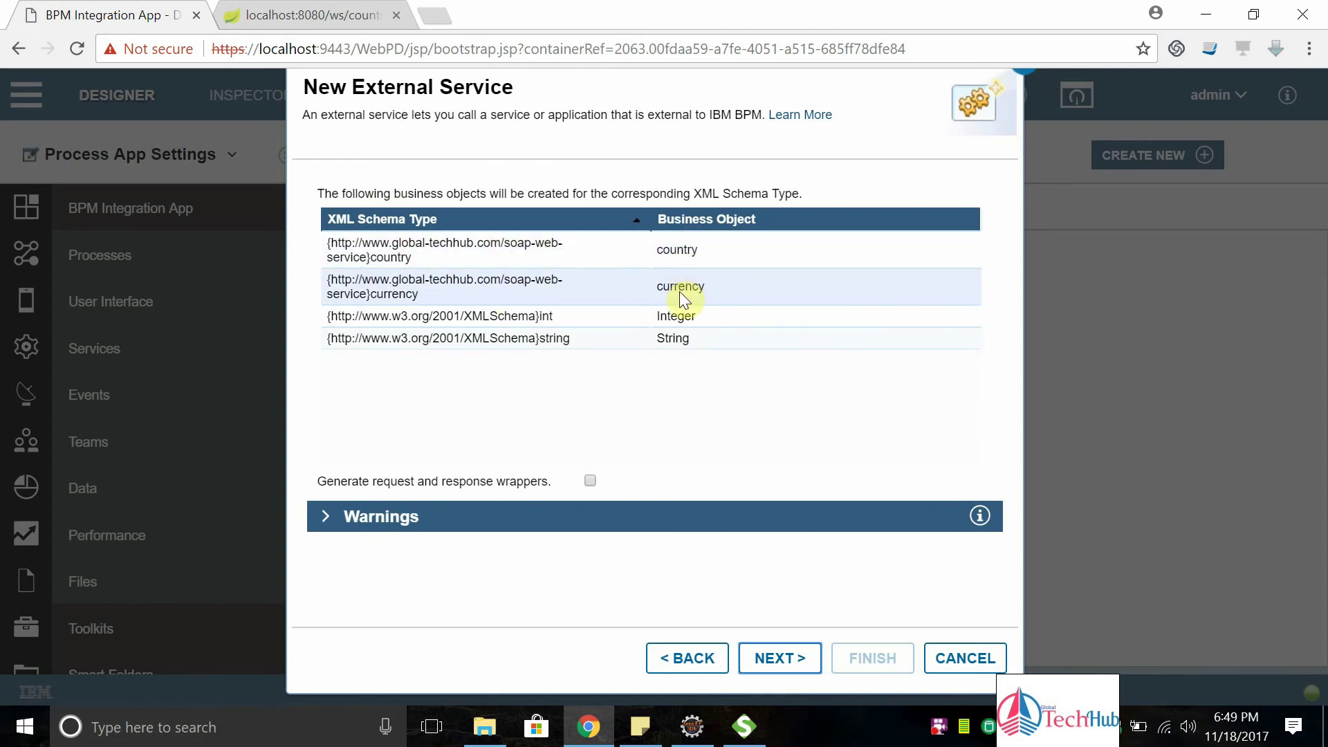
mouse_move(687, 334)
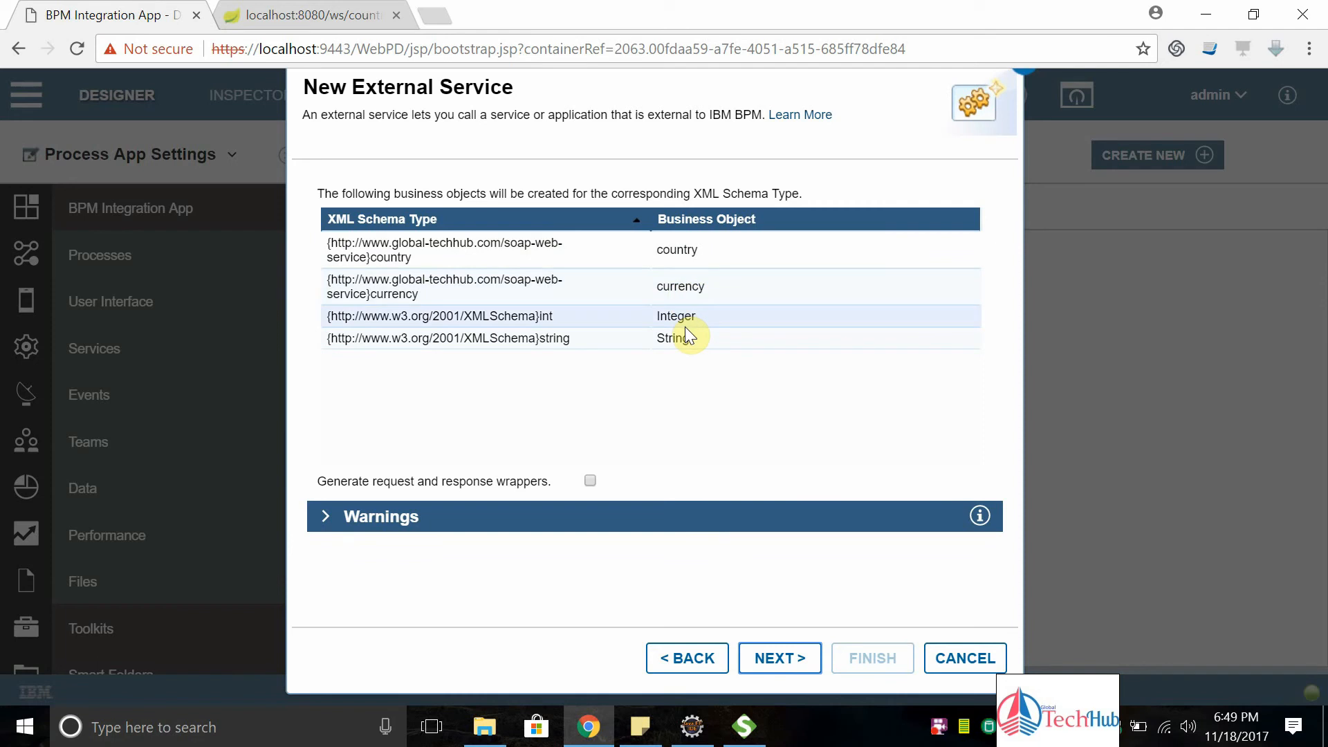
mouse_move(615, 490)
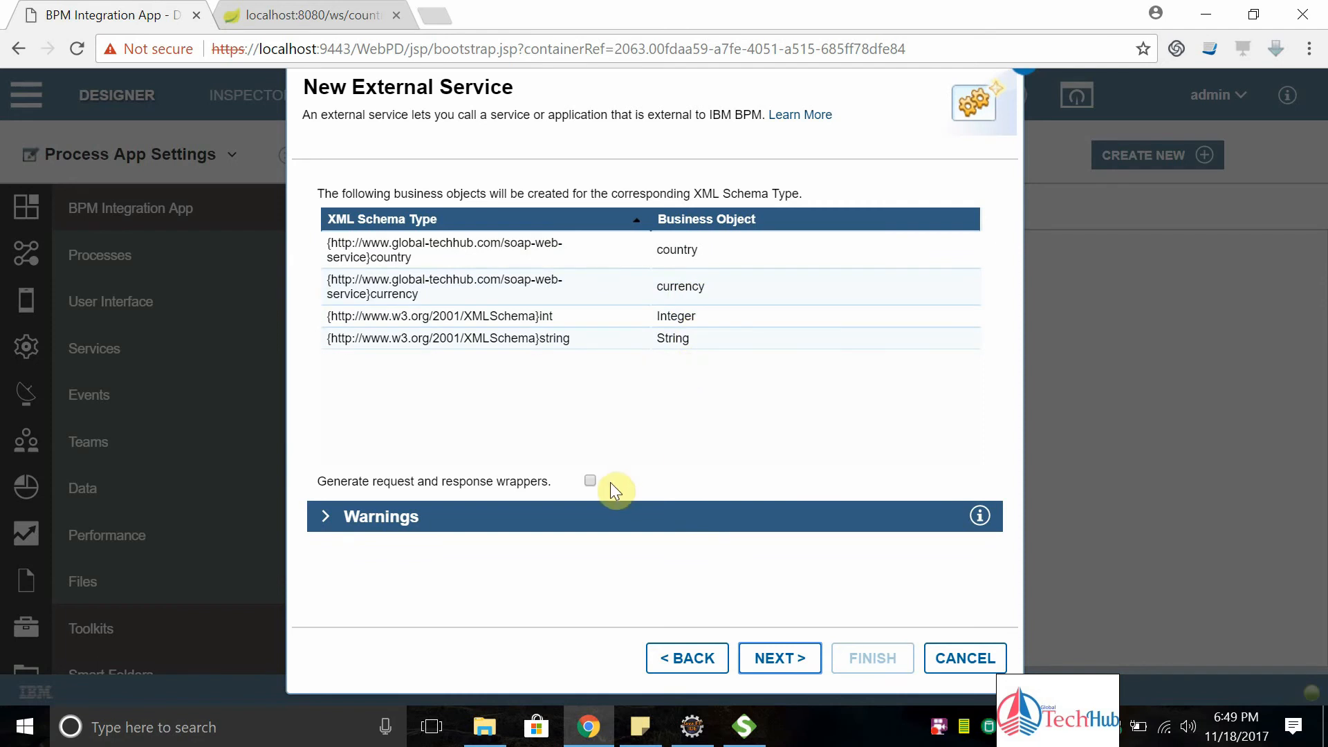
left_click(589, 482)
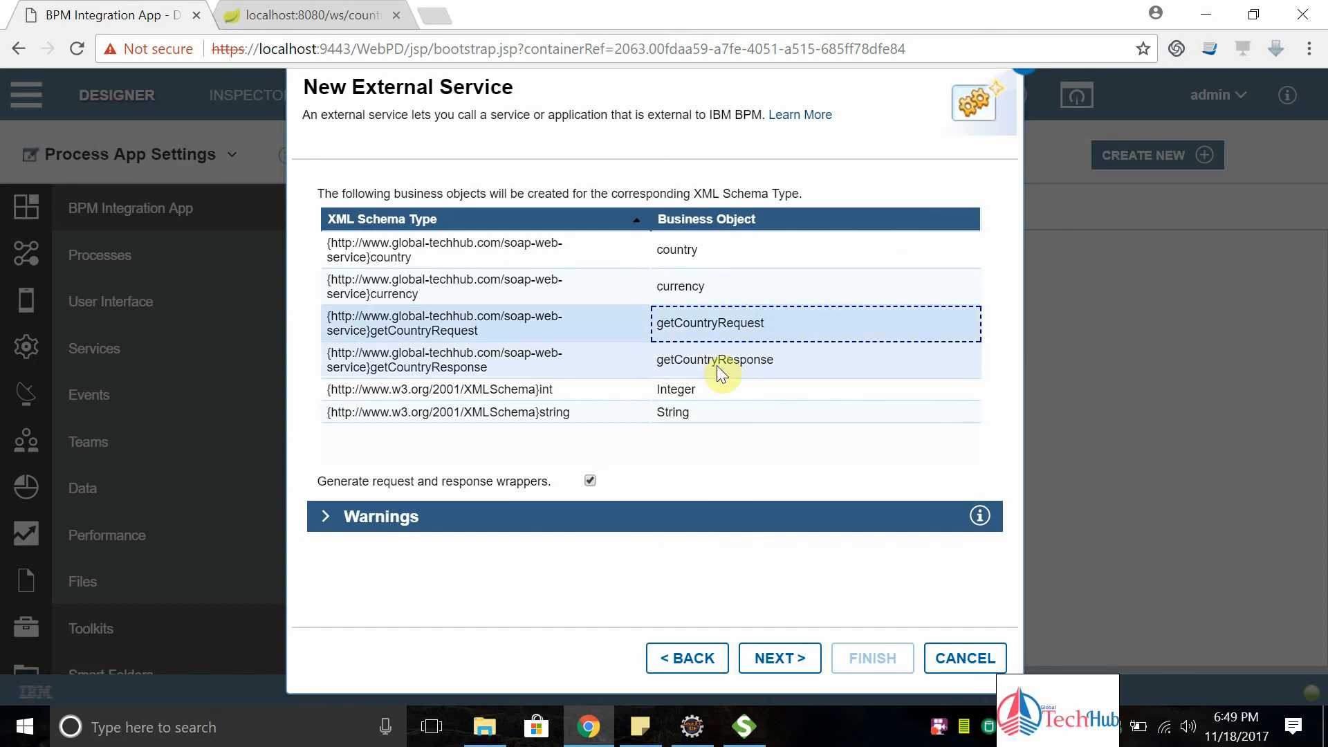
left_click(714, 360)
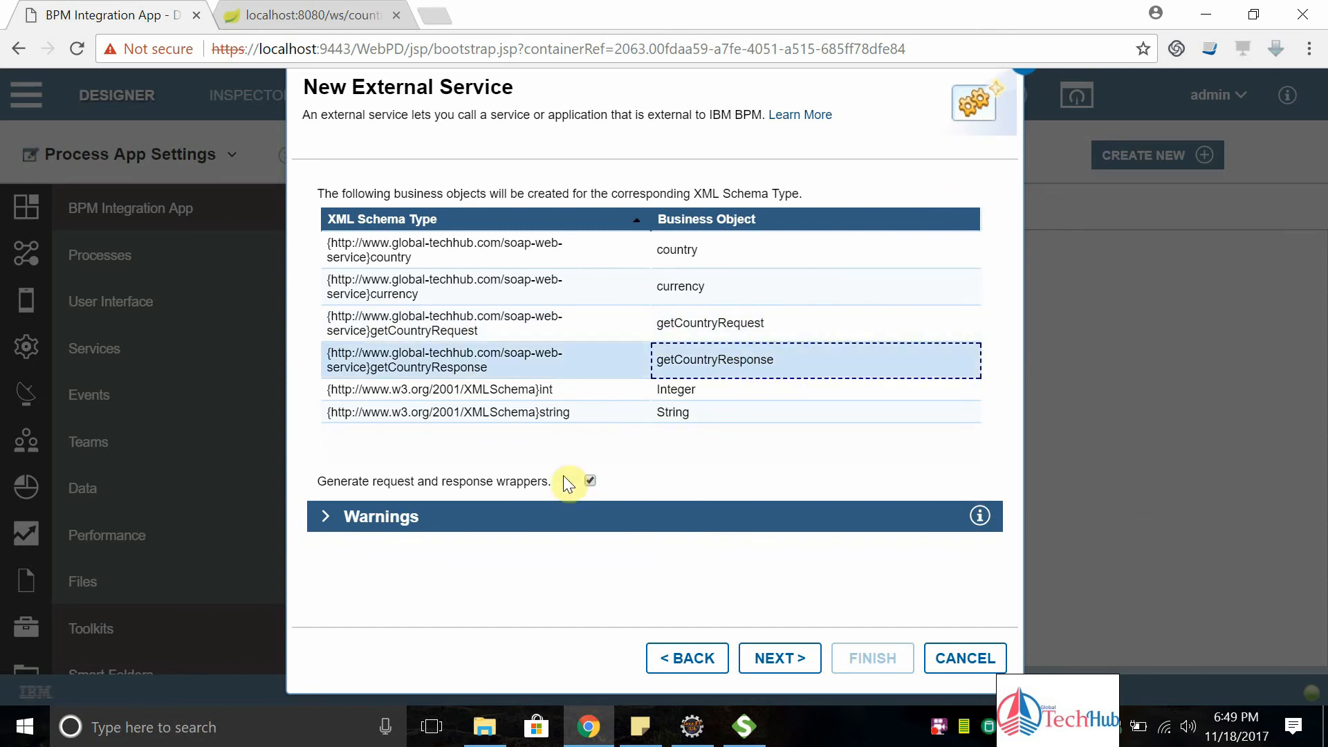
left_click(589, 480)
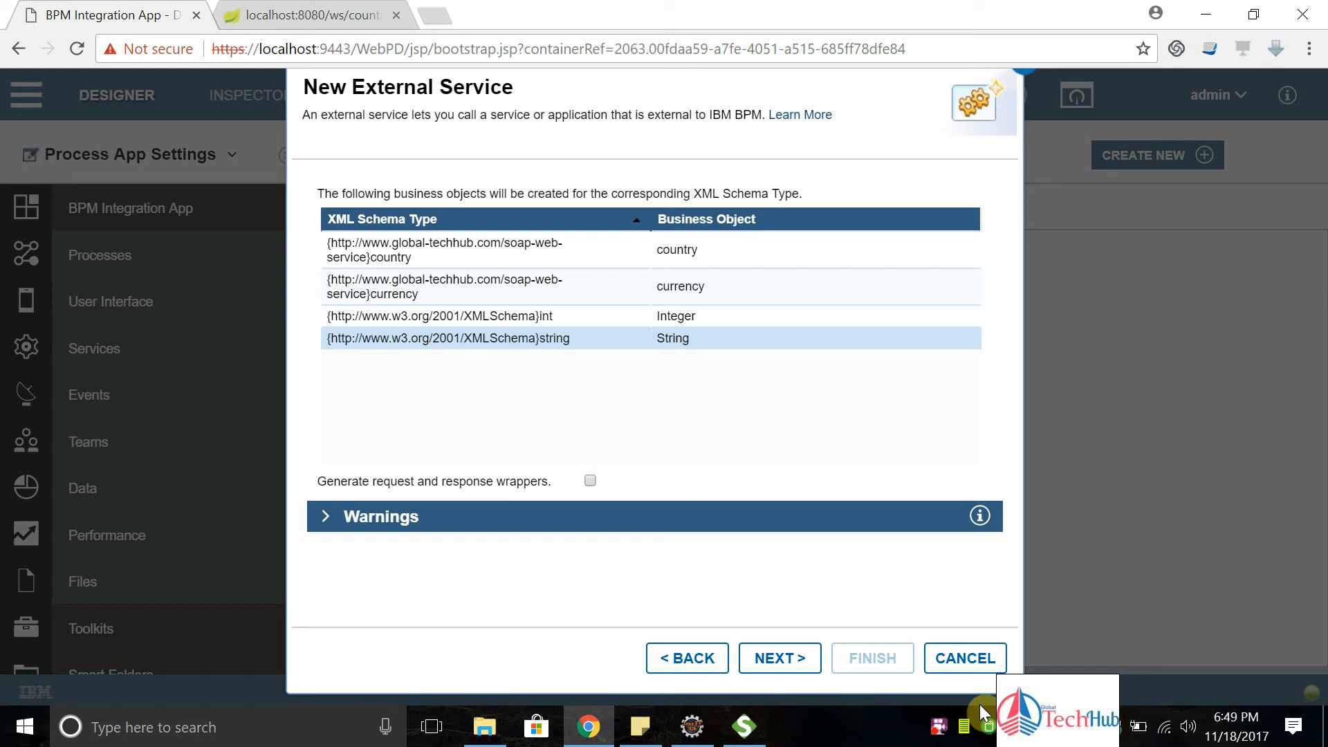
left_click(380, 516)
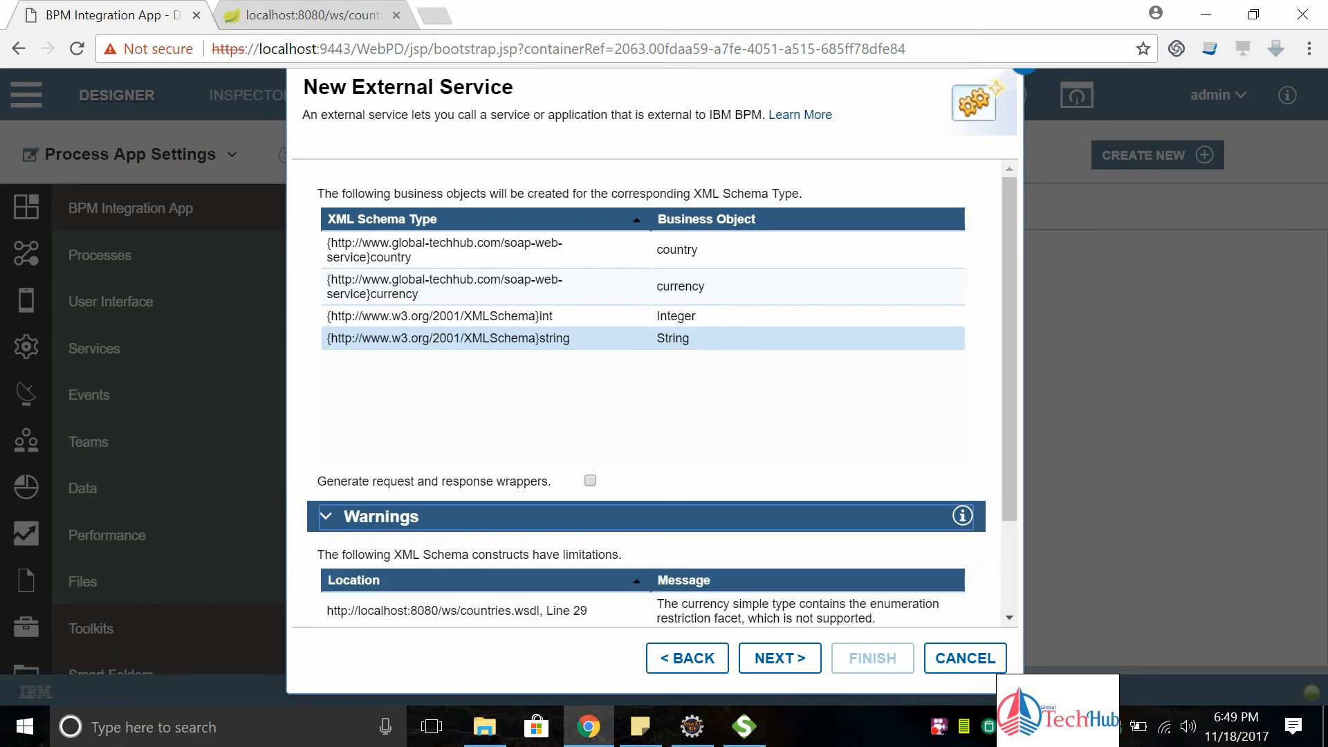
scroll("down", 3)
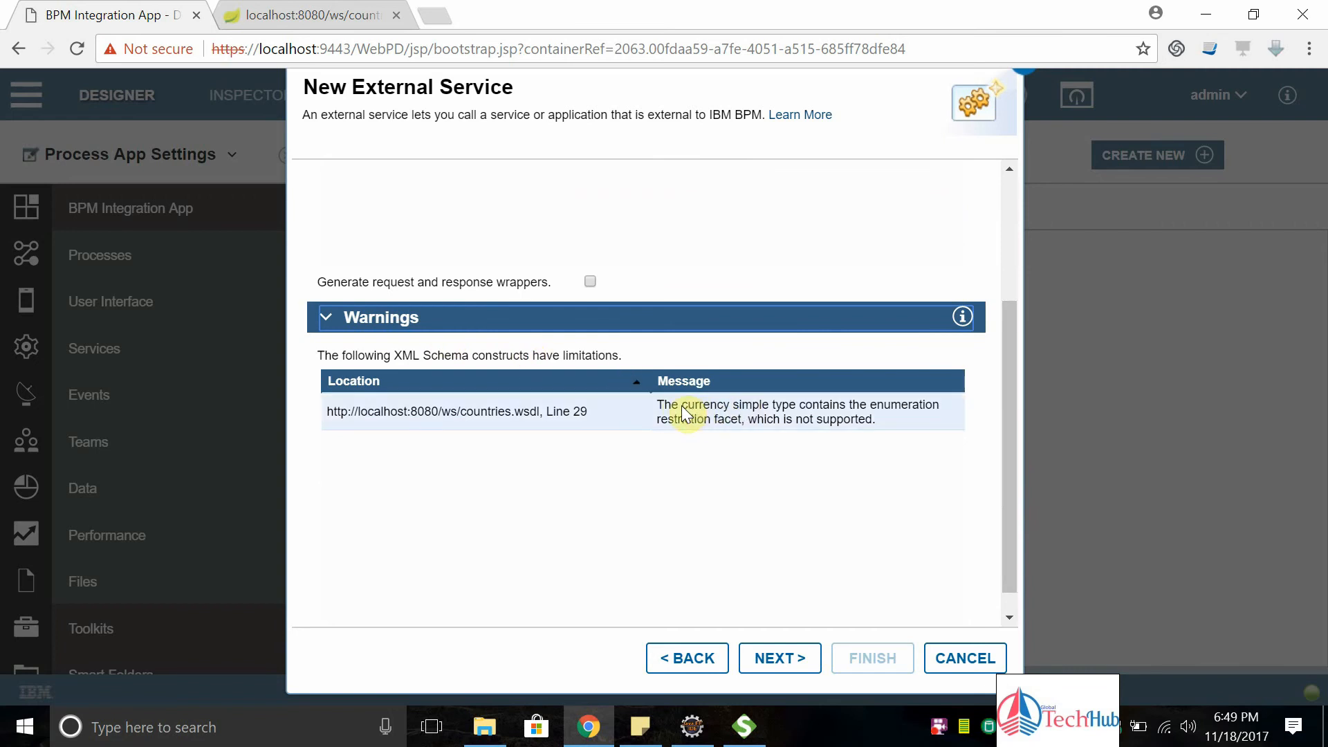
mouse_move(877, 411)
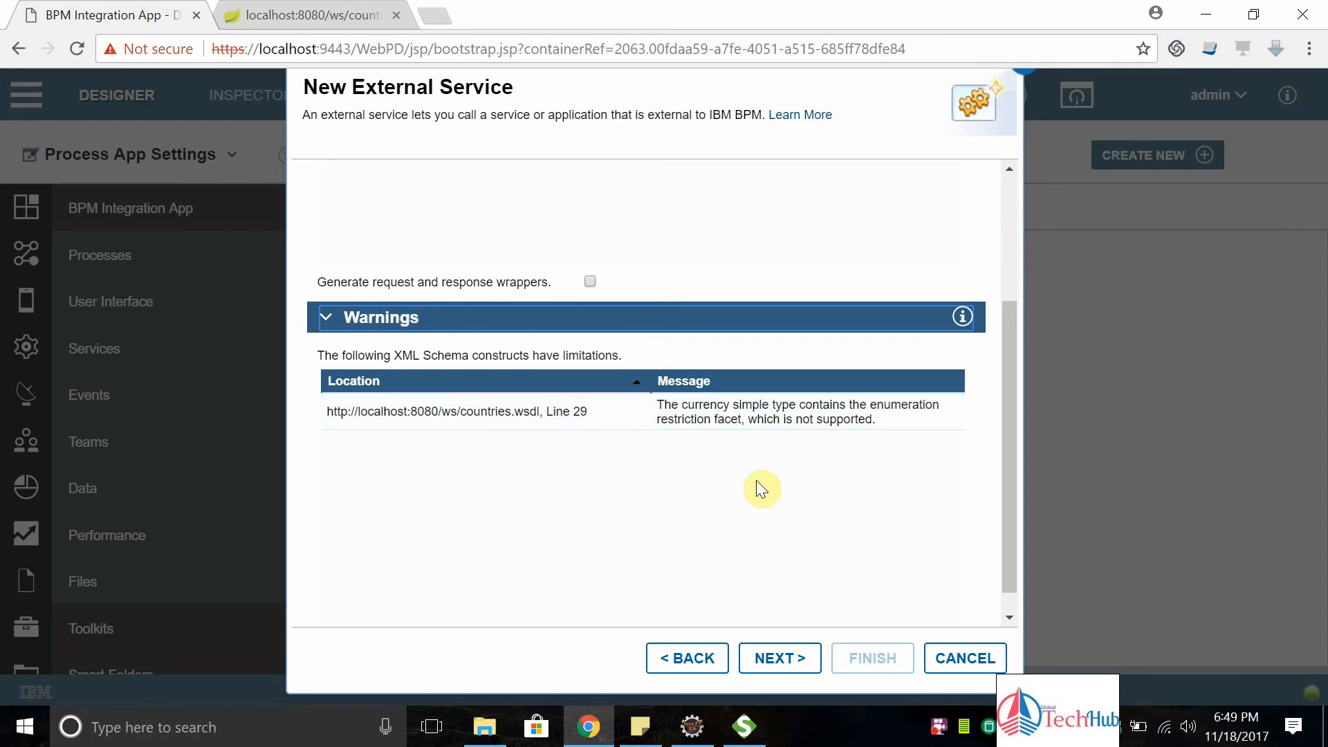
left_click(328, 317)
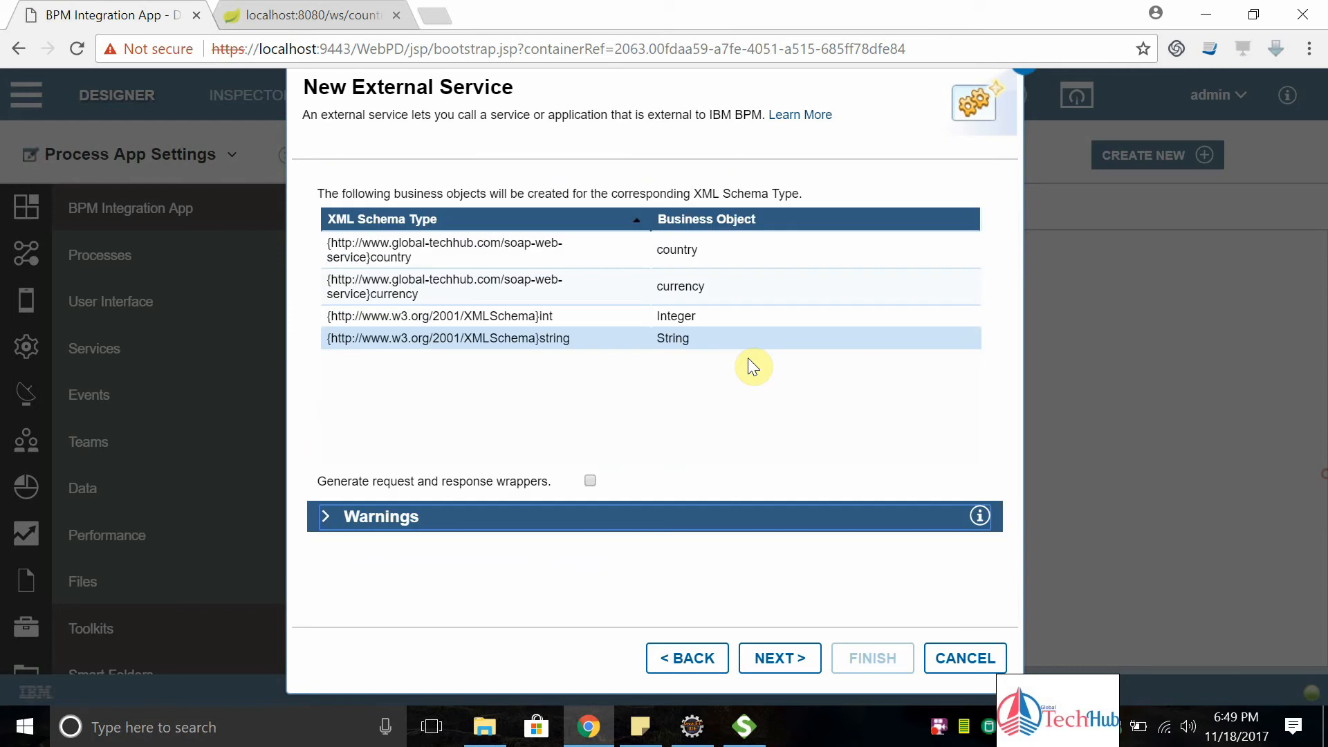
Finish creating Country Service on a new server named SOAP_ServiceServer
left_click(780, 659)
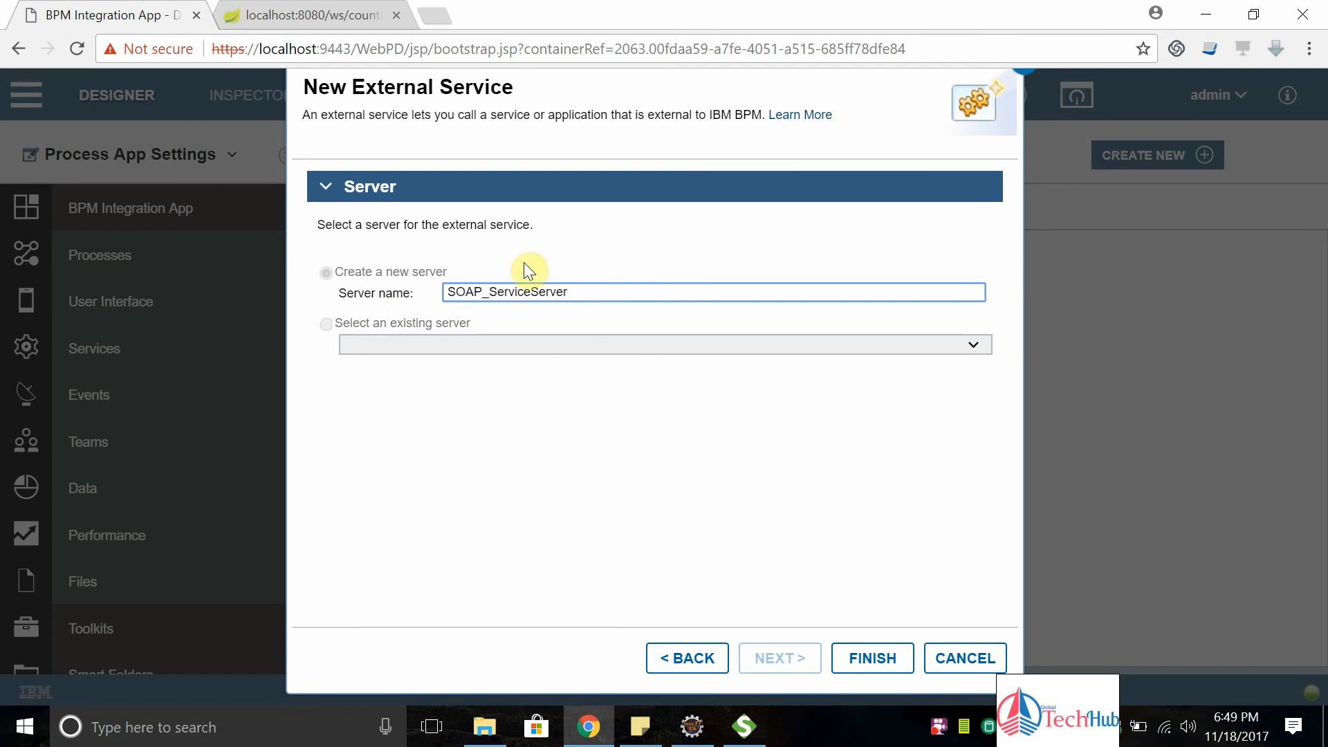
mouse_move(545, 340)
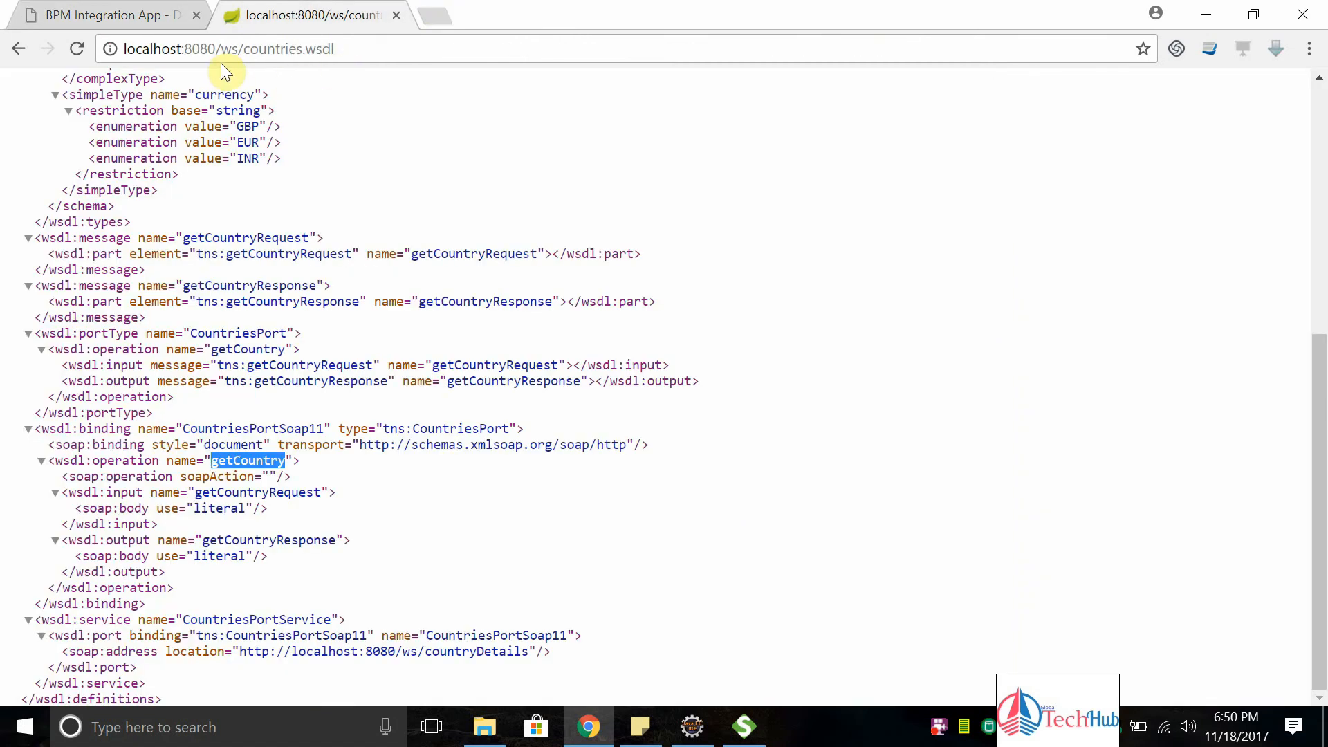
left_click(97, 16)
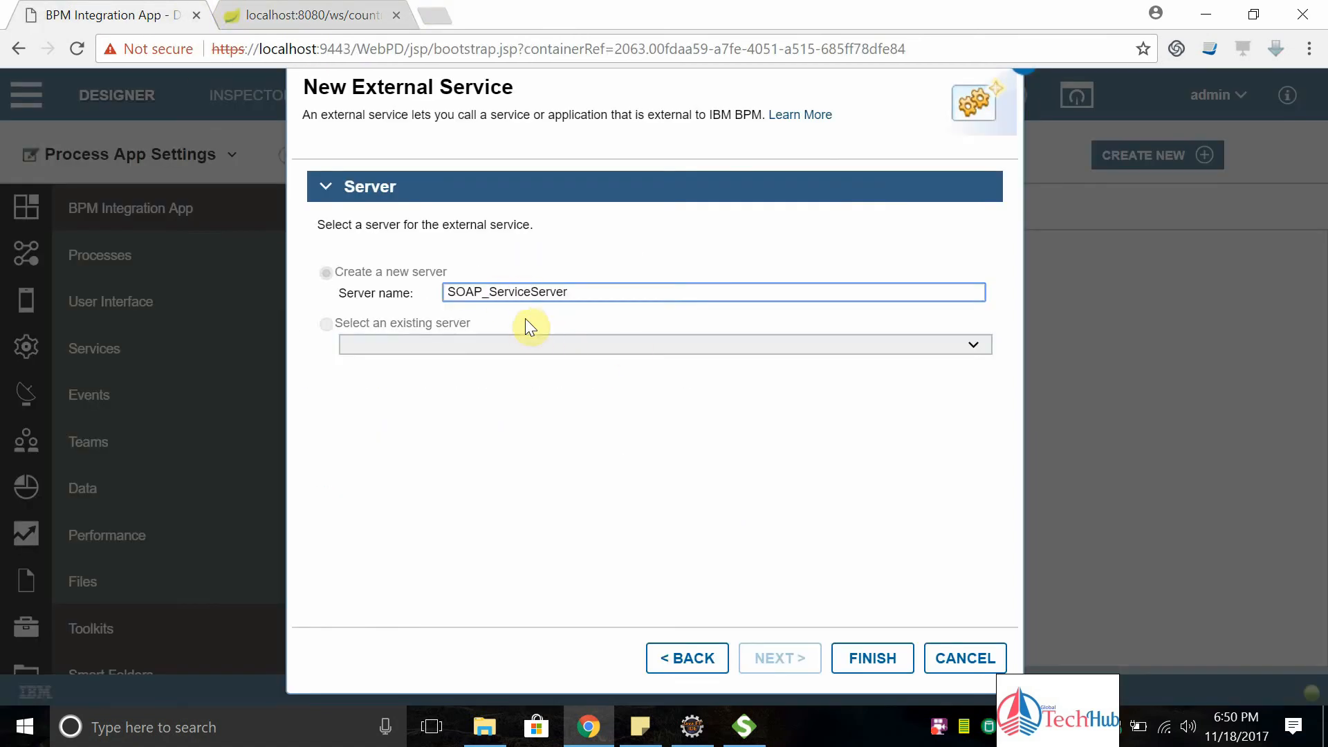
left_click(871, 659)
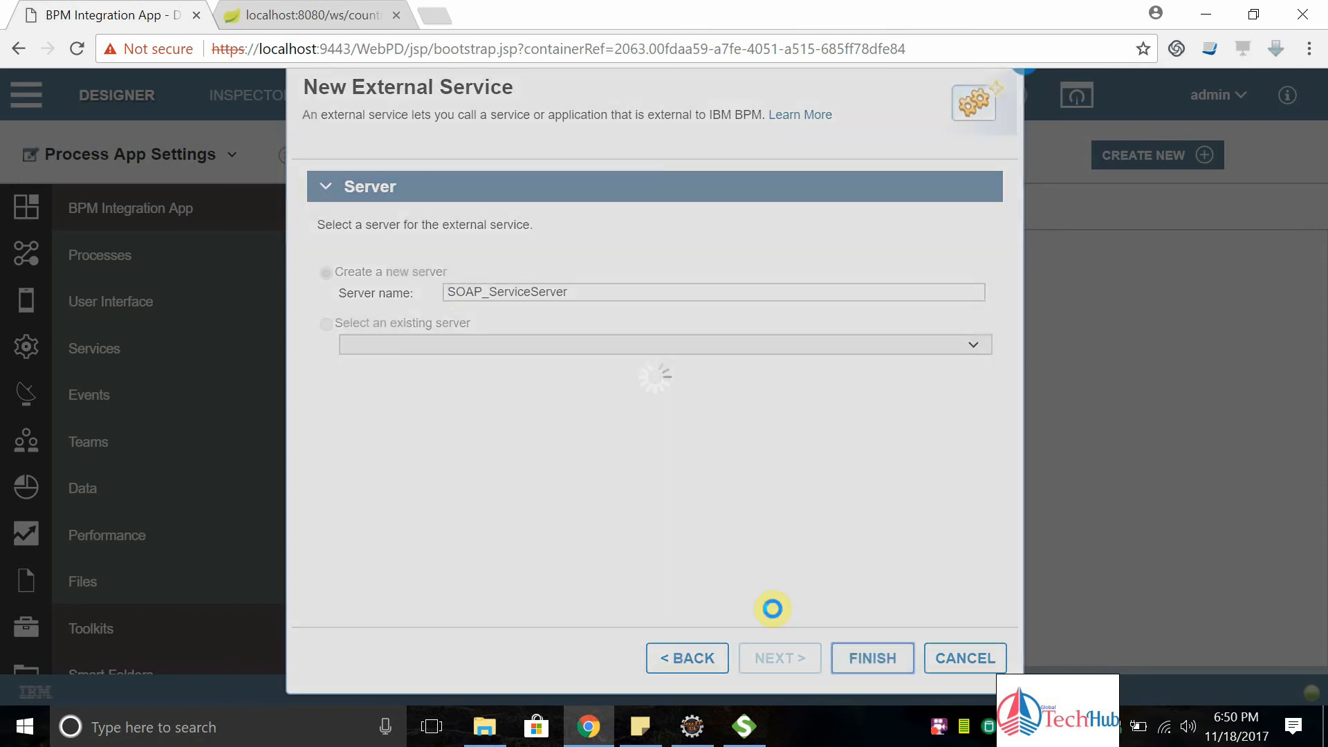
Review the Country Service's binding to SOAP_ServiceServer, its WSDL source and its general details
left_click(872, 659)
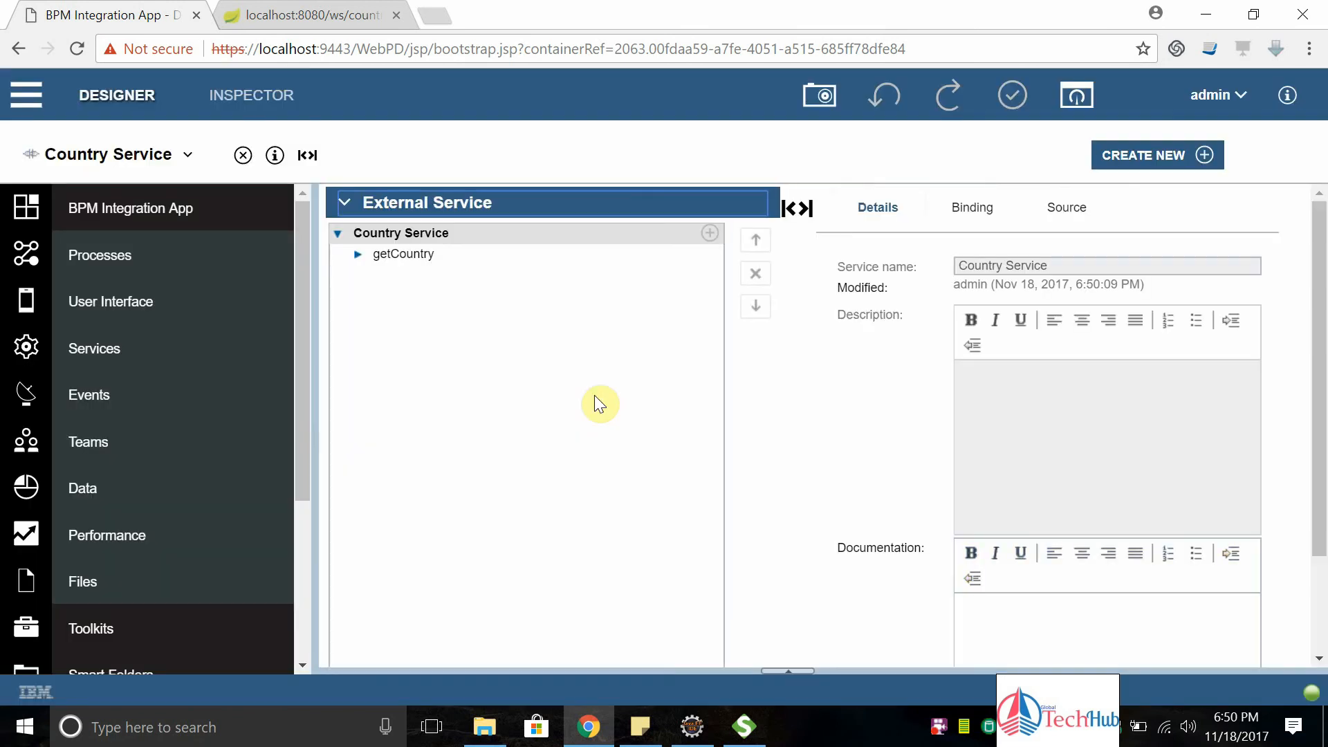
left_click(971, 207)
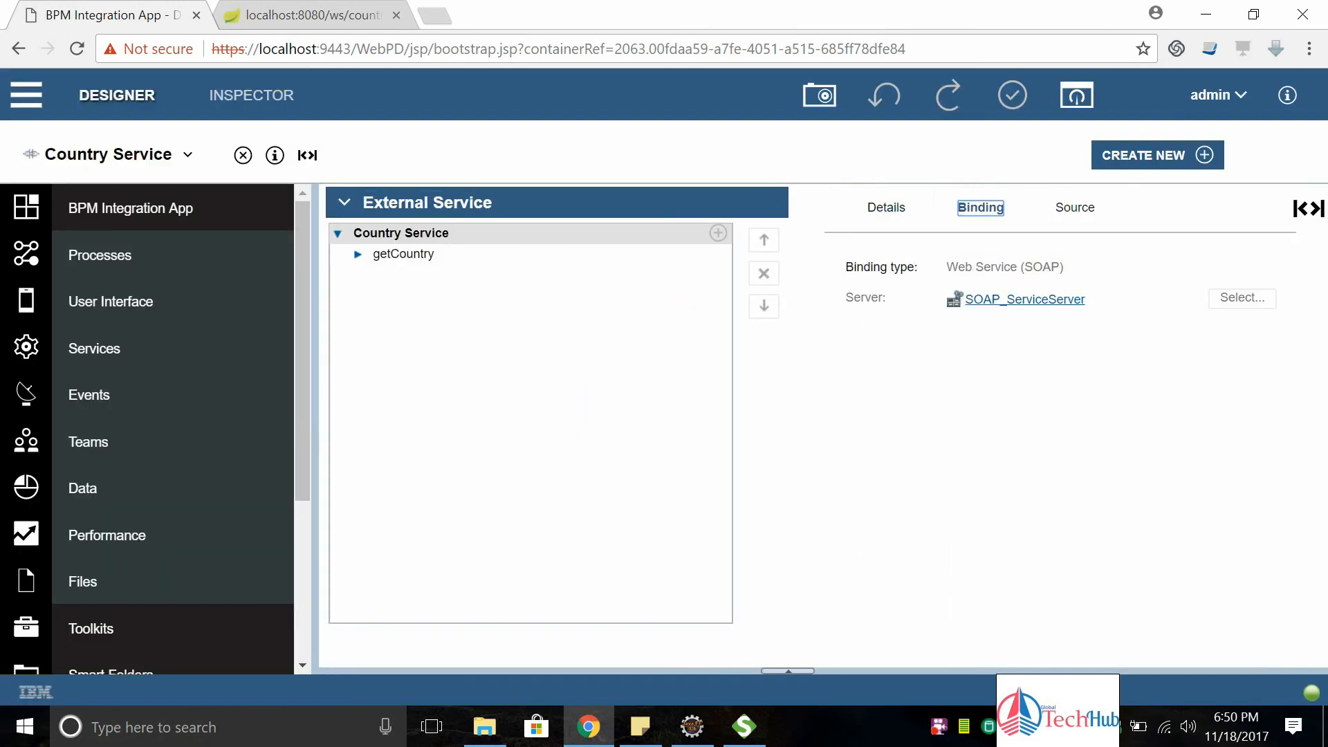
mouse_move(1018, 316)
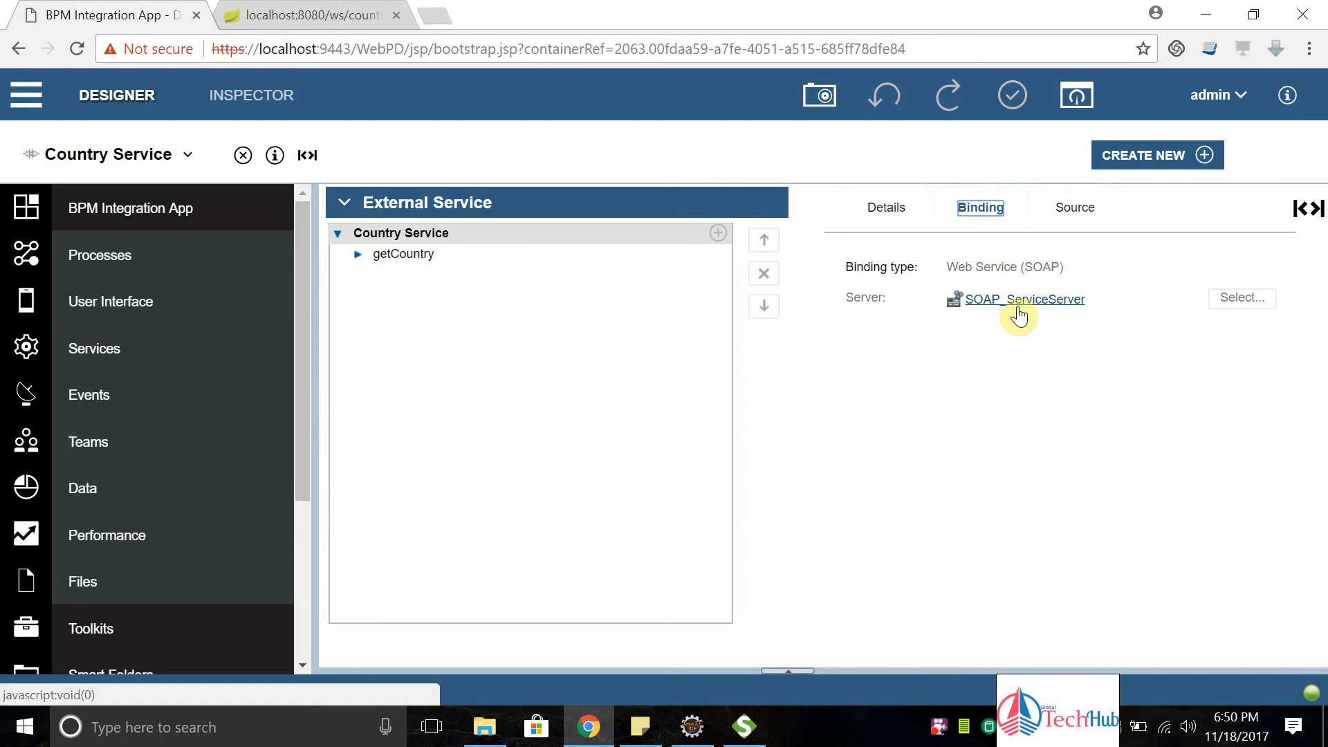
left_click(1067, 207)
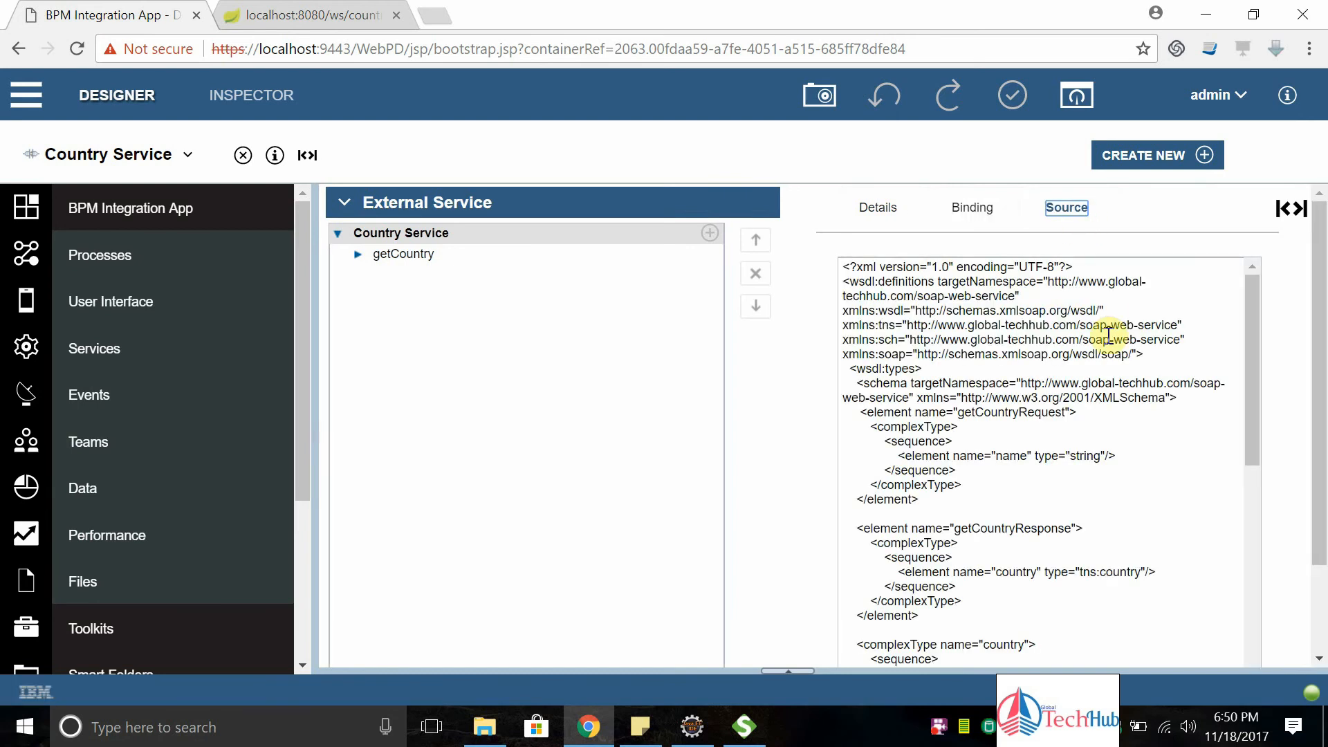
scroll("down", 3)
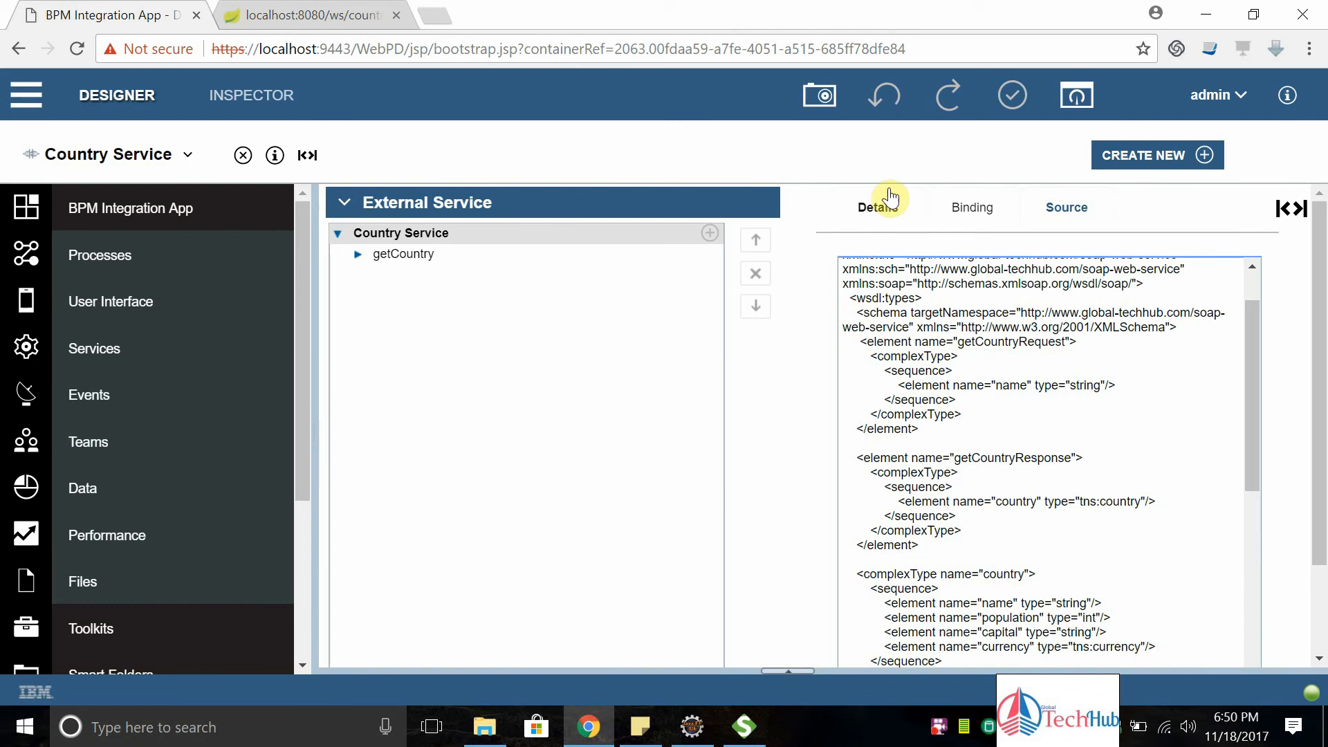
left_click(877, 207)
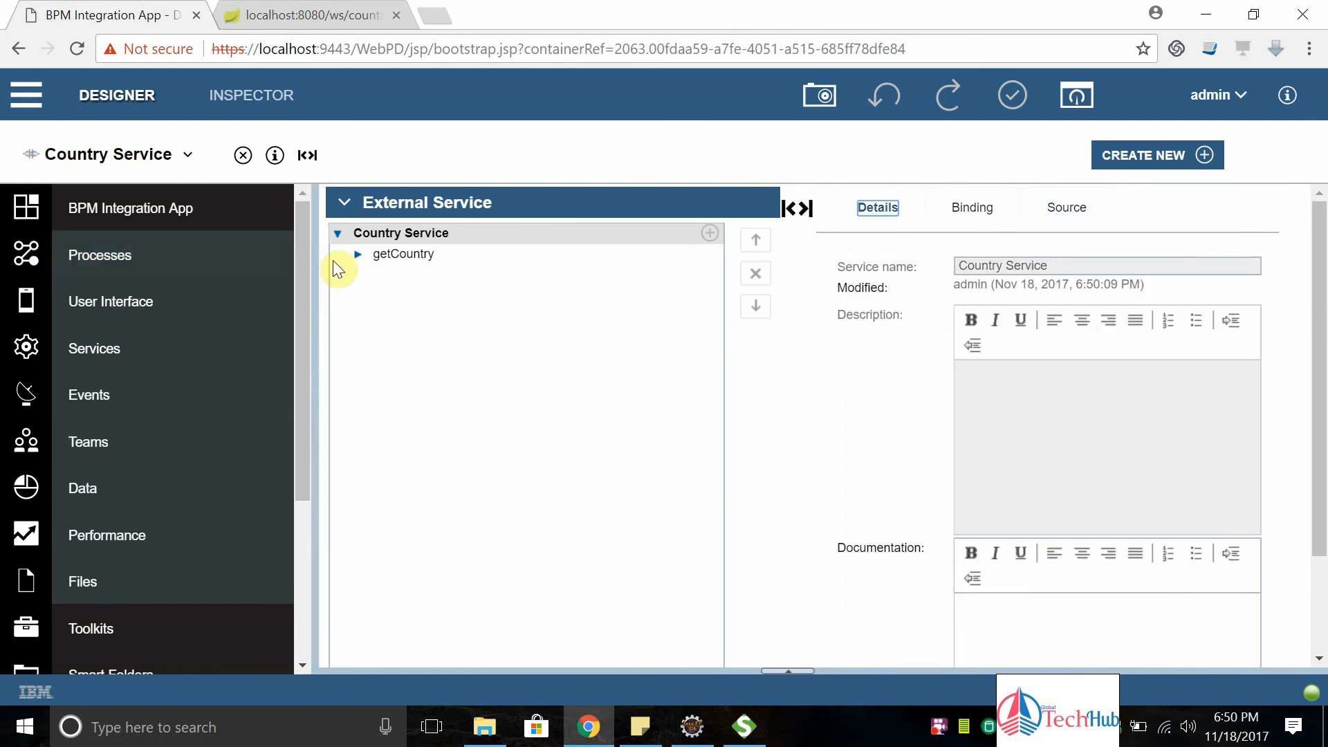
Expand the getCountry operation to reveal its input name and output country, then bring up the Create New menu
left_click(357, 255)
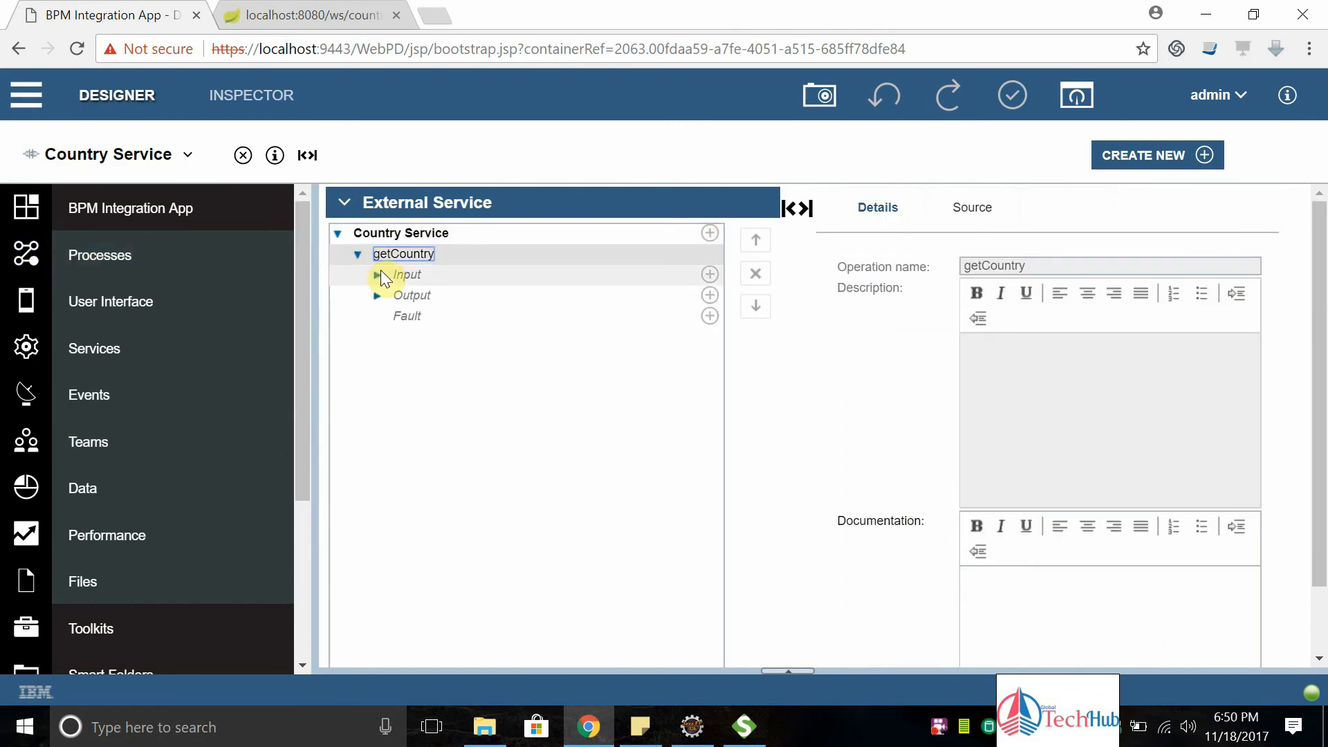
left_click(376, 274)
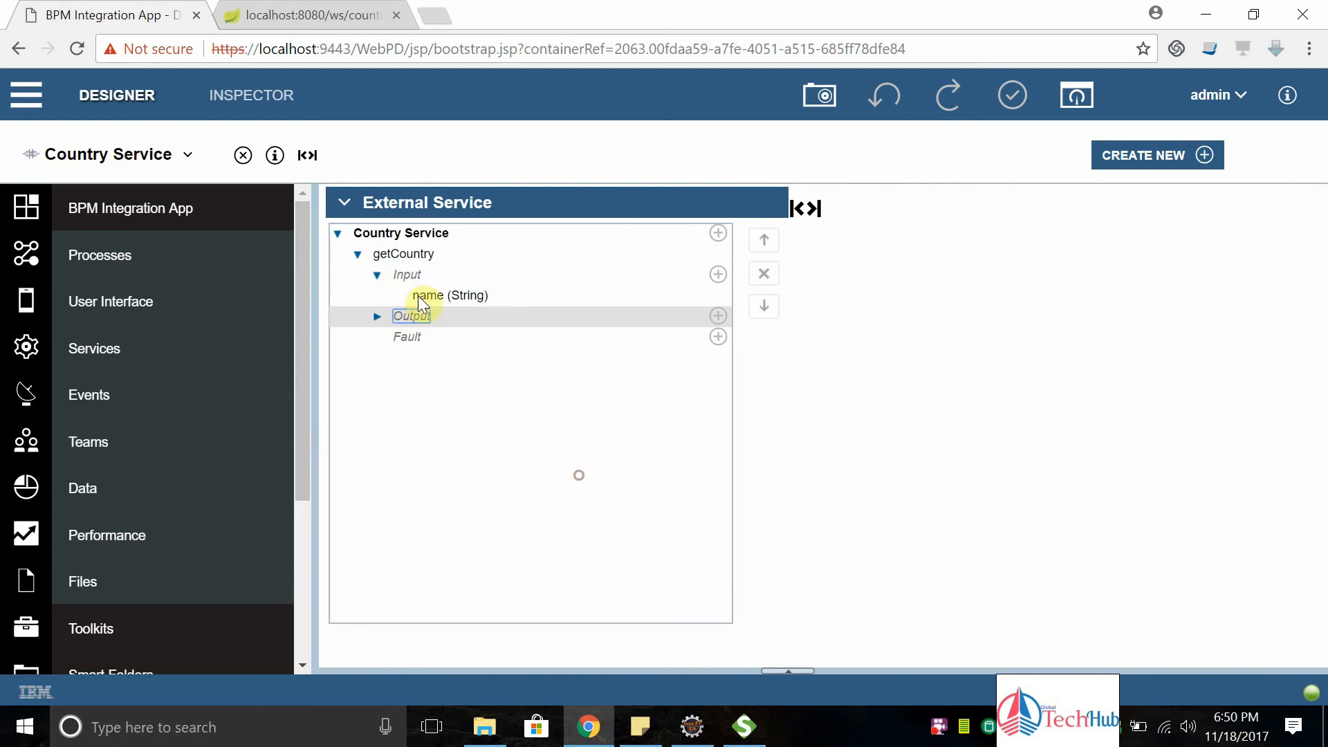
left_click(377, 316)
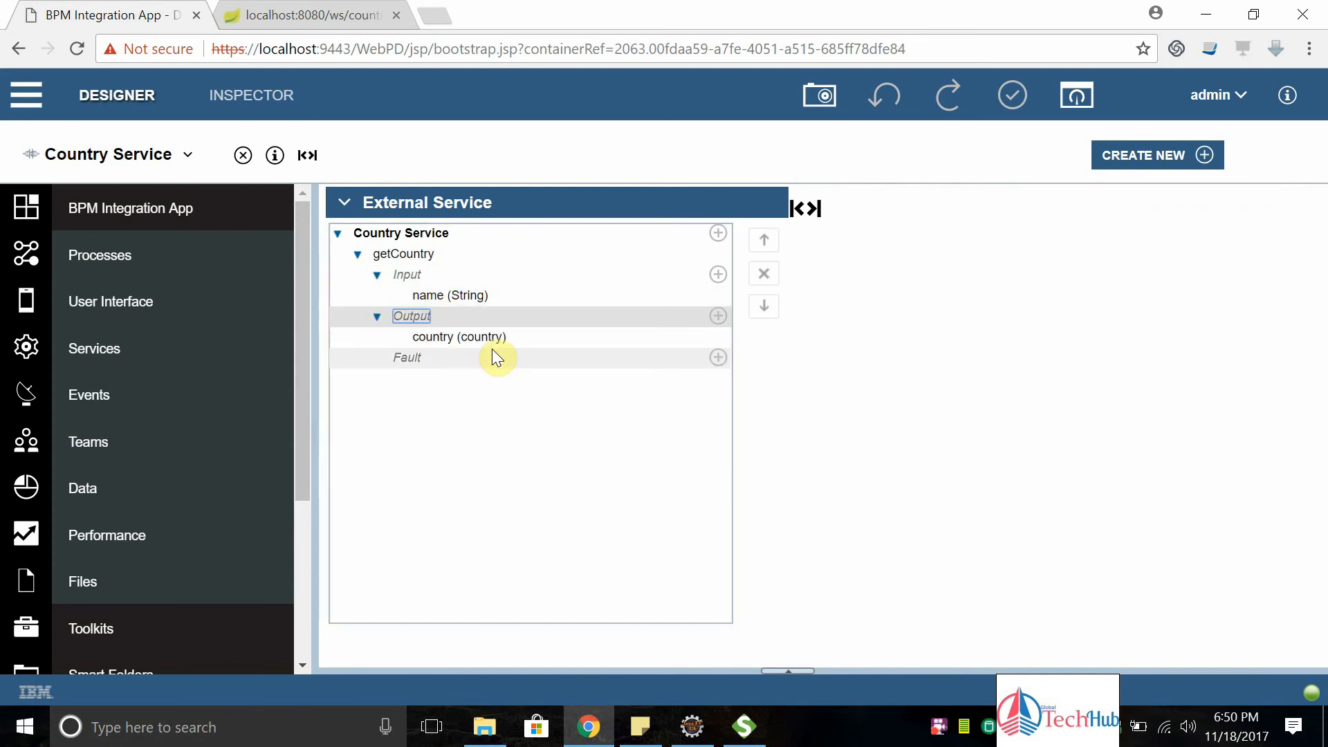
left_click(459, 336)
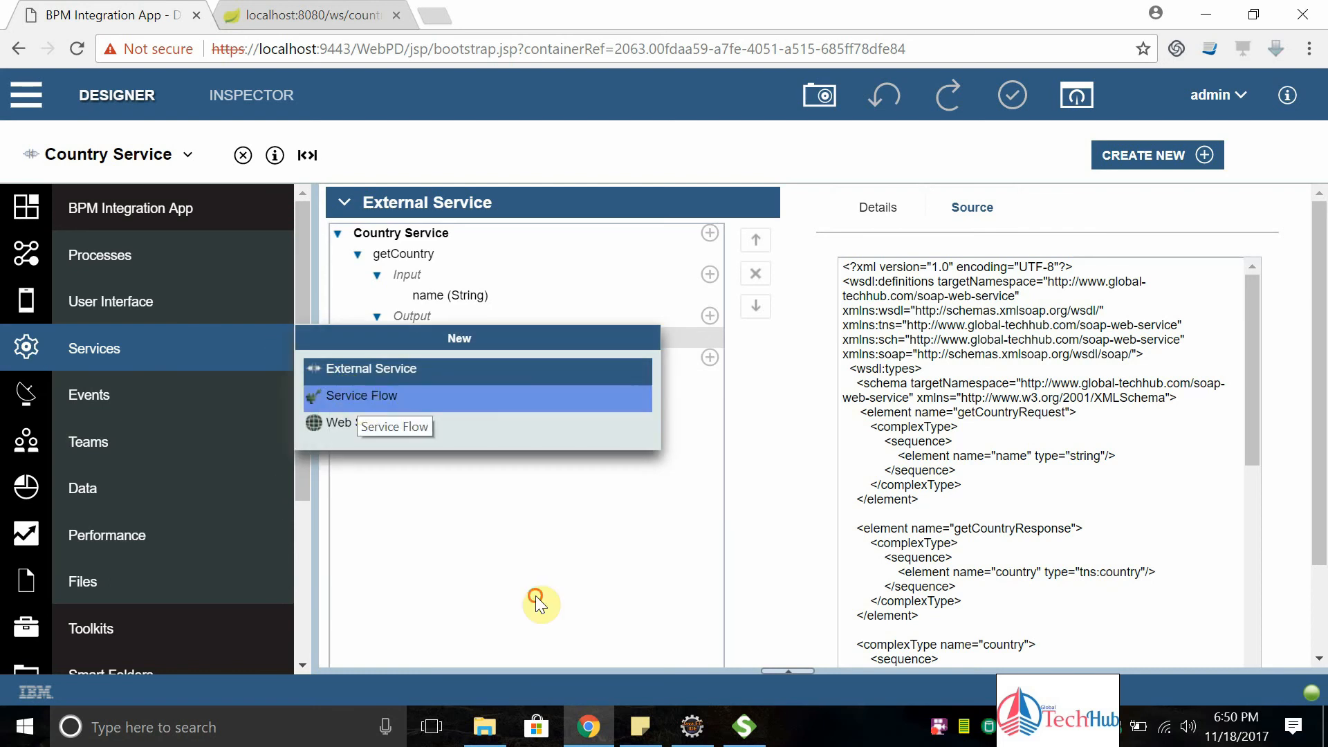
Start a new Service Flow and name it Country Service Integration
left_click(361, 396)
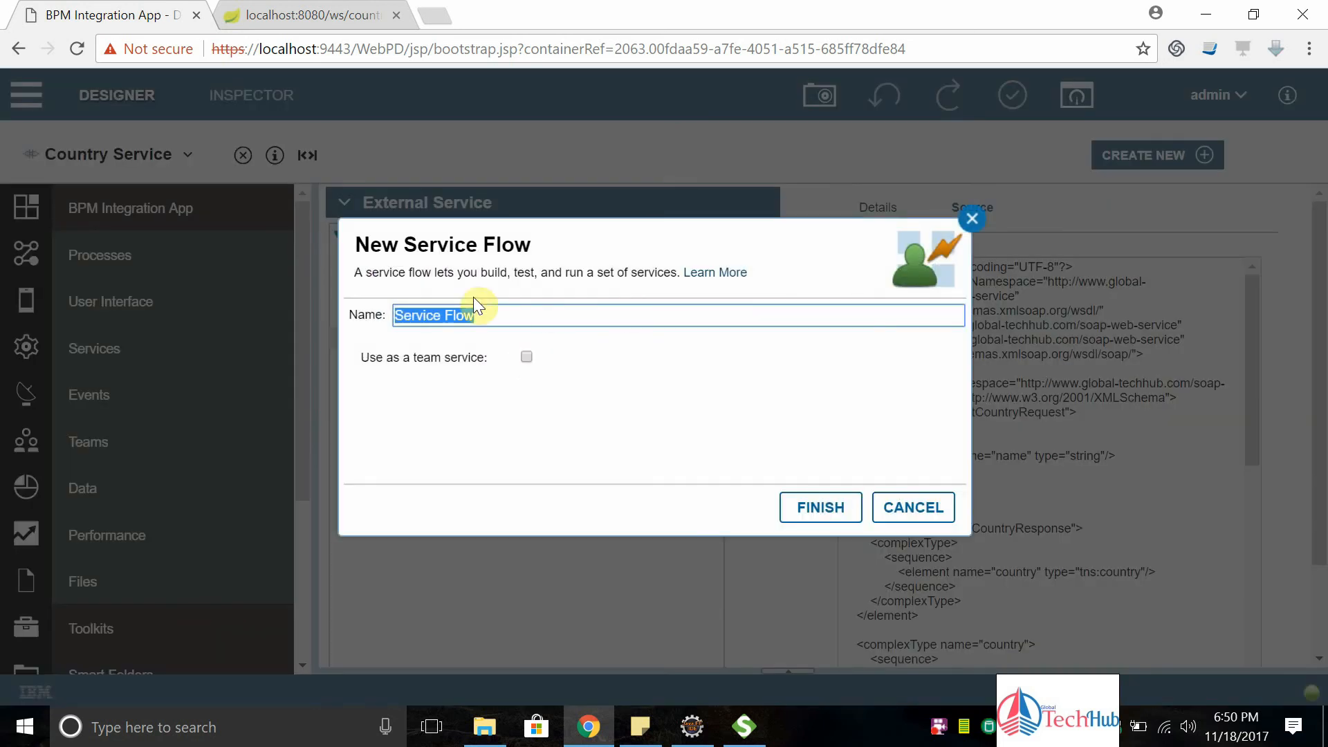
type("country")
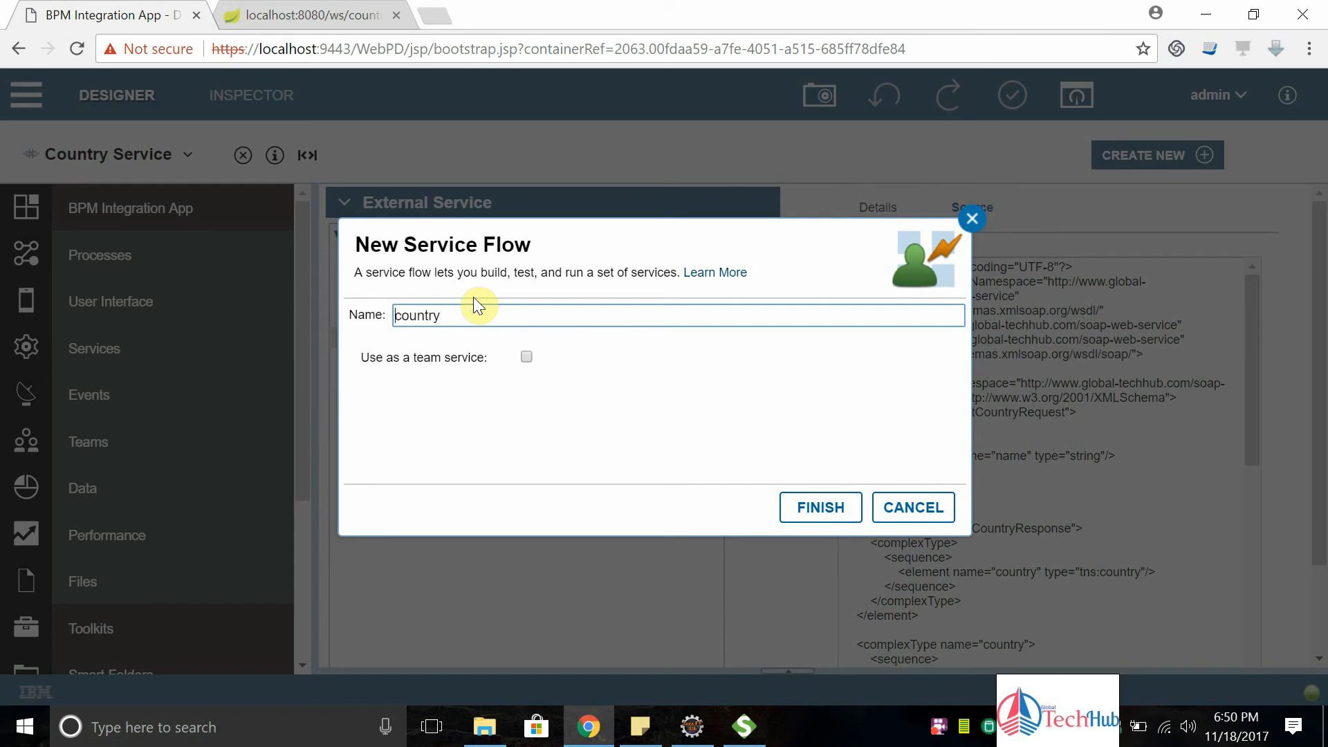
type("Country")
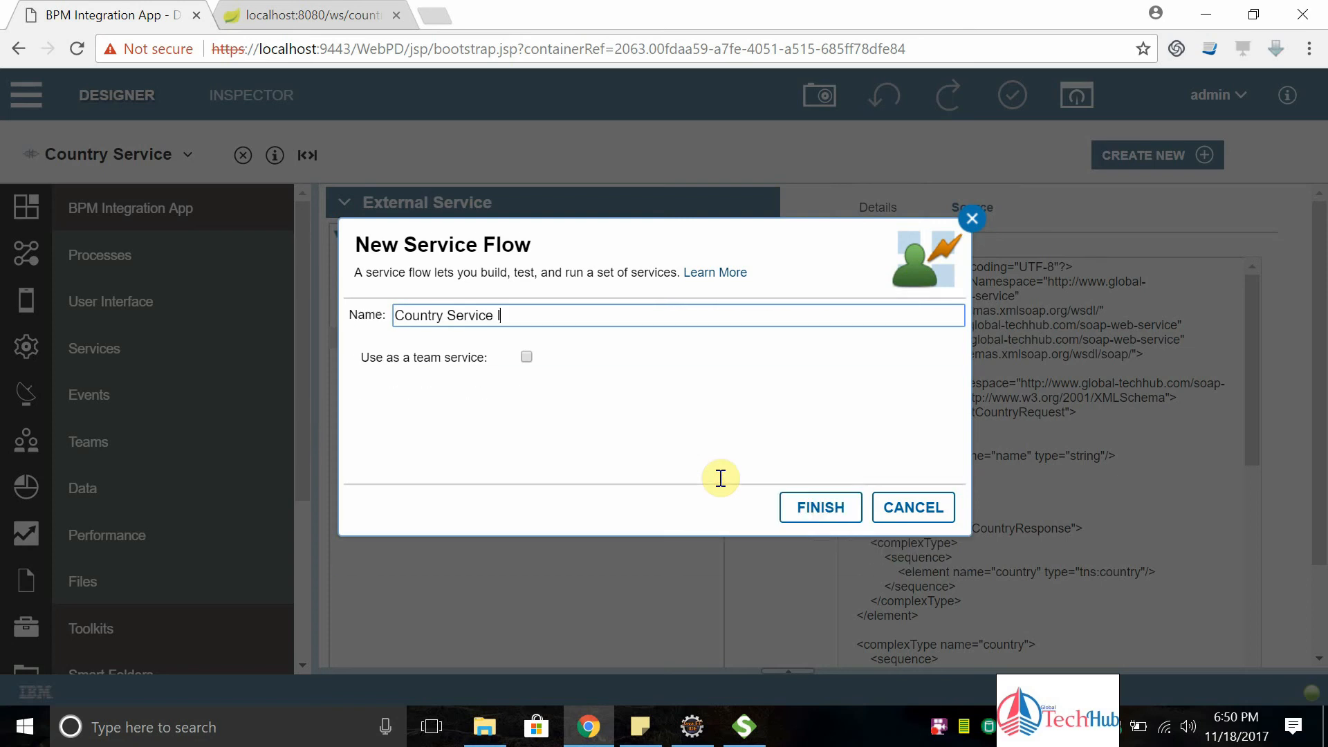
type("Integrat")
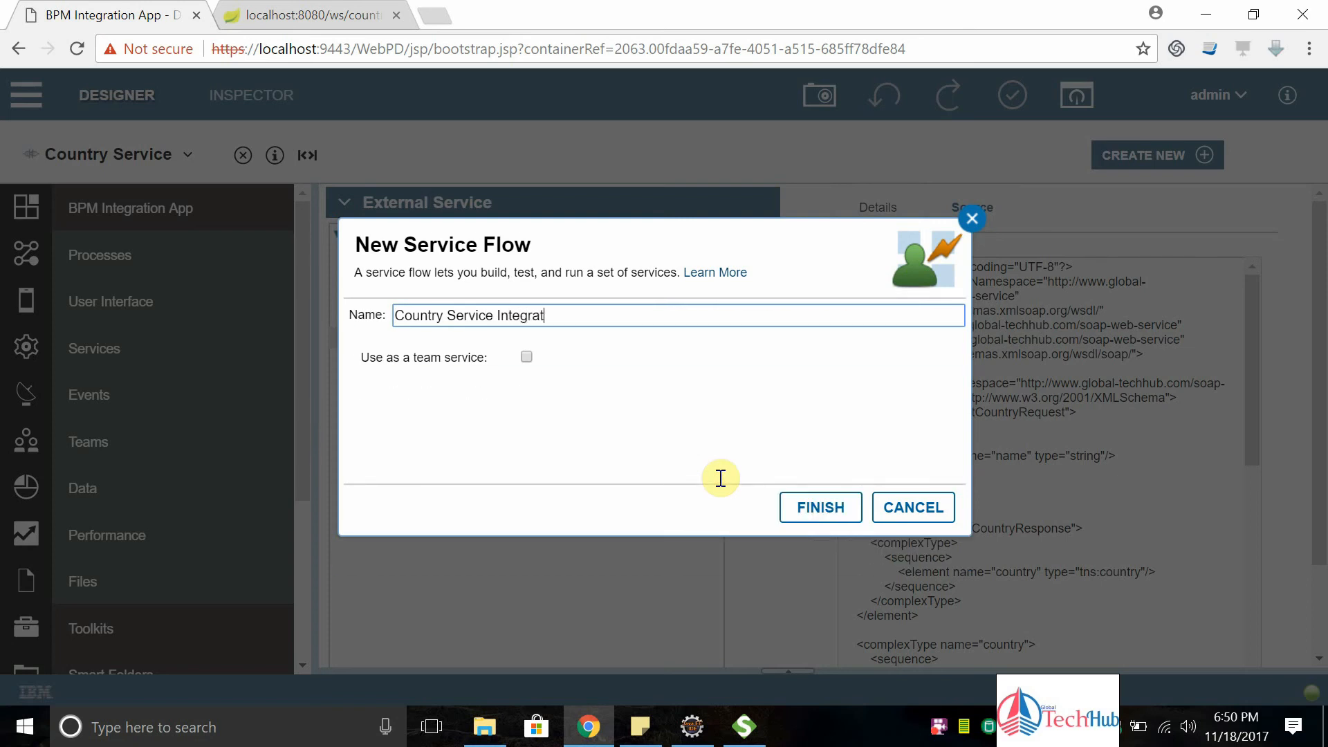
type("ion")
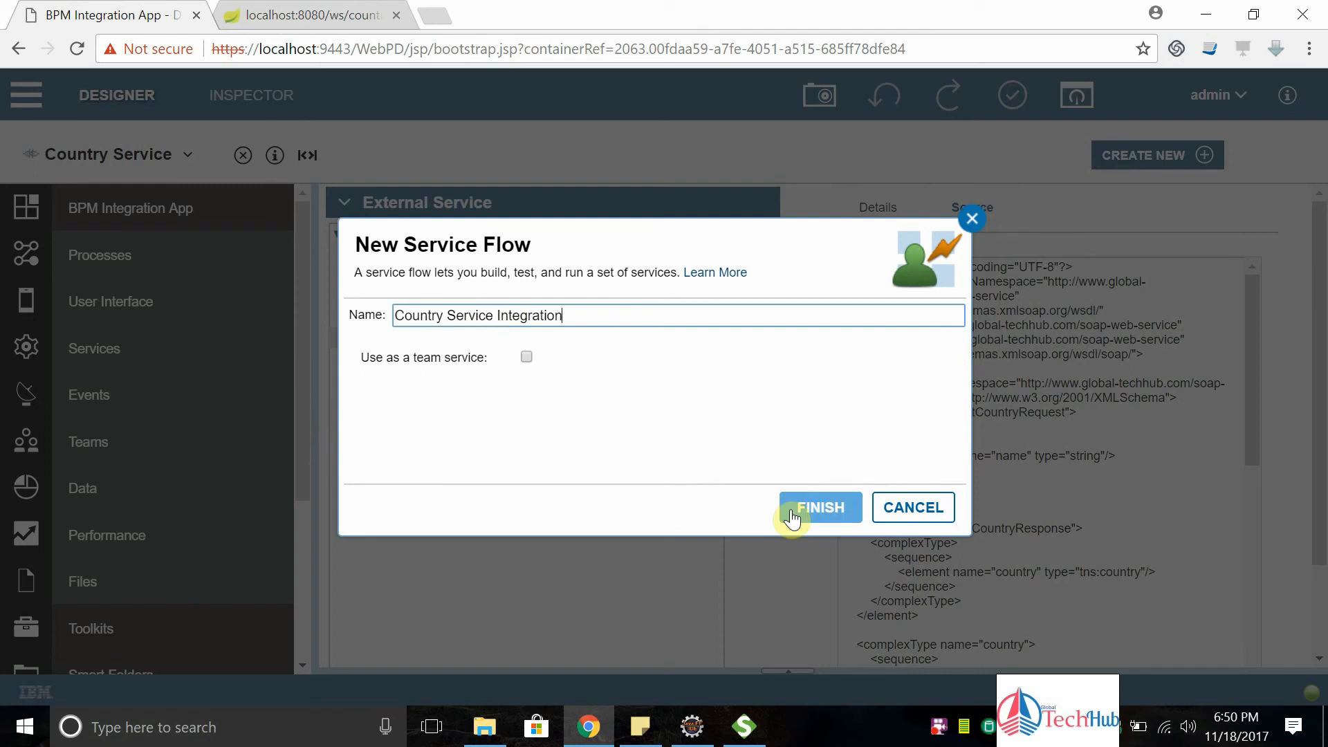
Finish creating the flow and wire a Service task between Start and End on the diagram
left_click(819, 506)
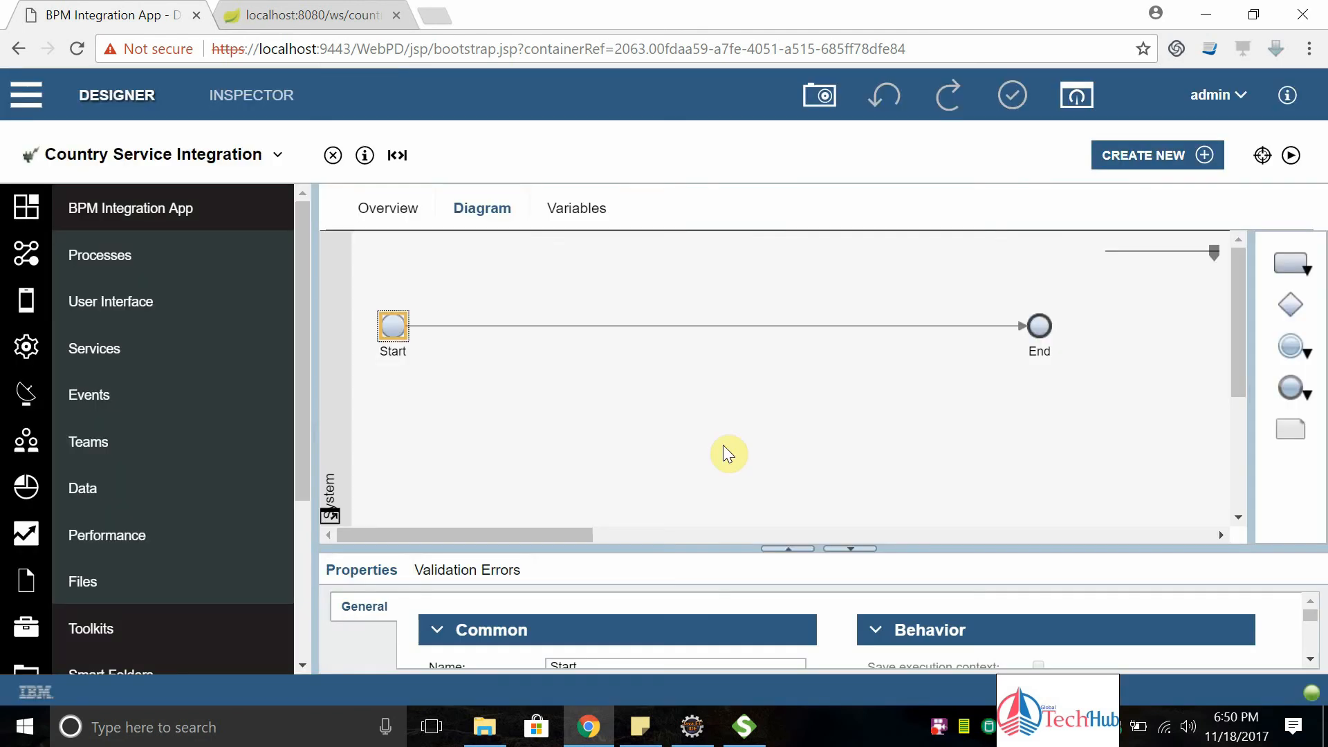
mouse_move(1290, 263)
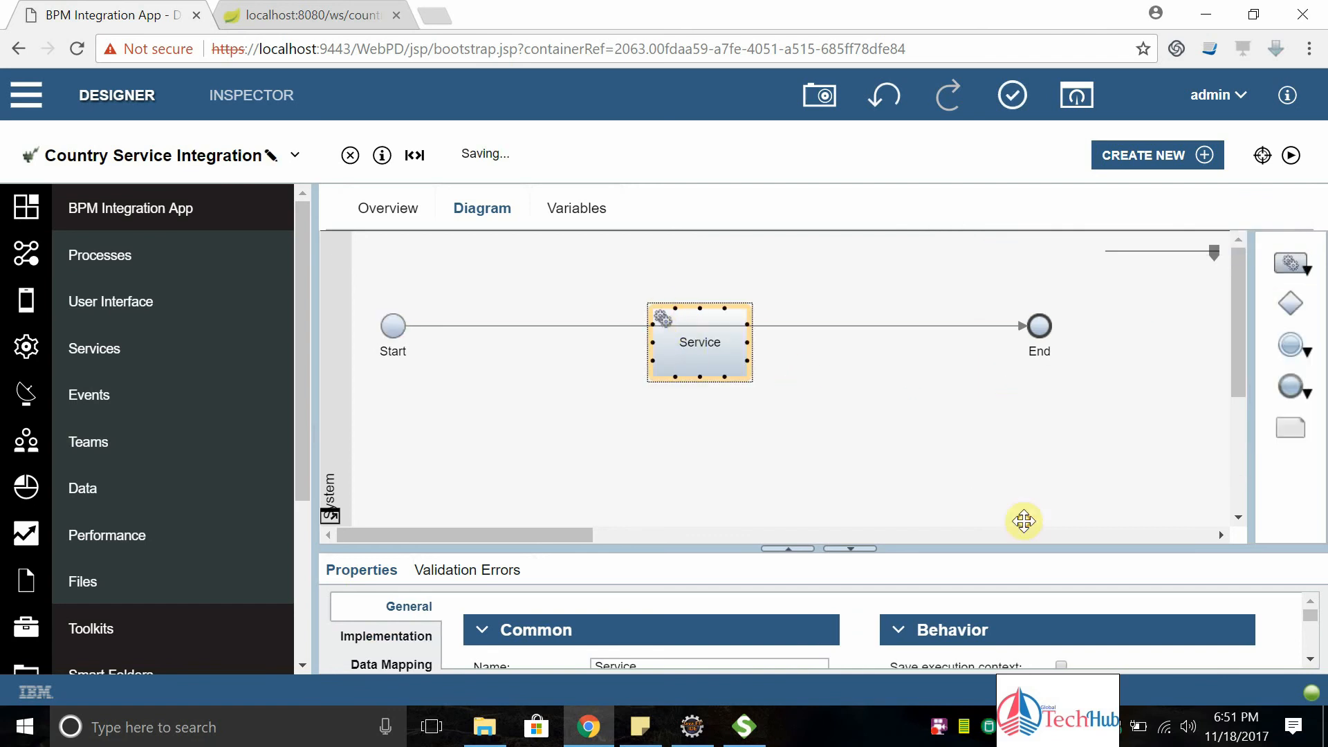
left_click_drag(1023, 520, 658, 331)
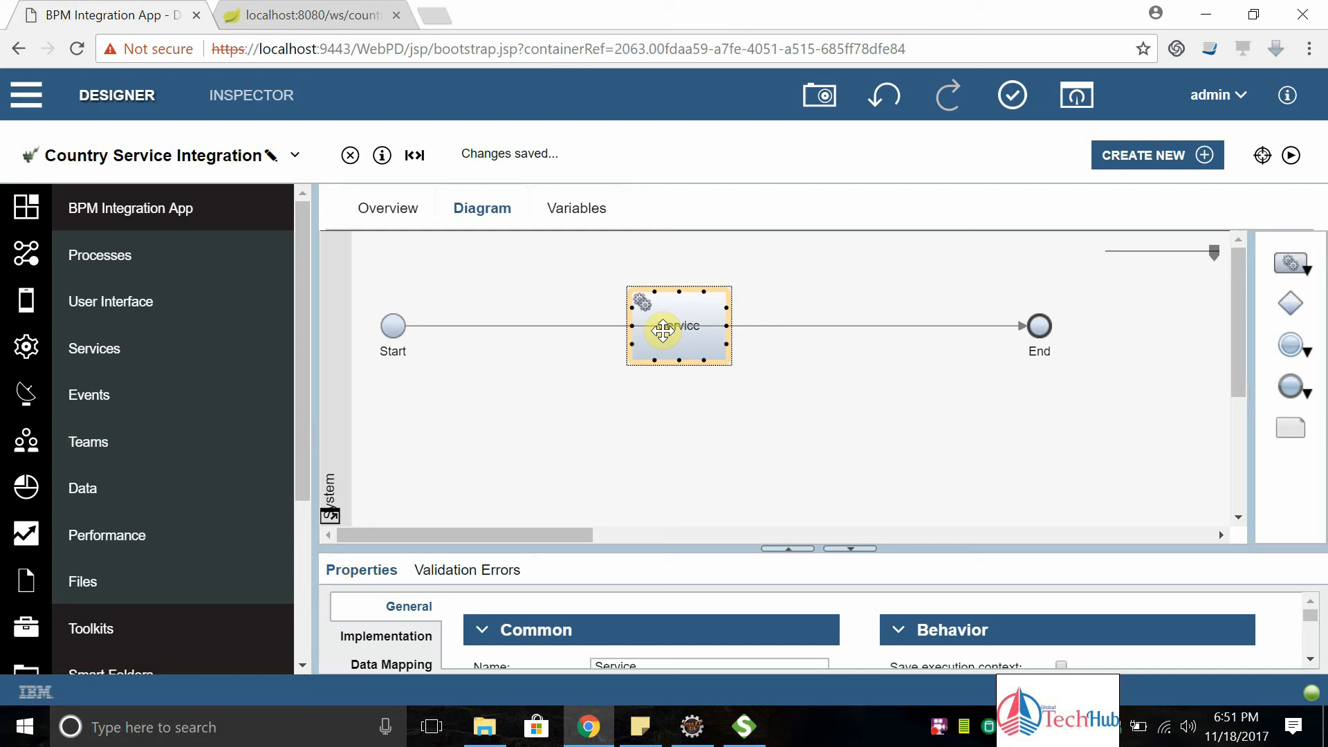
left_click(977, 335)
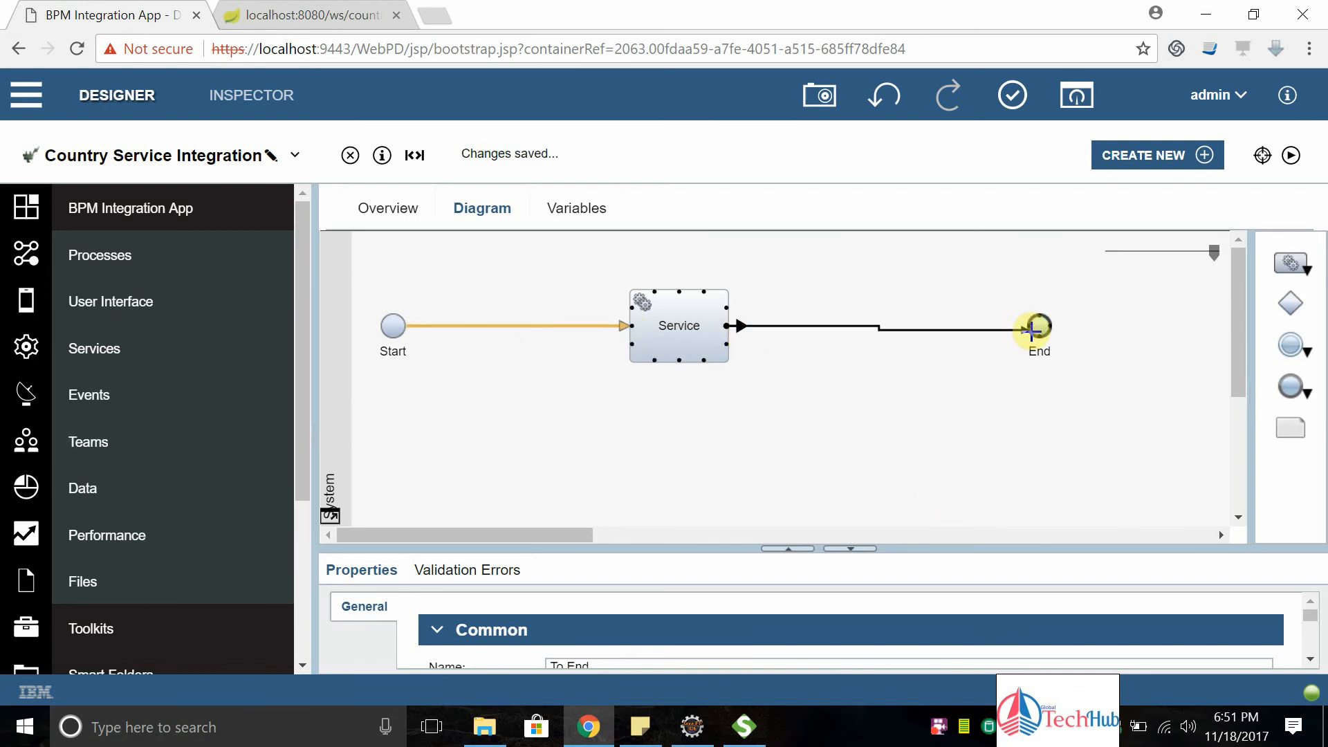
left_click(678, 325)
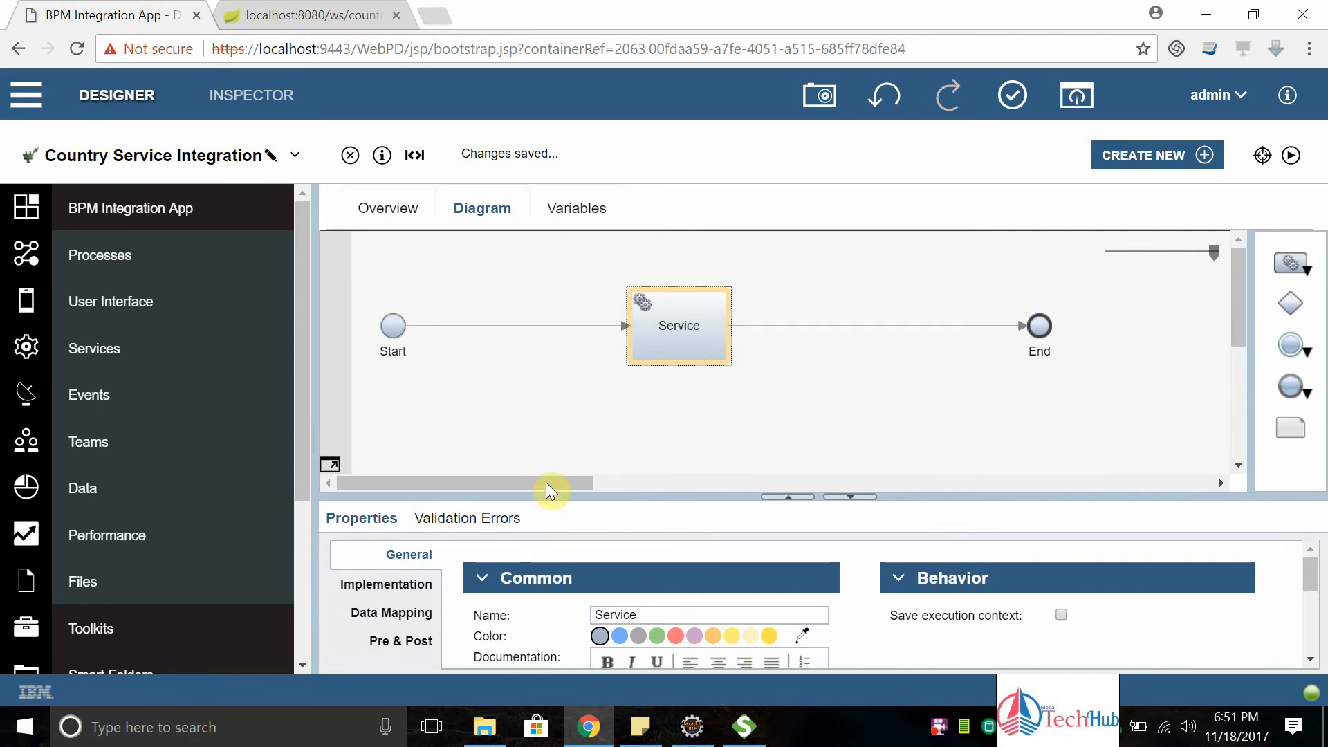
Begin renaming the service task, entering 'Call'
double_click(678, 325)
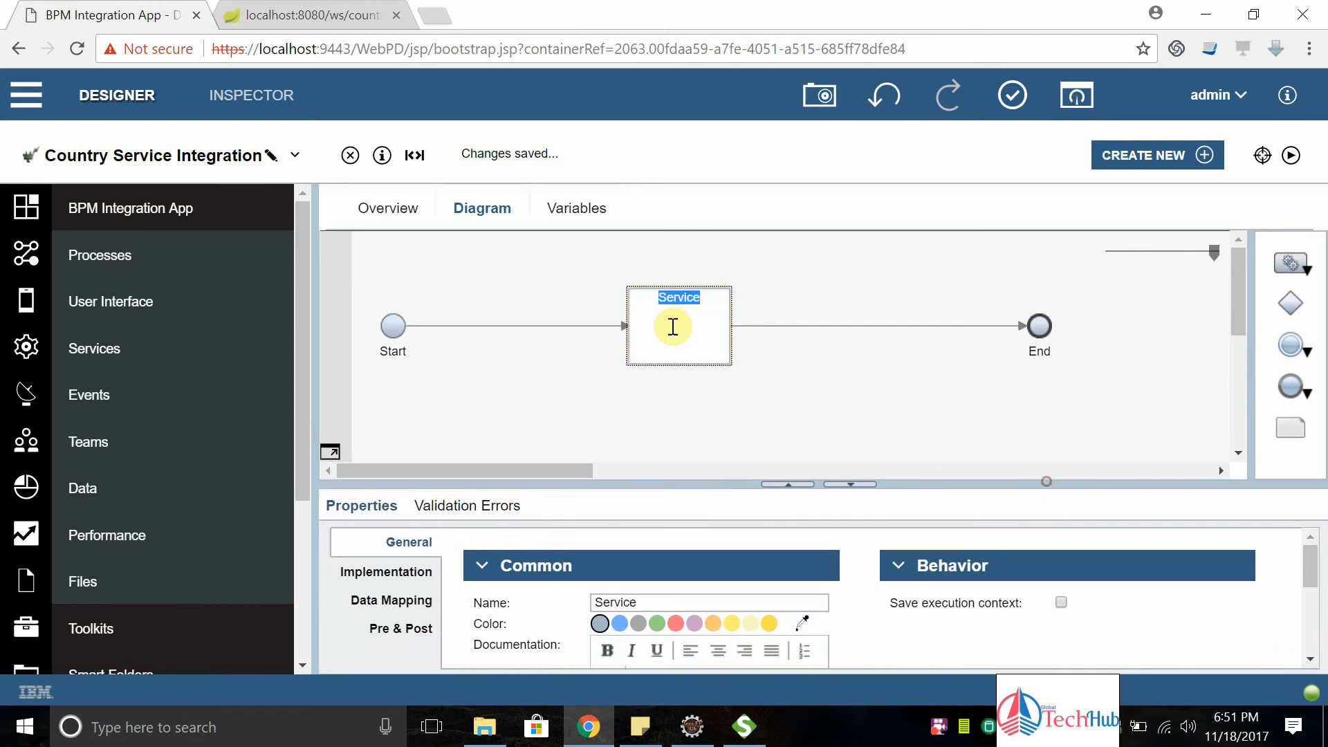
type("Call")
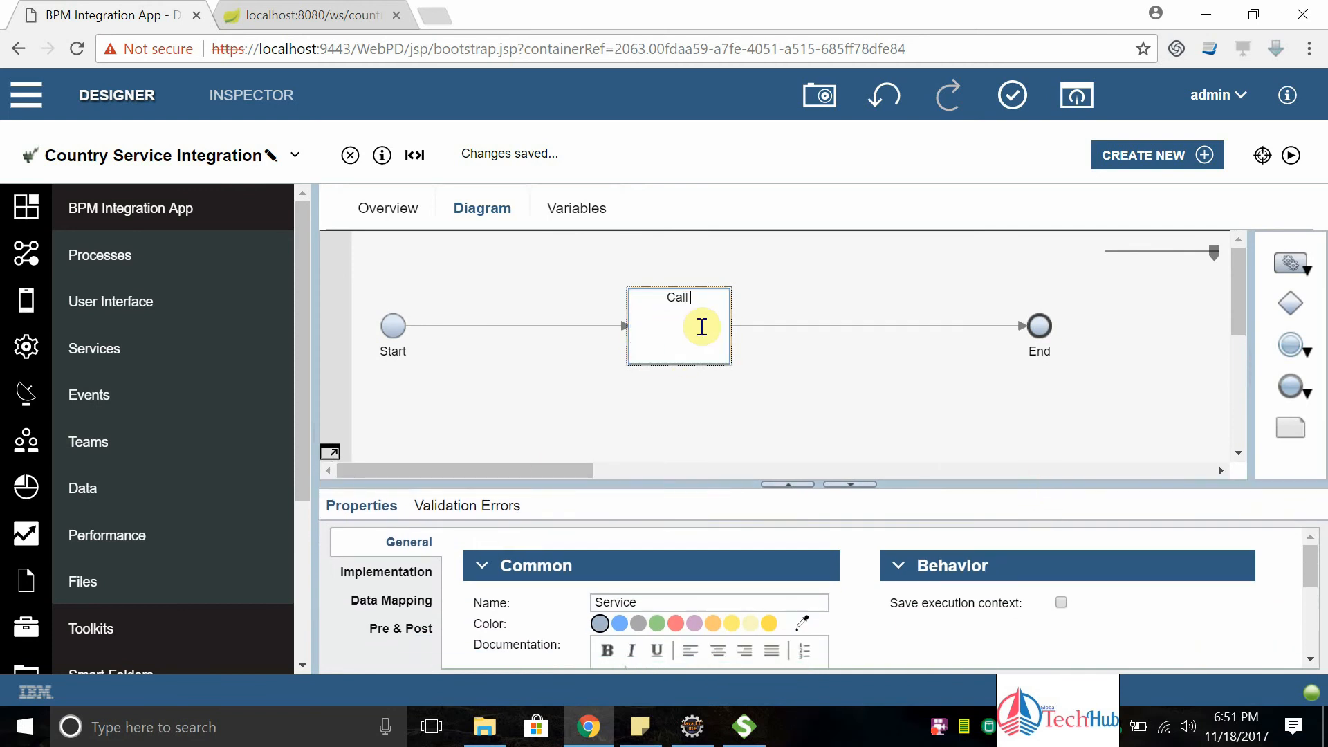
Name the task Call WebService and implement it with Country Service's getCountry on CountriesPortSoap11
type("WebServi")
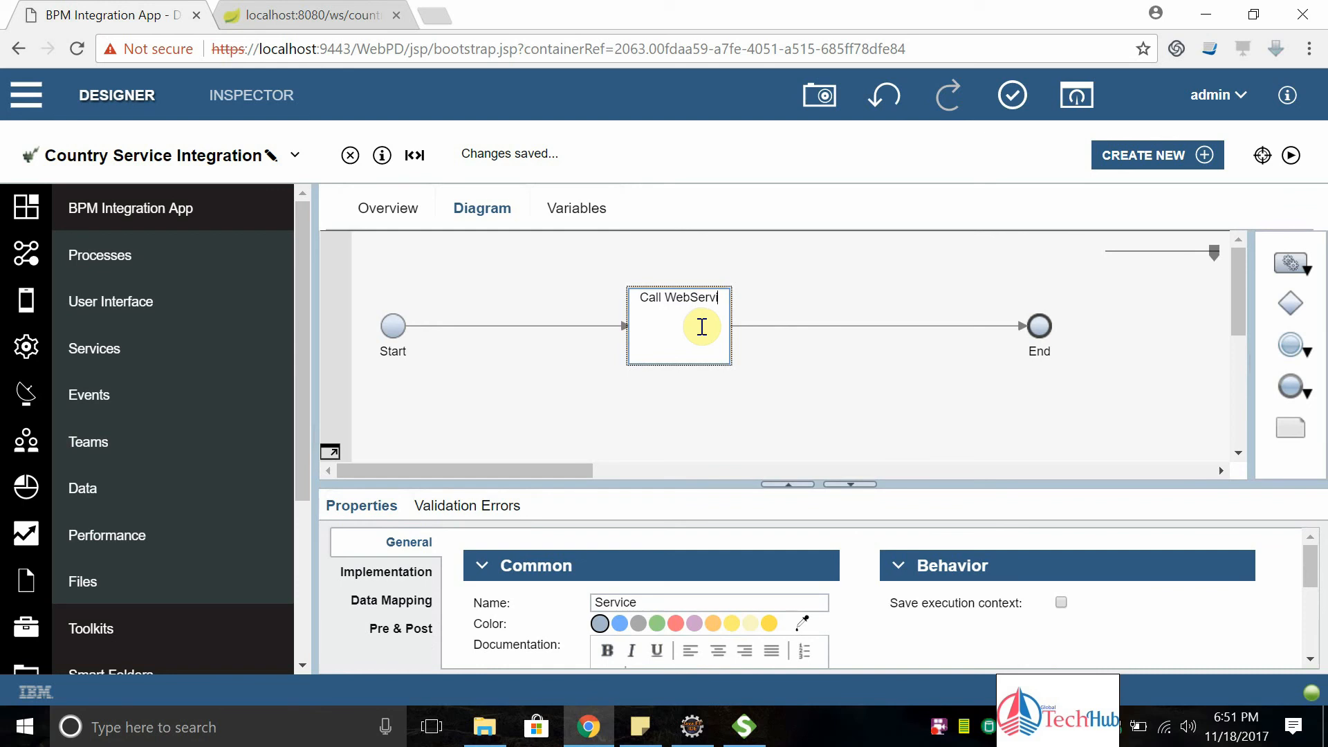
left_click(787, 406)
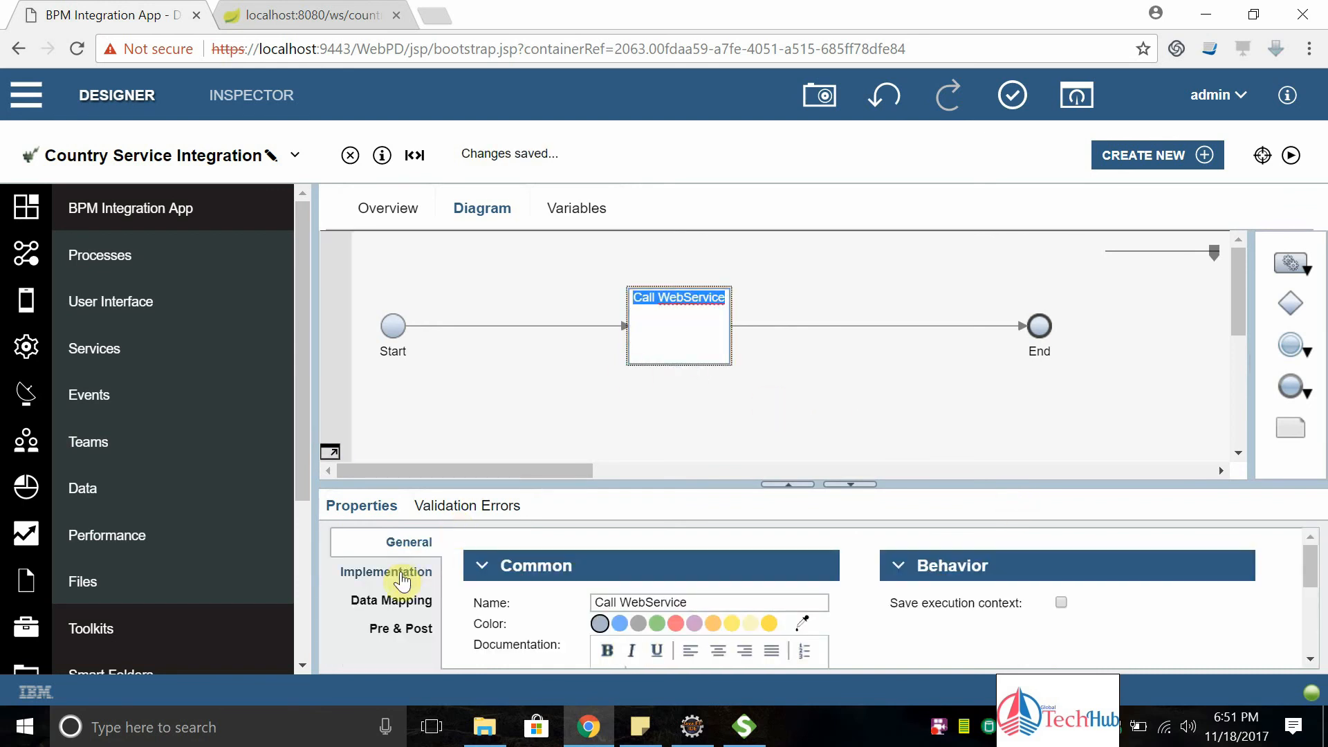
left_click(385, 571)
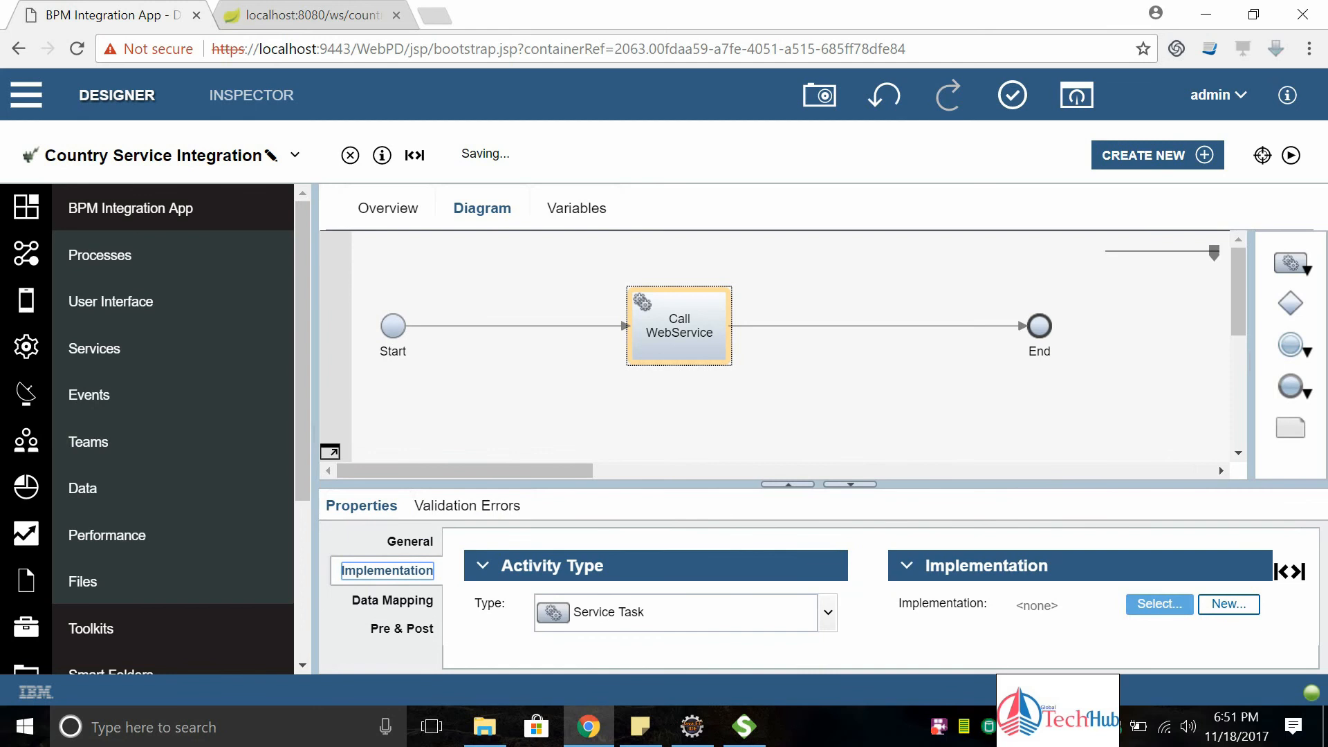
left_click(1160, 604)
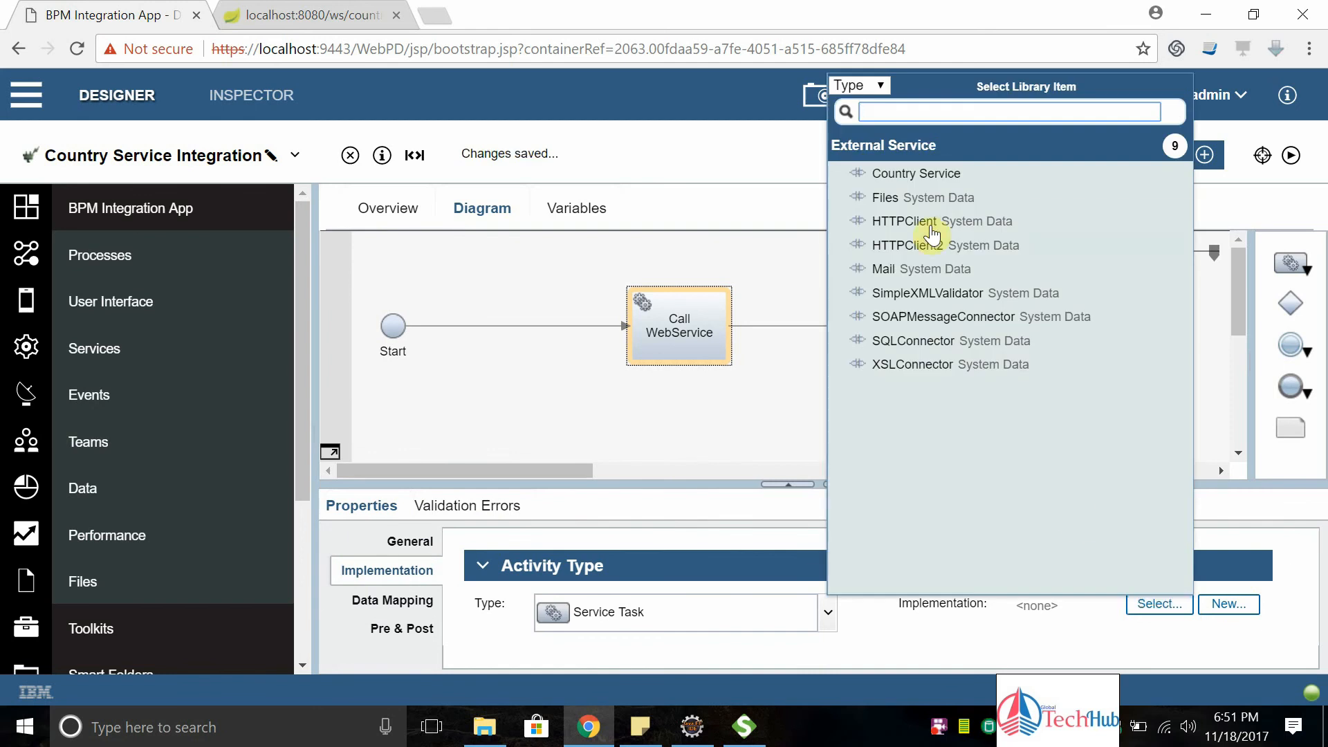
left_click(916, 174)
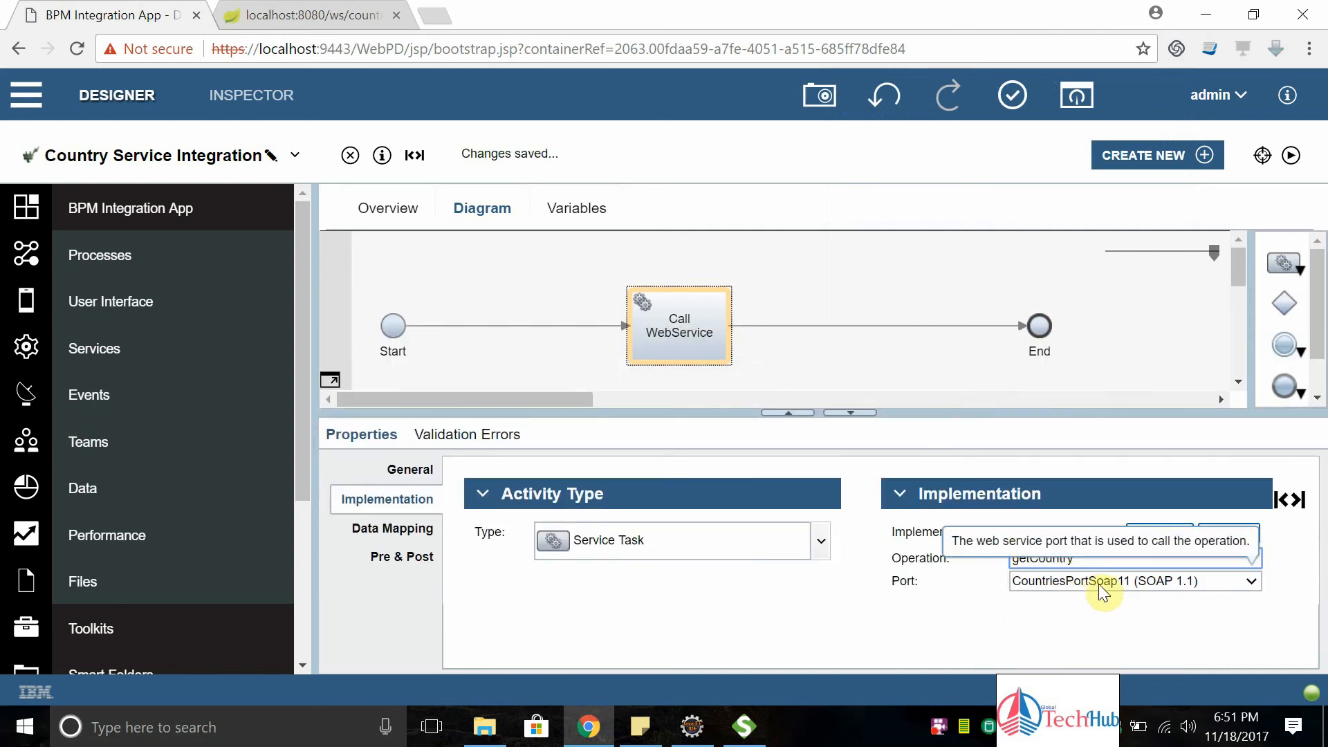
mouse_move(1005, 621)
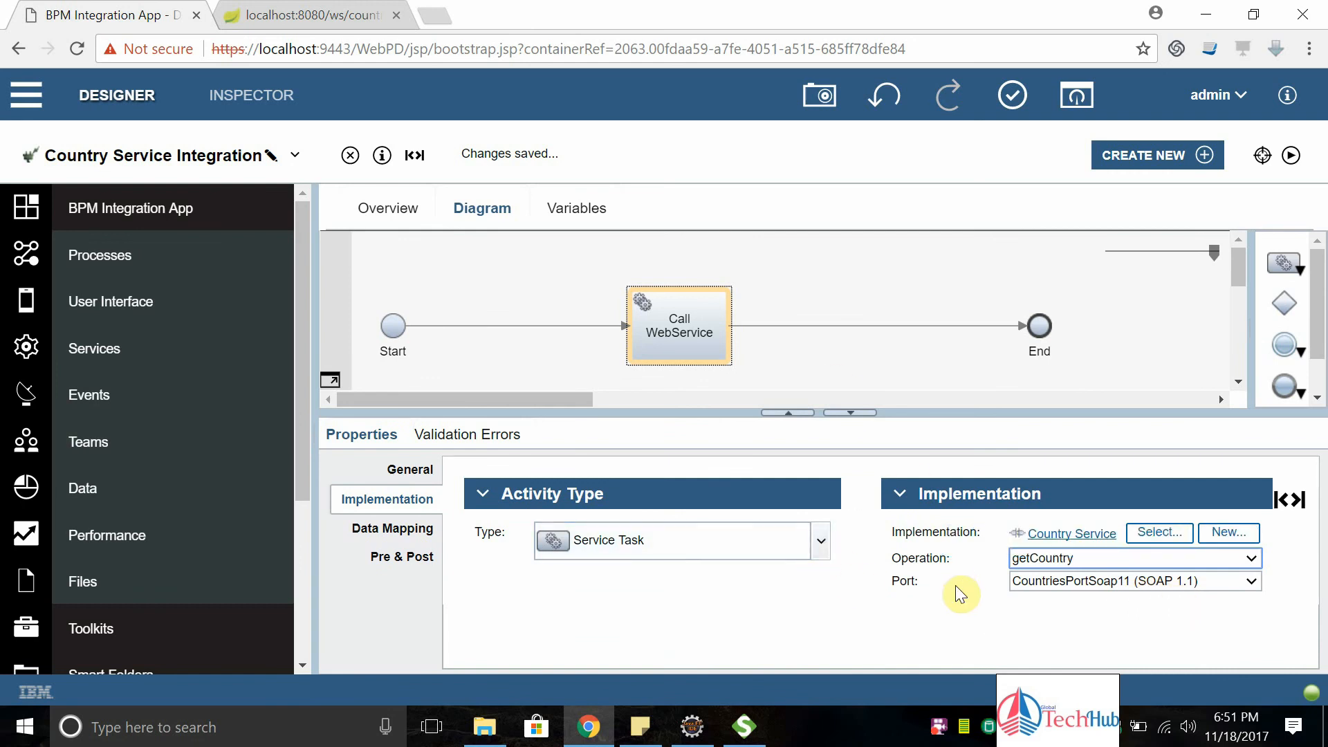
mouse_move(869, 637)
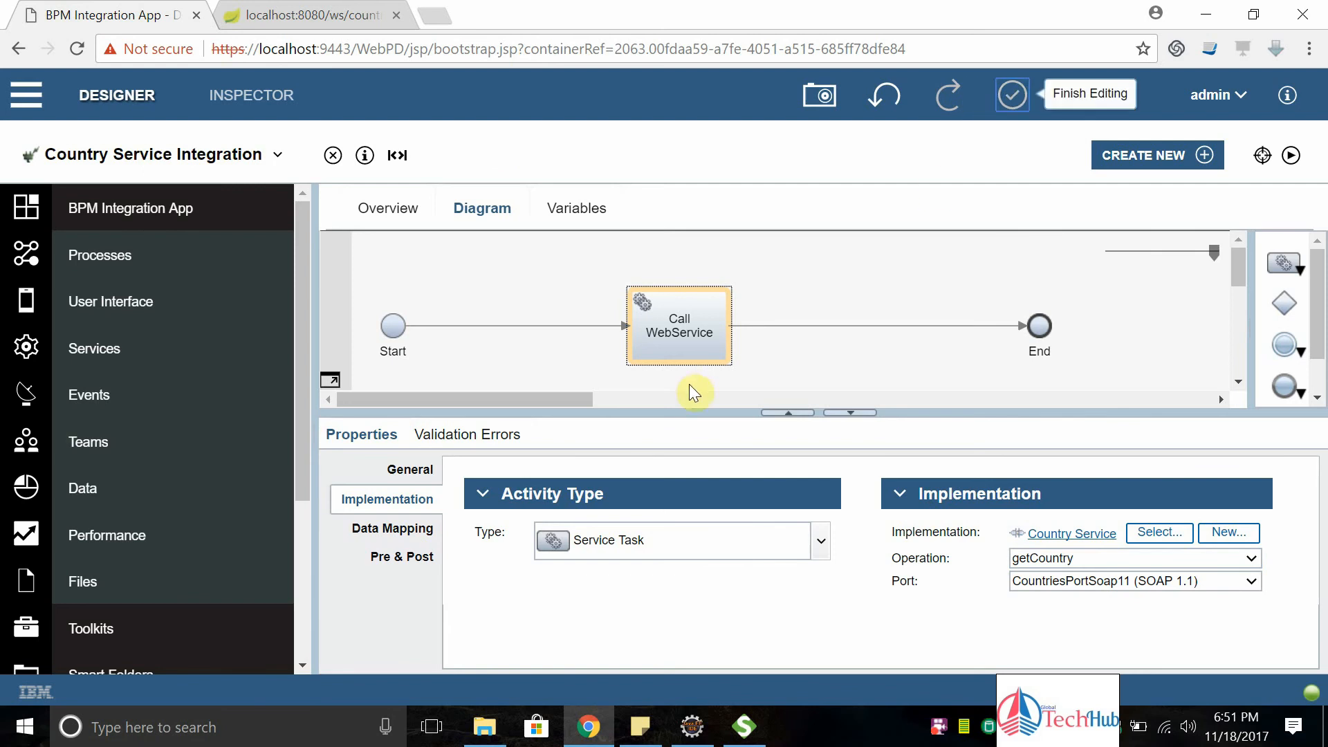
Add output variable countryDetails and type it as the country business object
left_click(393, 529)
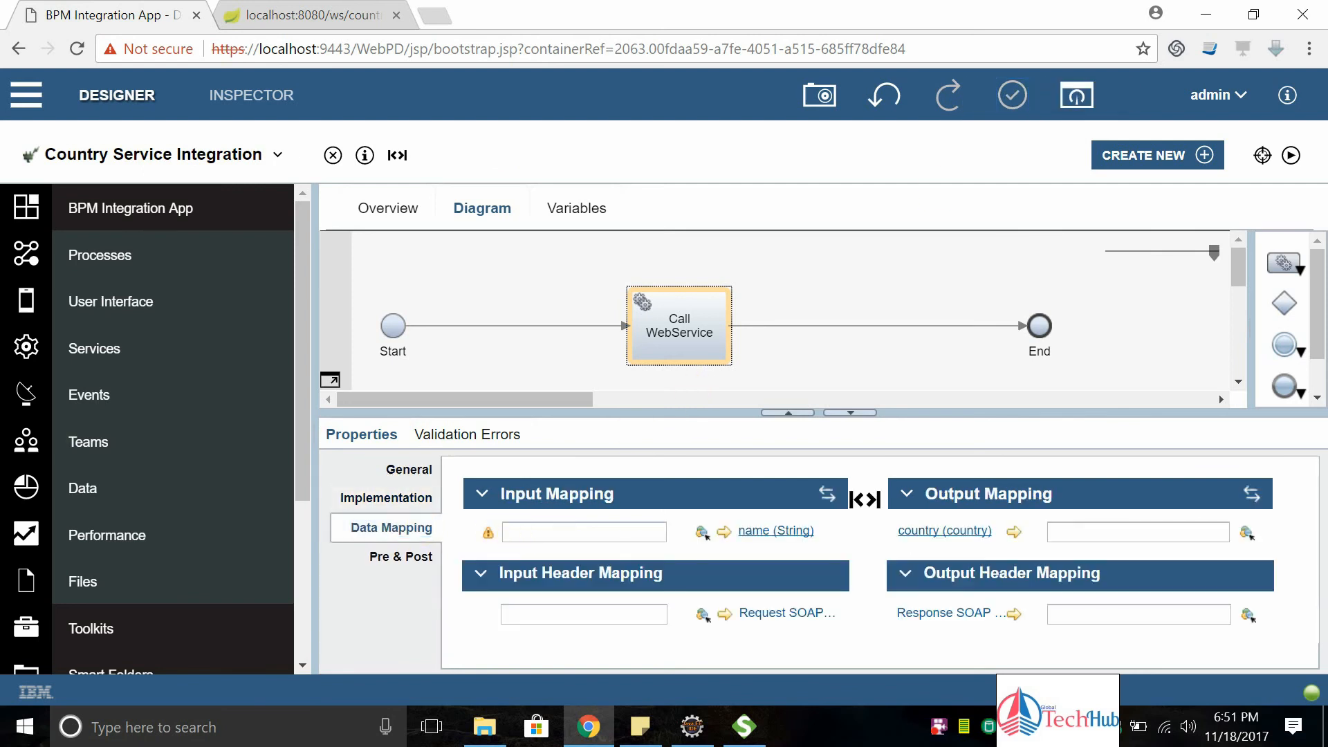
mouse_move(1053, 455)
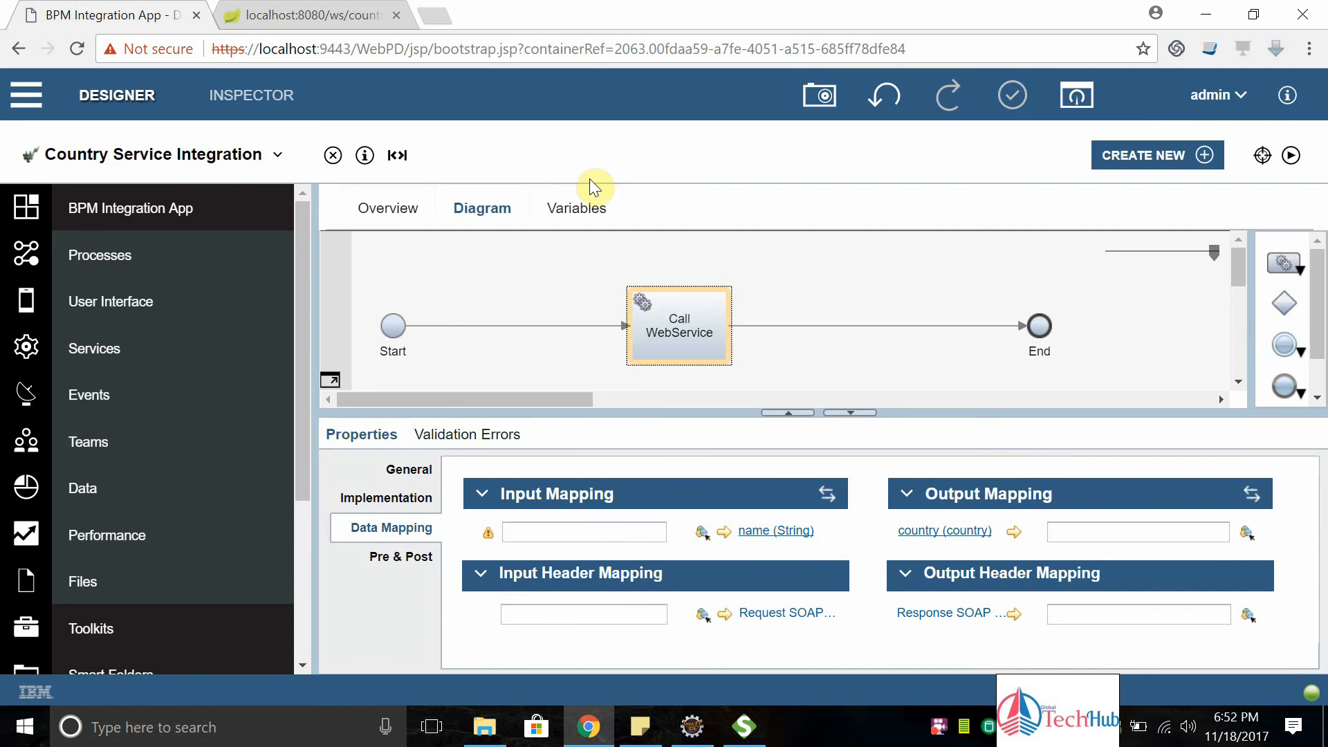
left_click(577, 207)
type("countryName")
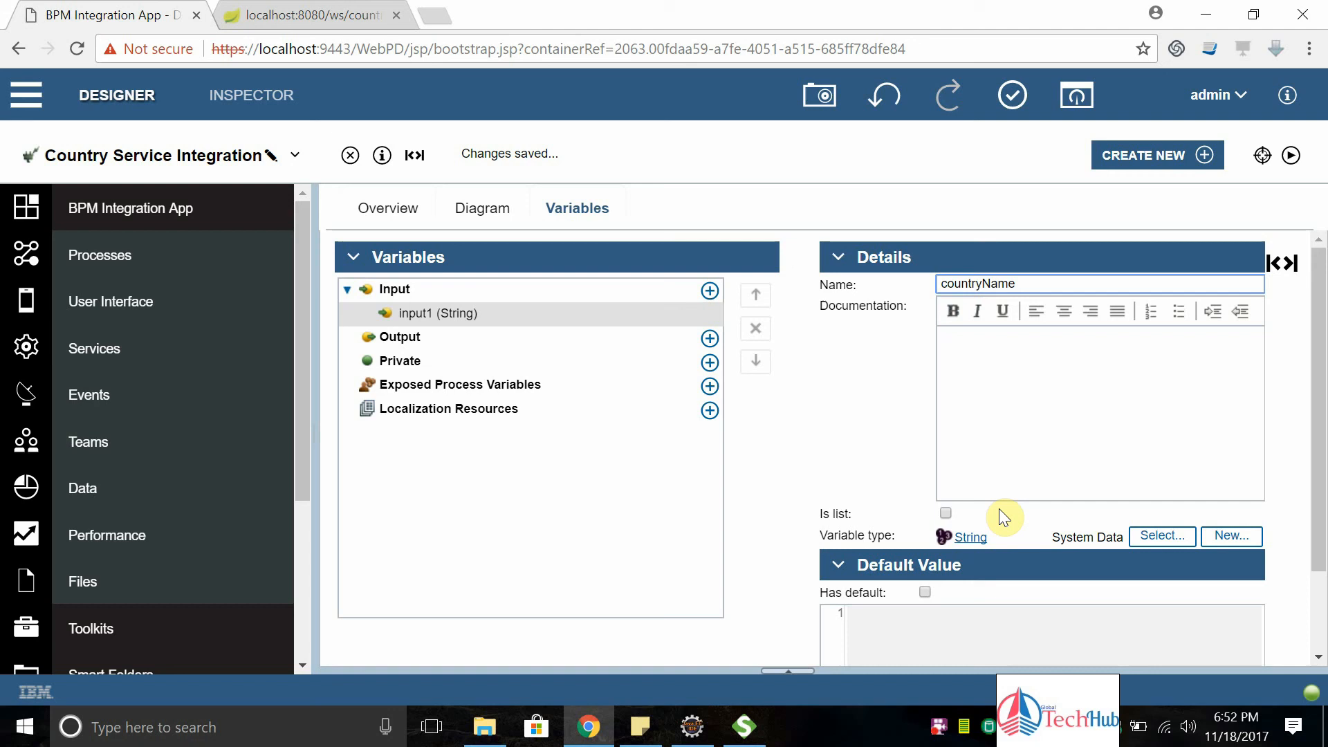
left_click(719, 338)
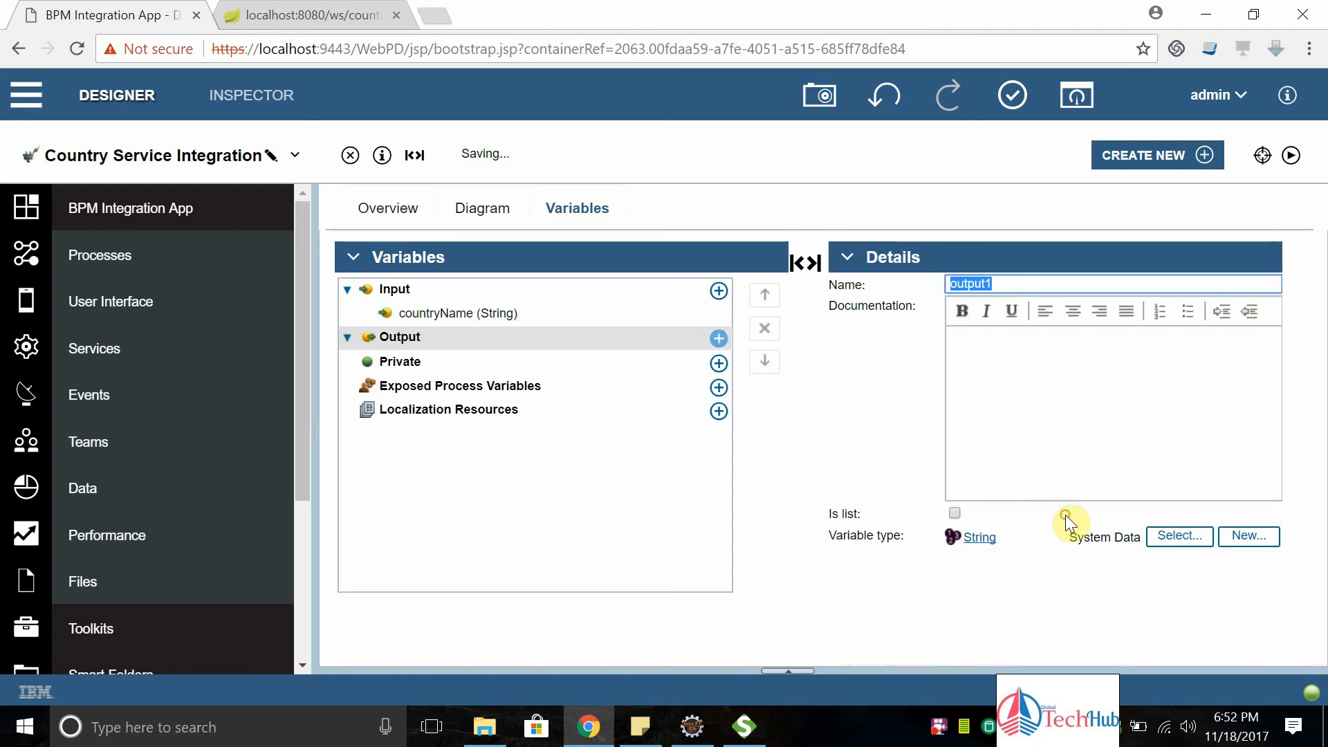
type("count")
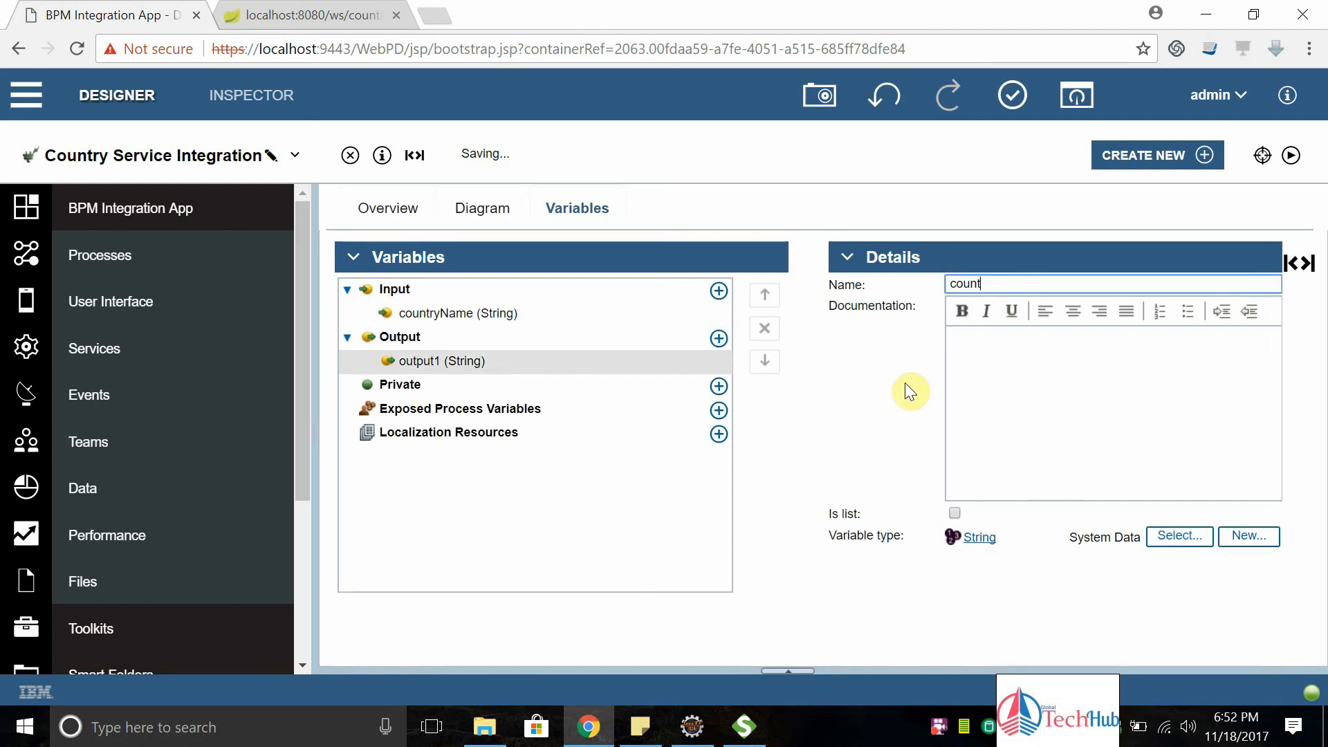
type("countryDetails")
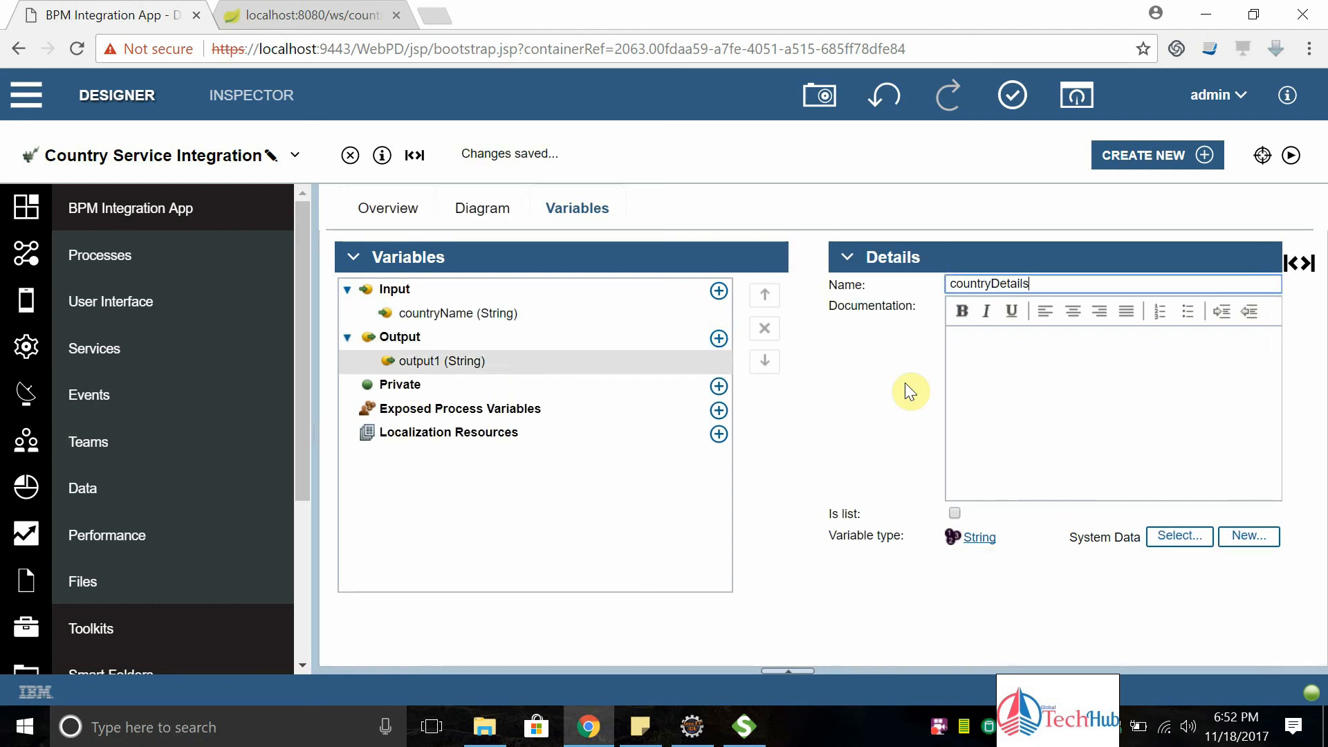
left_click(1179, 535)
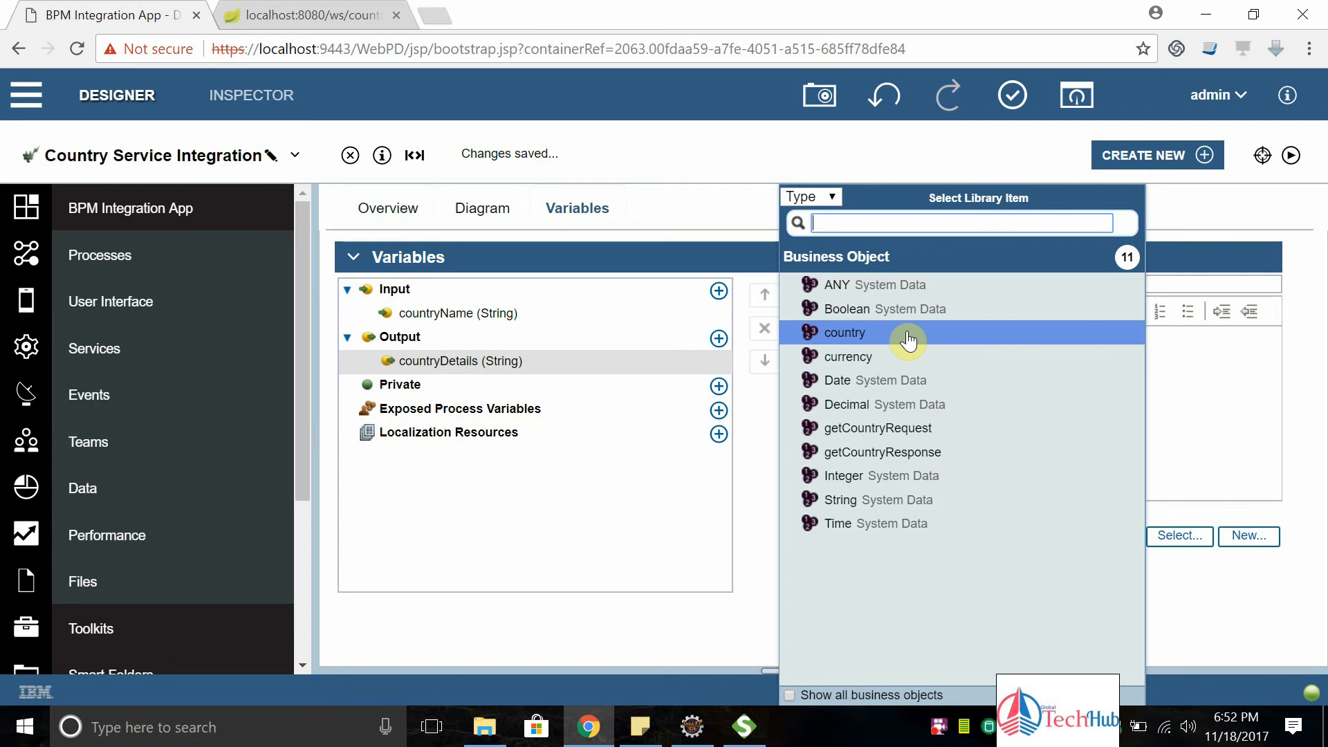
left_click(842, 332)
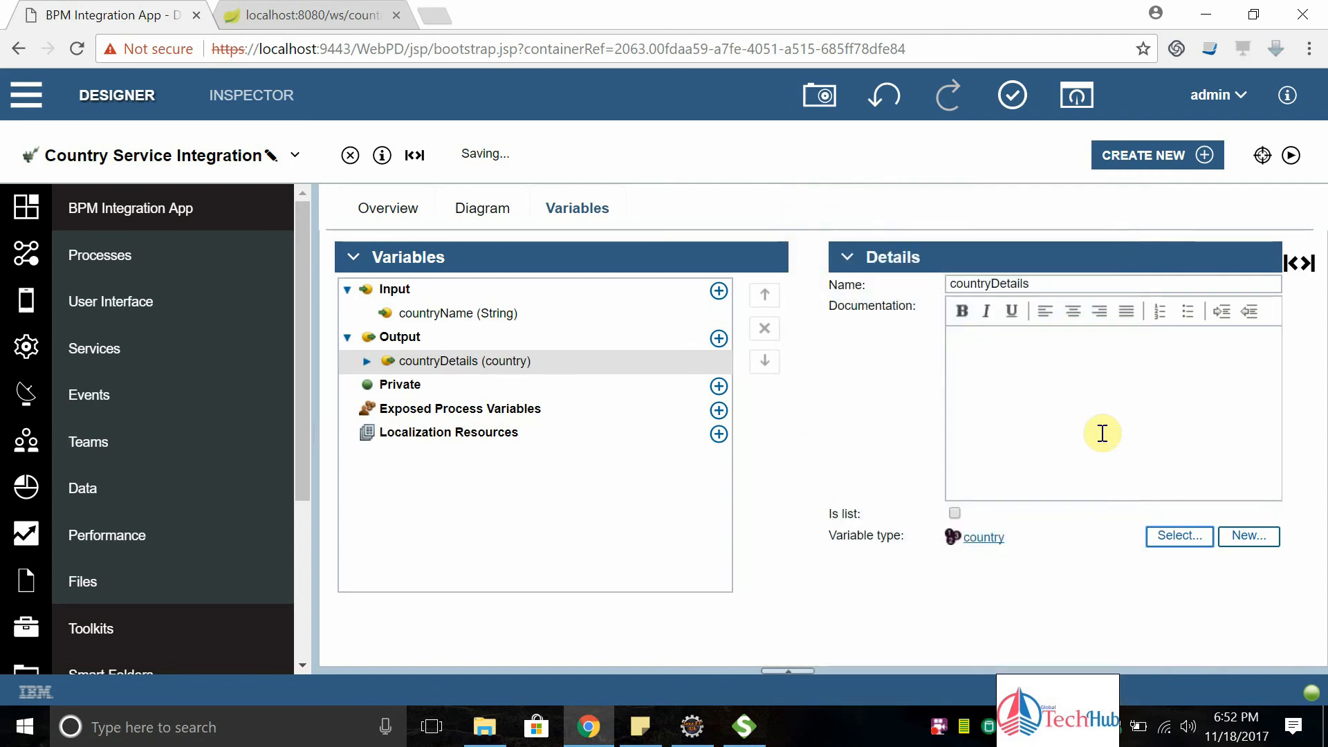
mouse_move(1013, 94)
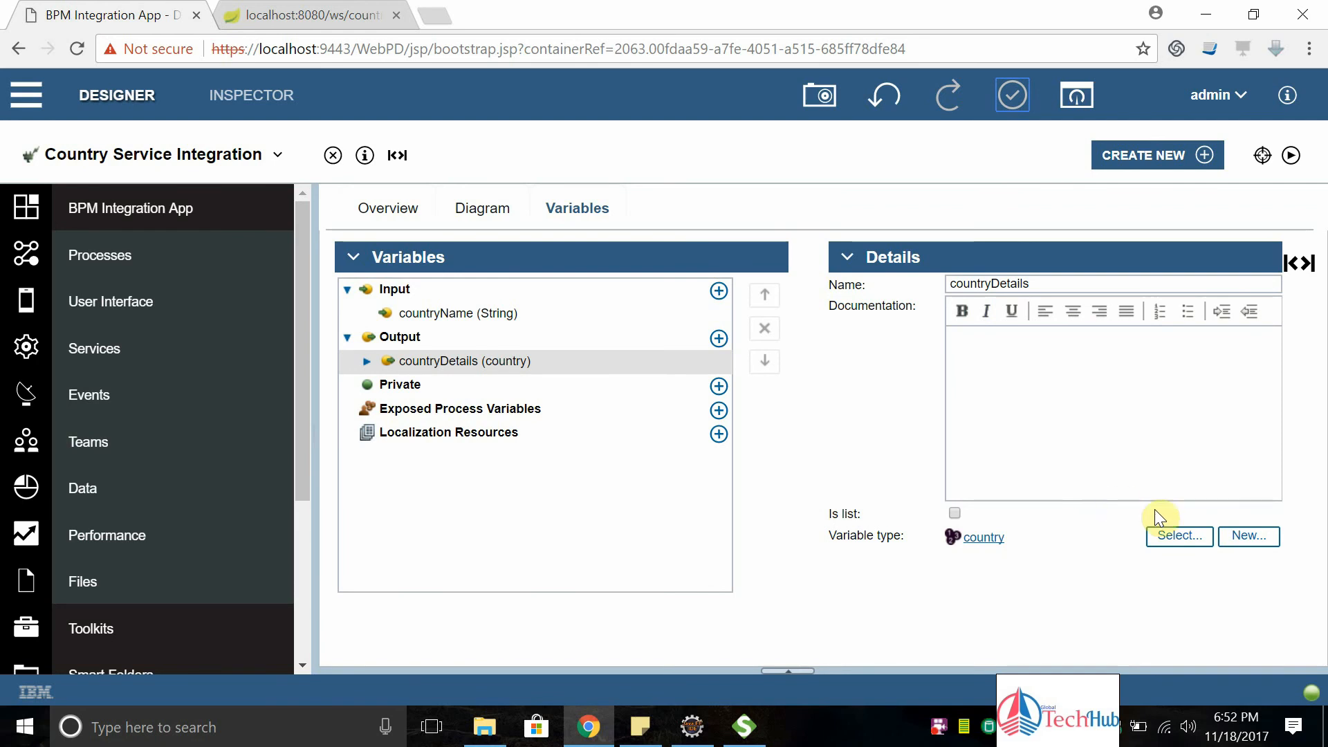
mouse_move(488, 220)
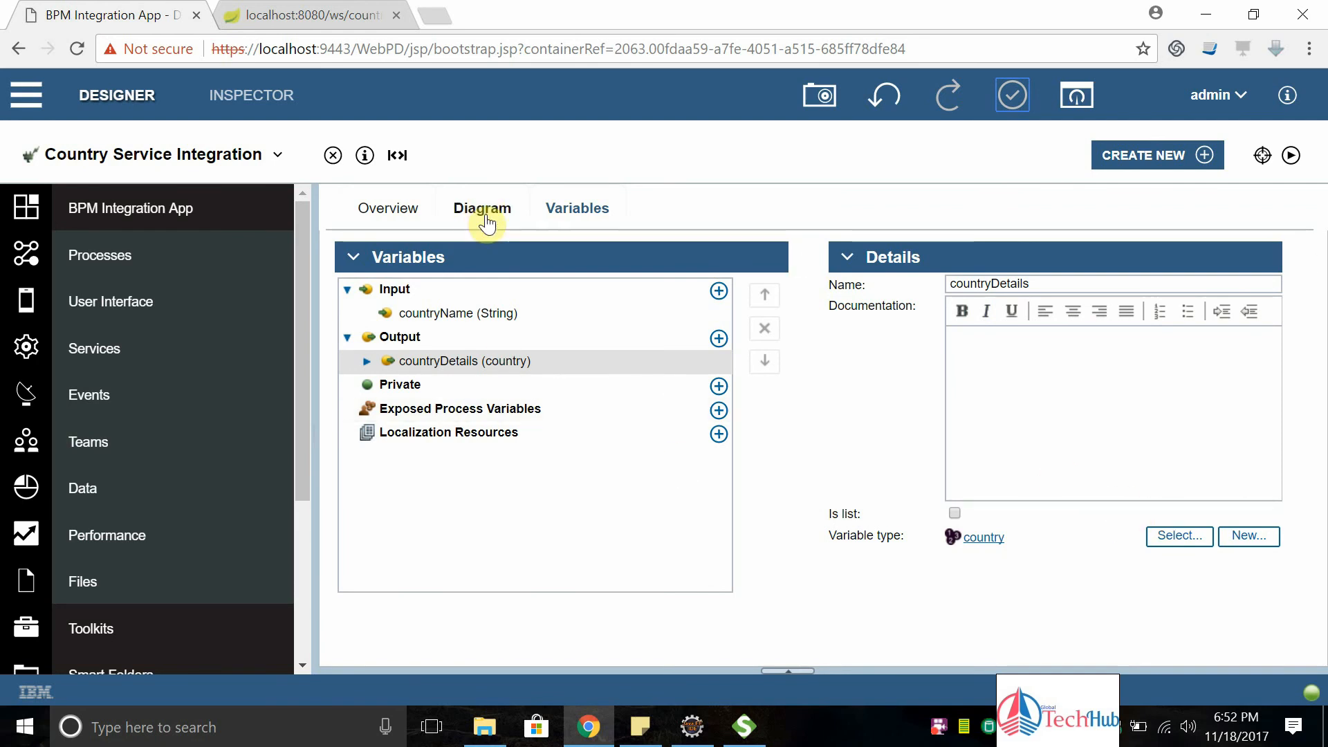
Map tw.local.countryName to the request name and the country output to tw.local.countryDetails
left_click(482, 208)
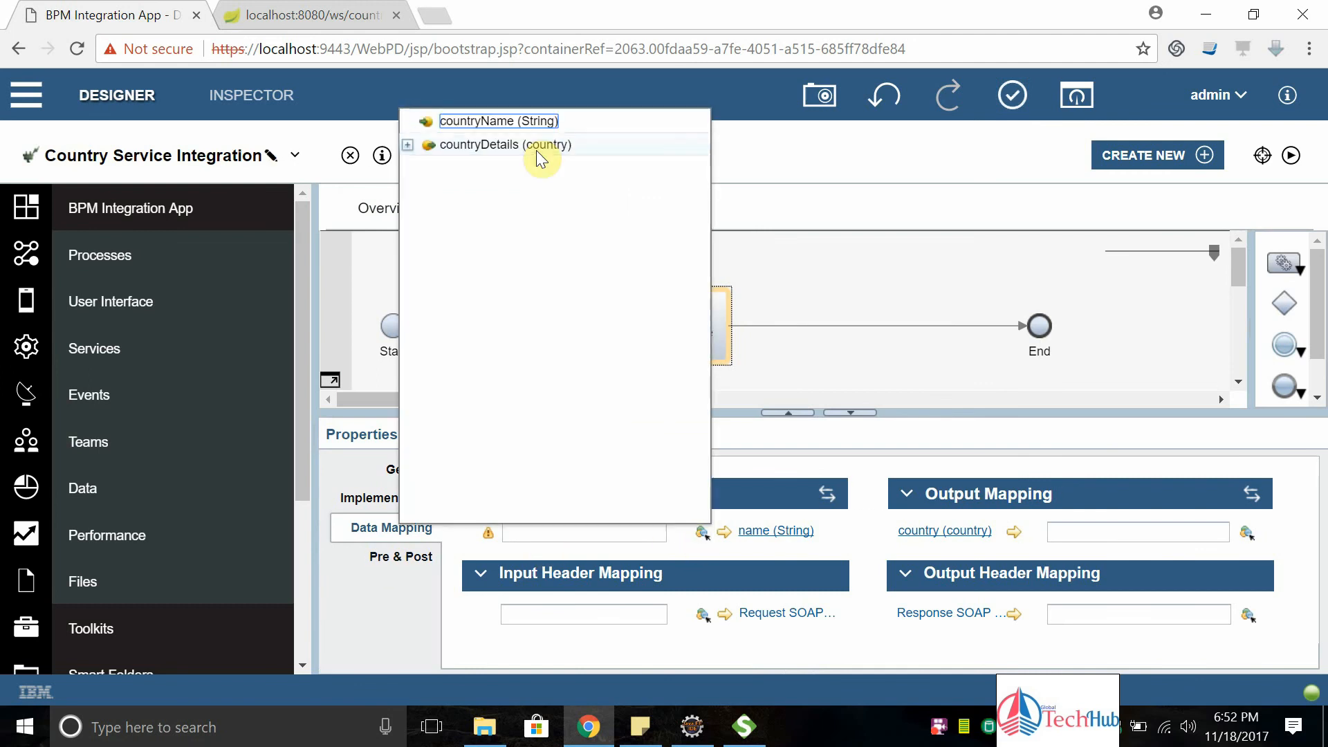
left_click(498, 122)
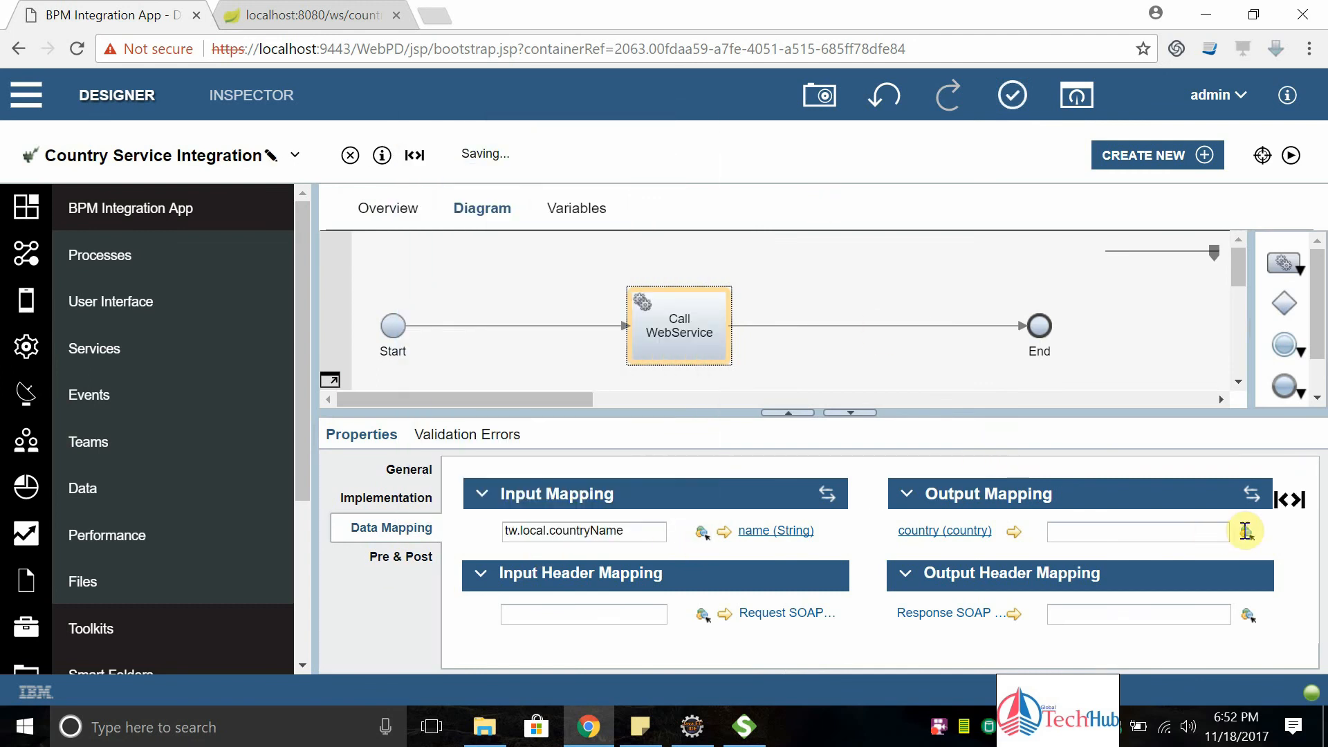
left_click(1137, 532)
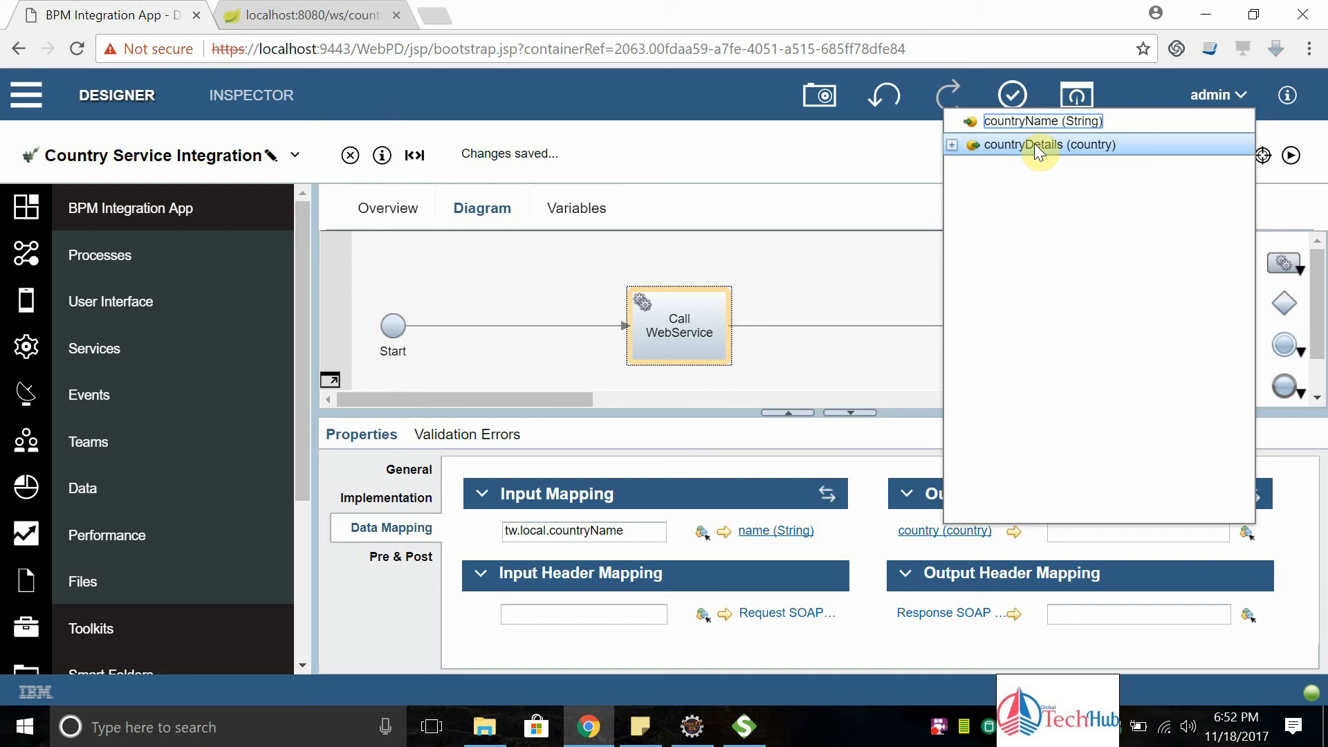
left_click(1036, 145)
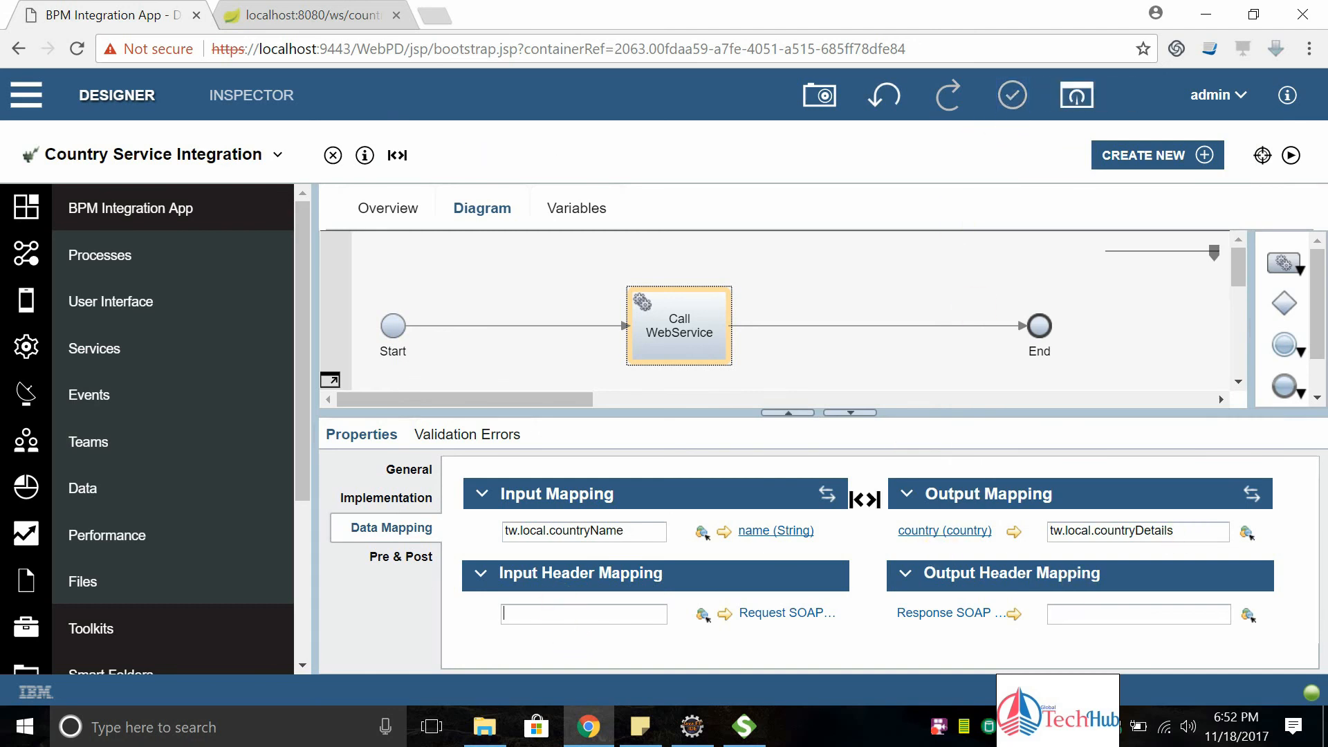
mouse_move(782, 623)
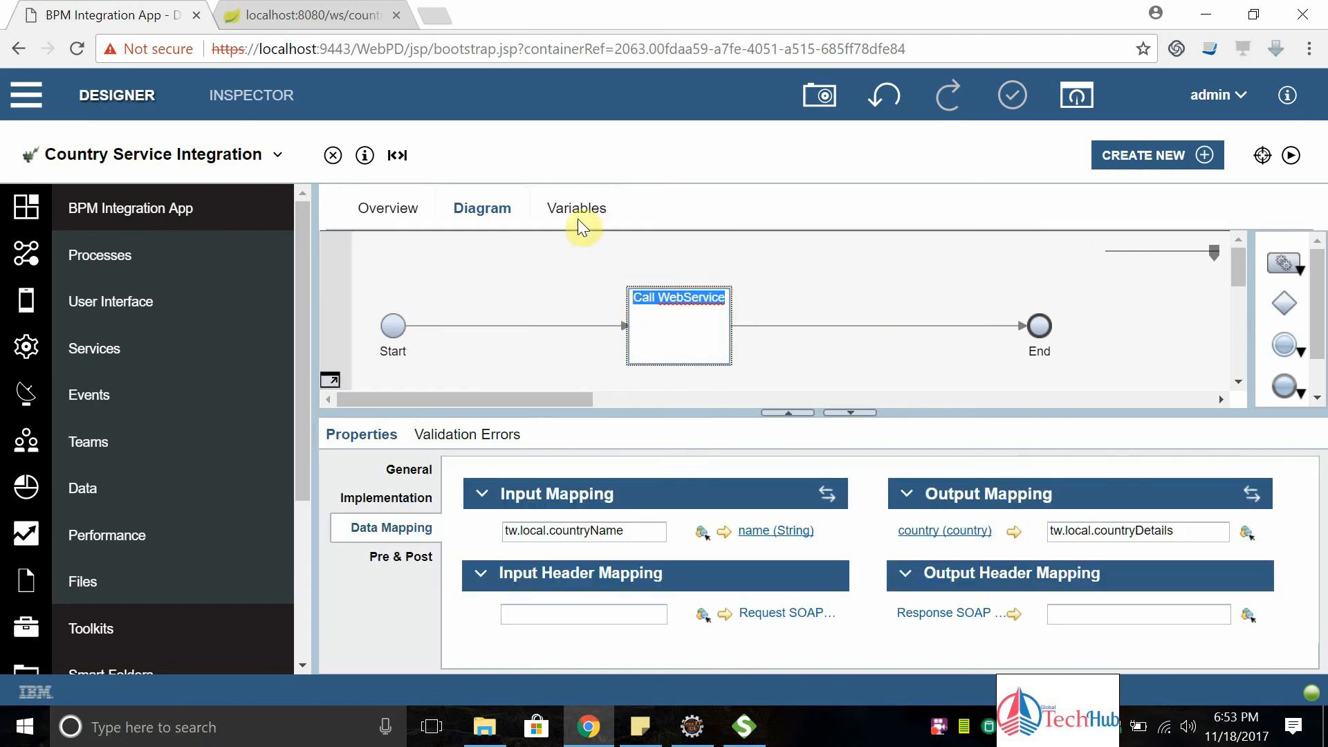
mouse_move(573, 215)
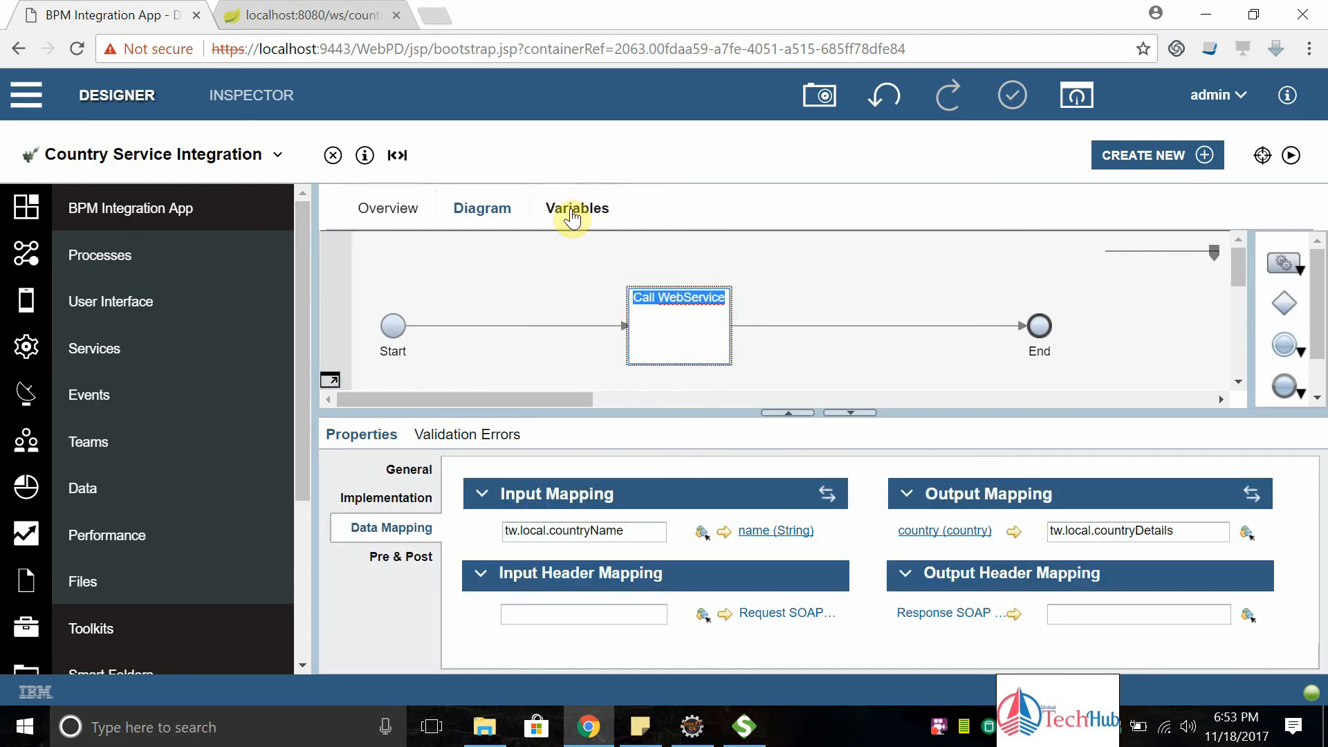
Give countryName a default value of "India" and return to the diagram
left_click(575, 208)
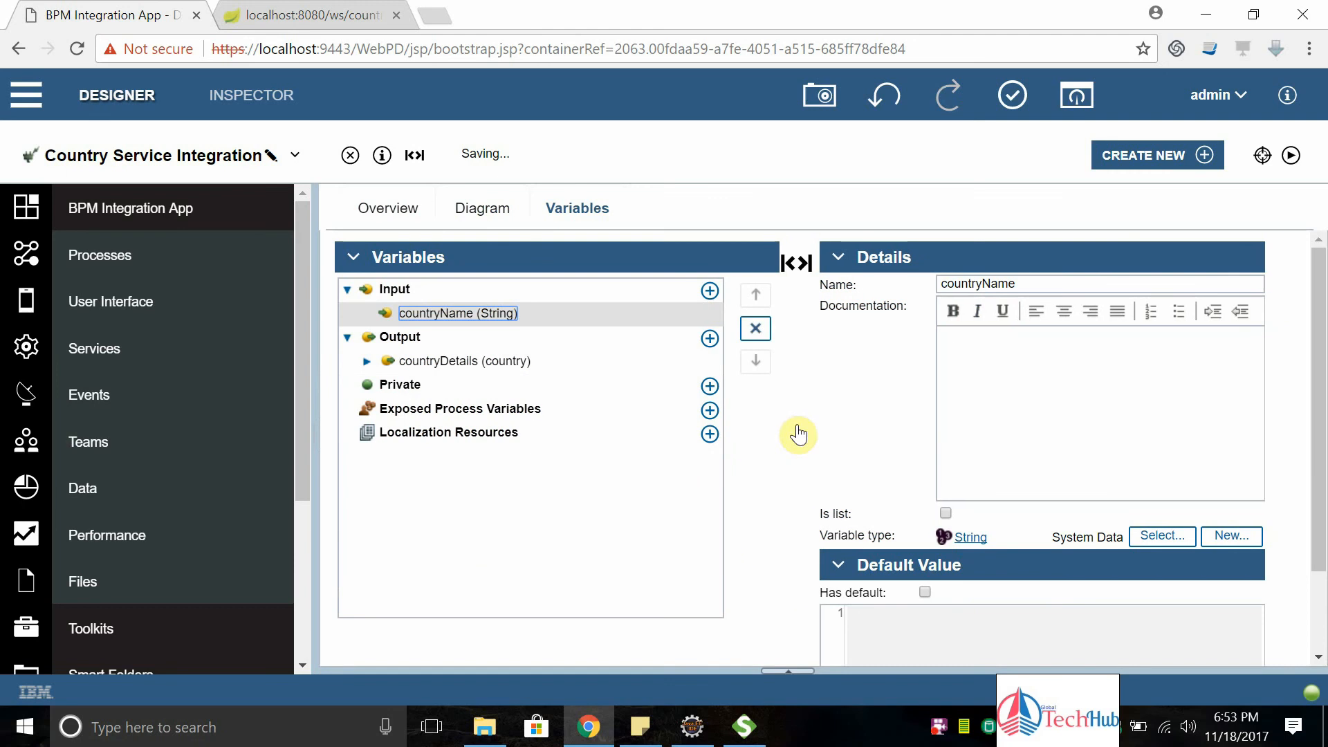
left_click(924, 592)
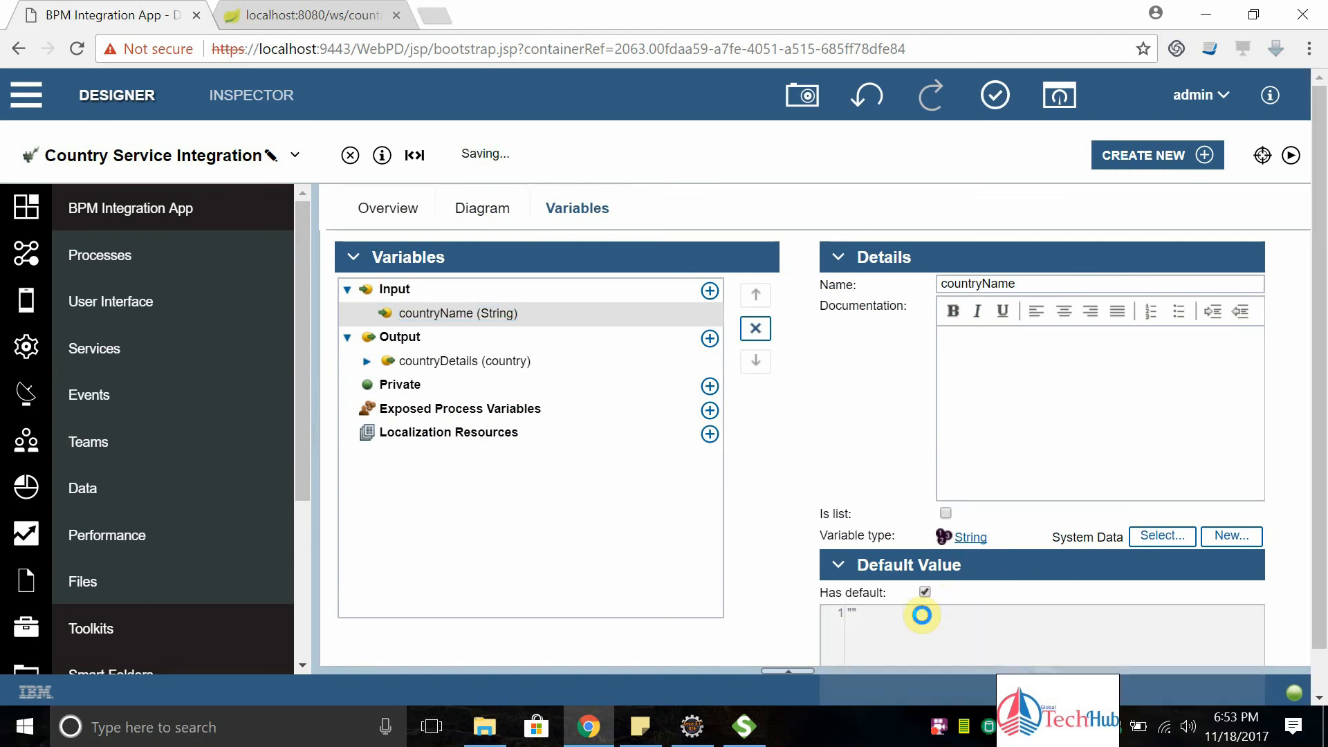
type("India")
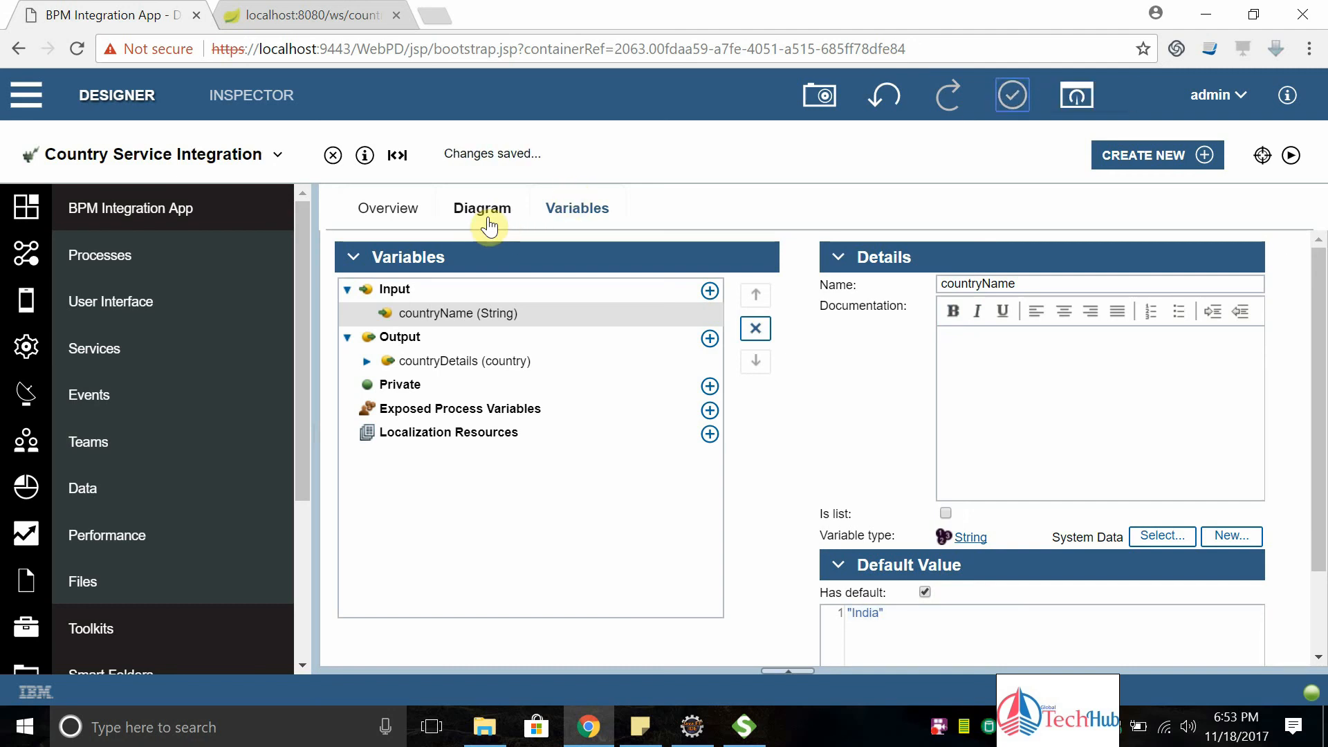
left_click(482, 207)
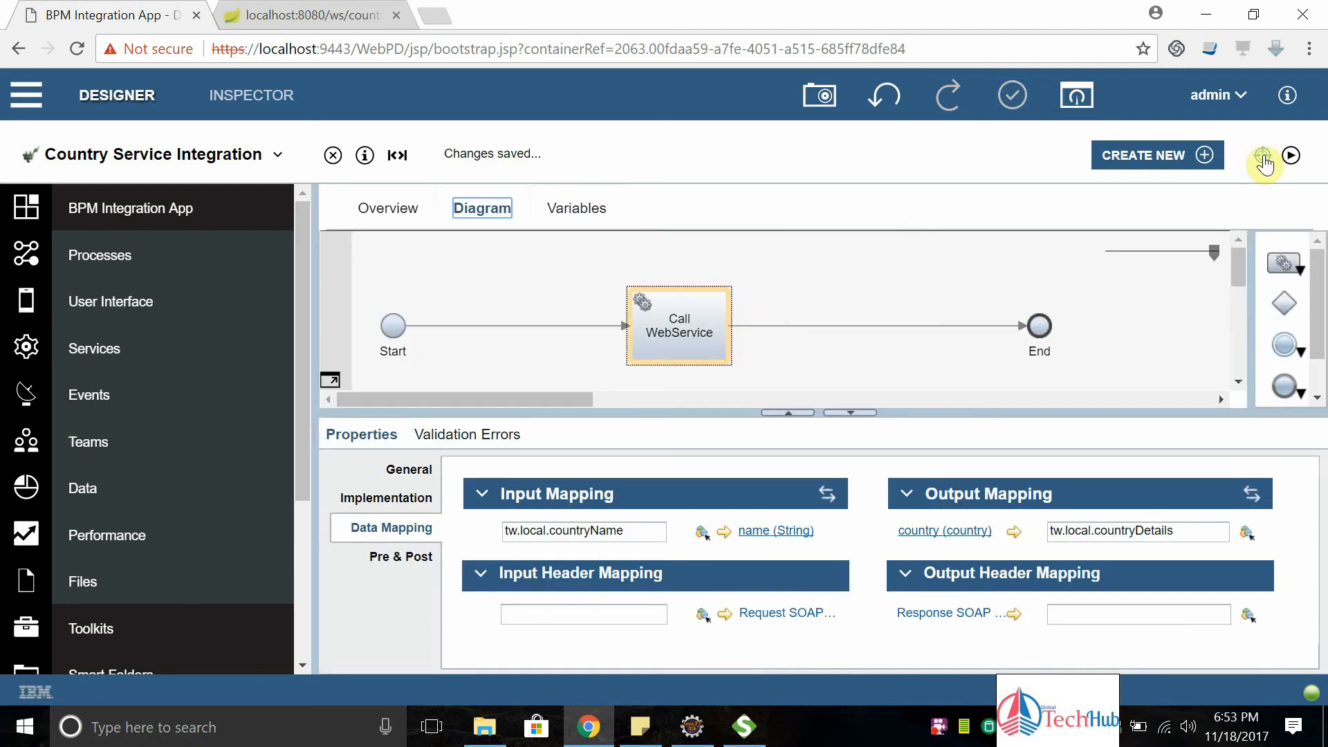
mouse_move(1262, 154)
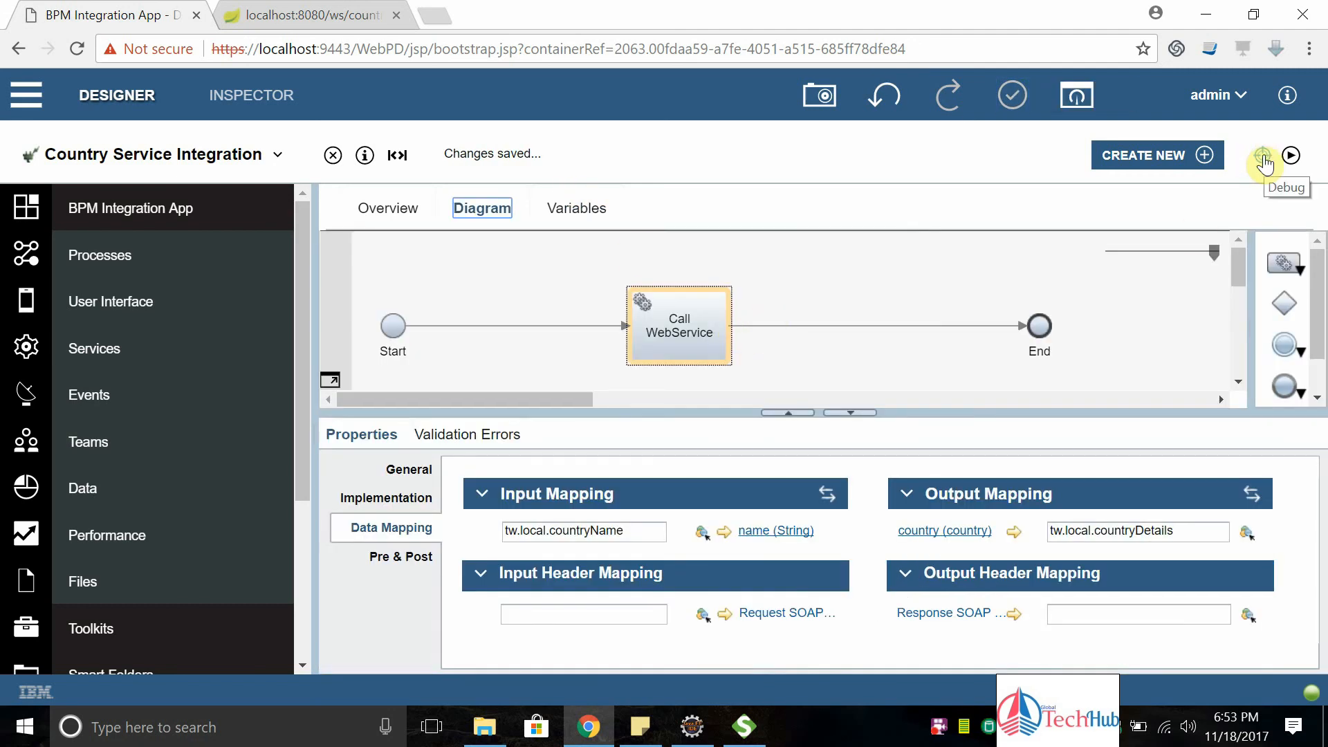
Debug the service and expand countryDetails to see capital Delhi, currency INR and population 1,344,771,955
left_click(1262, 155)
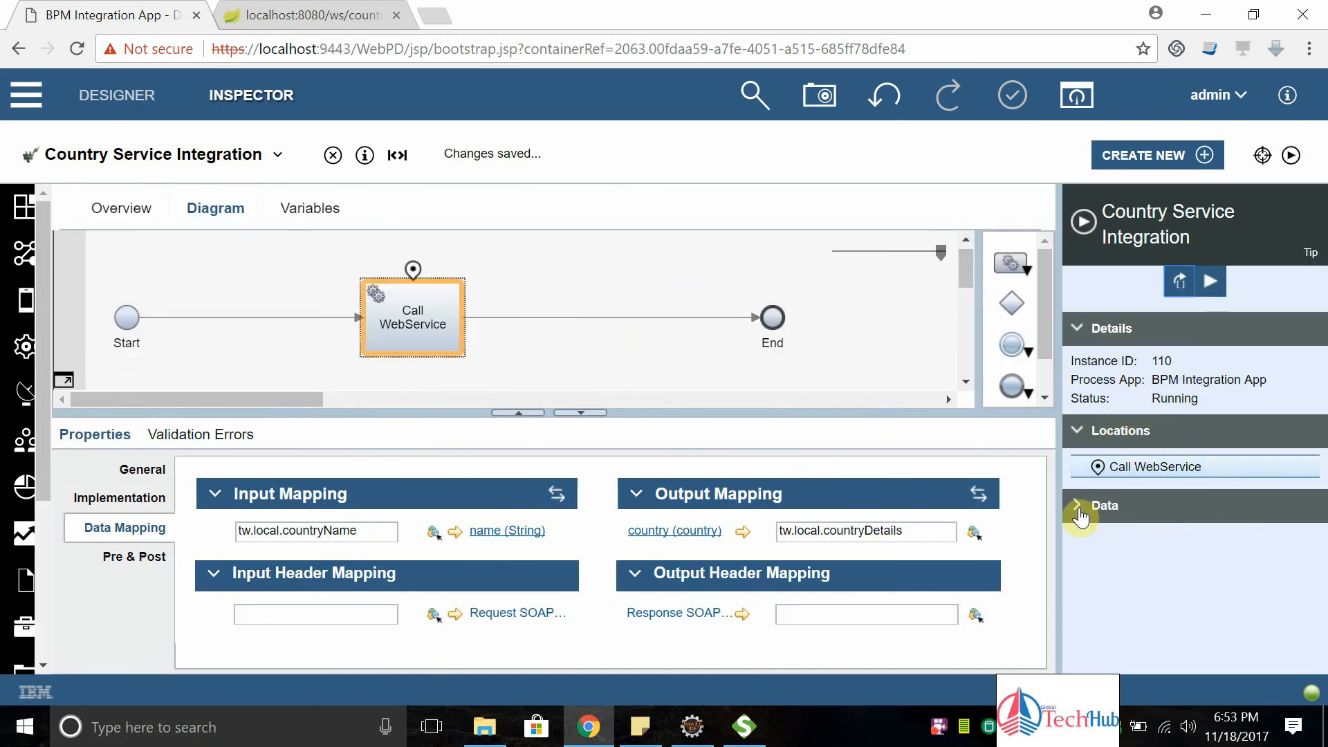
left_click(1077, 506)
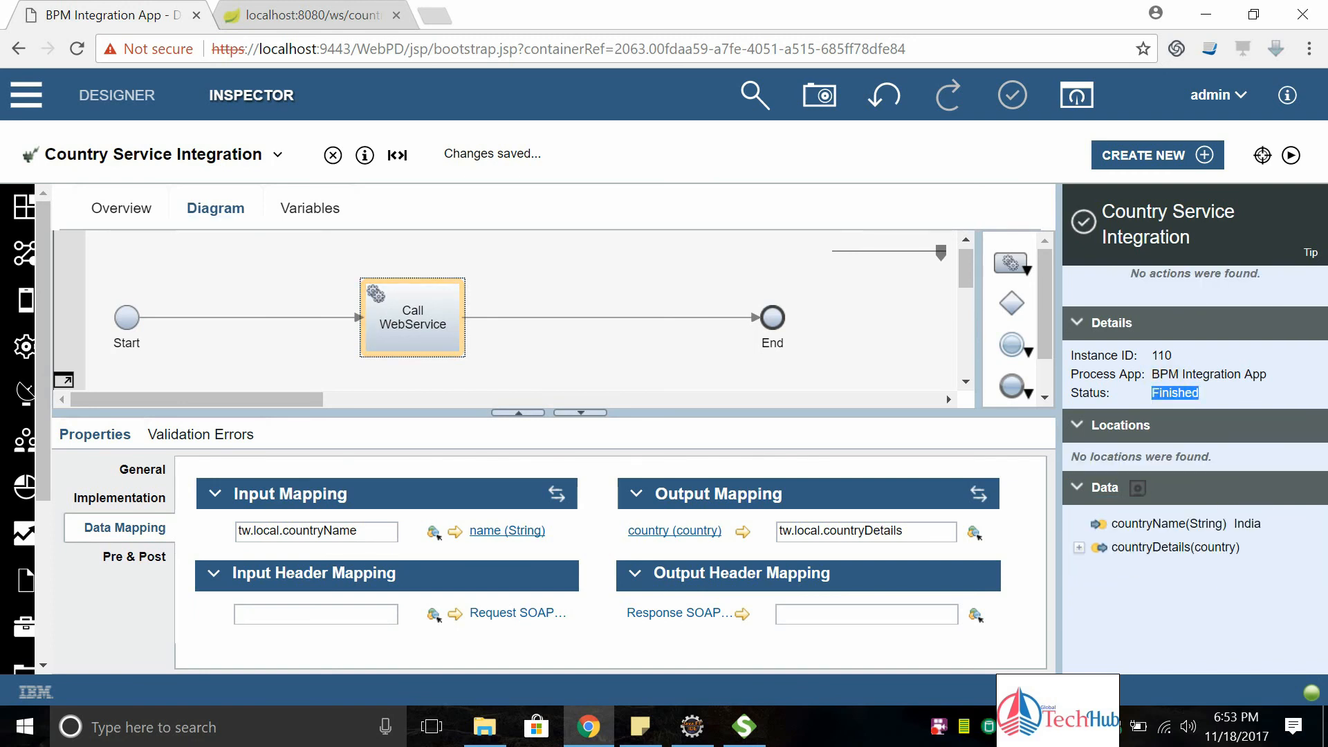
left_click(1079, 546)
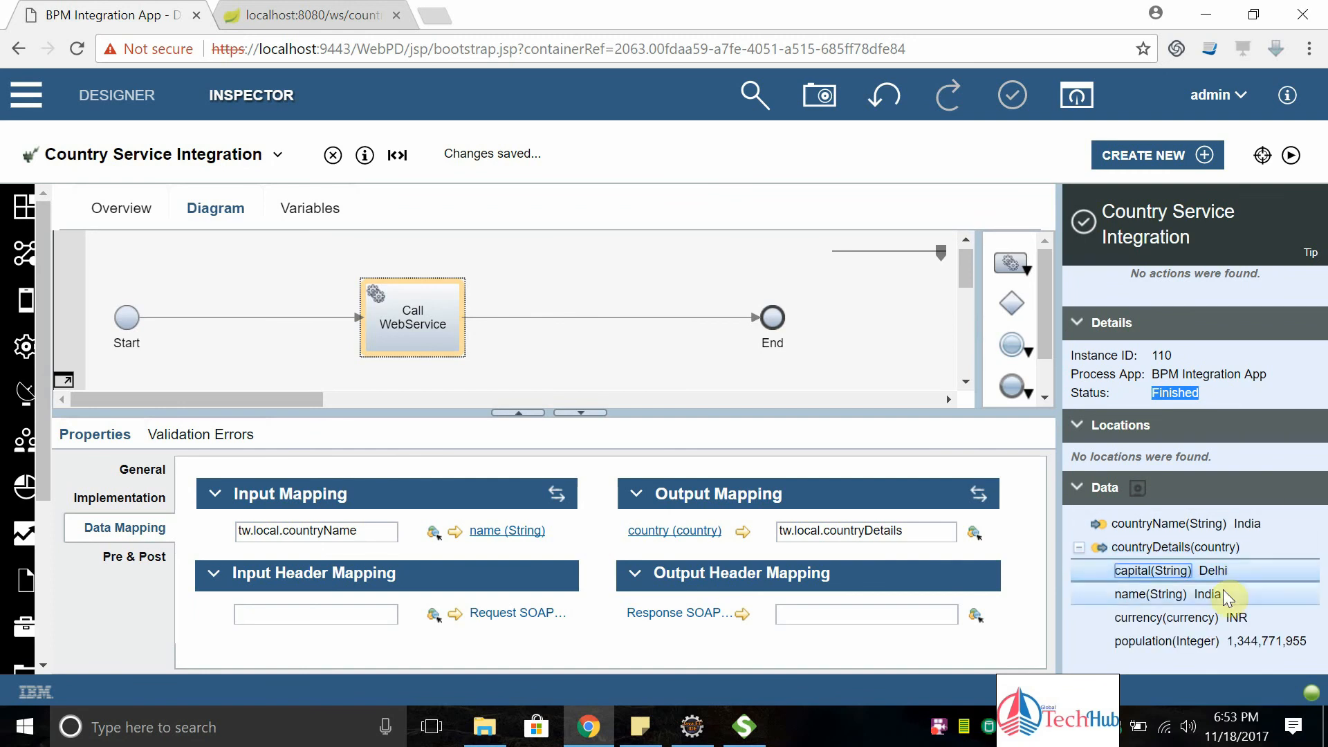
left_click(1166, 617)
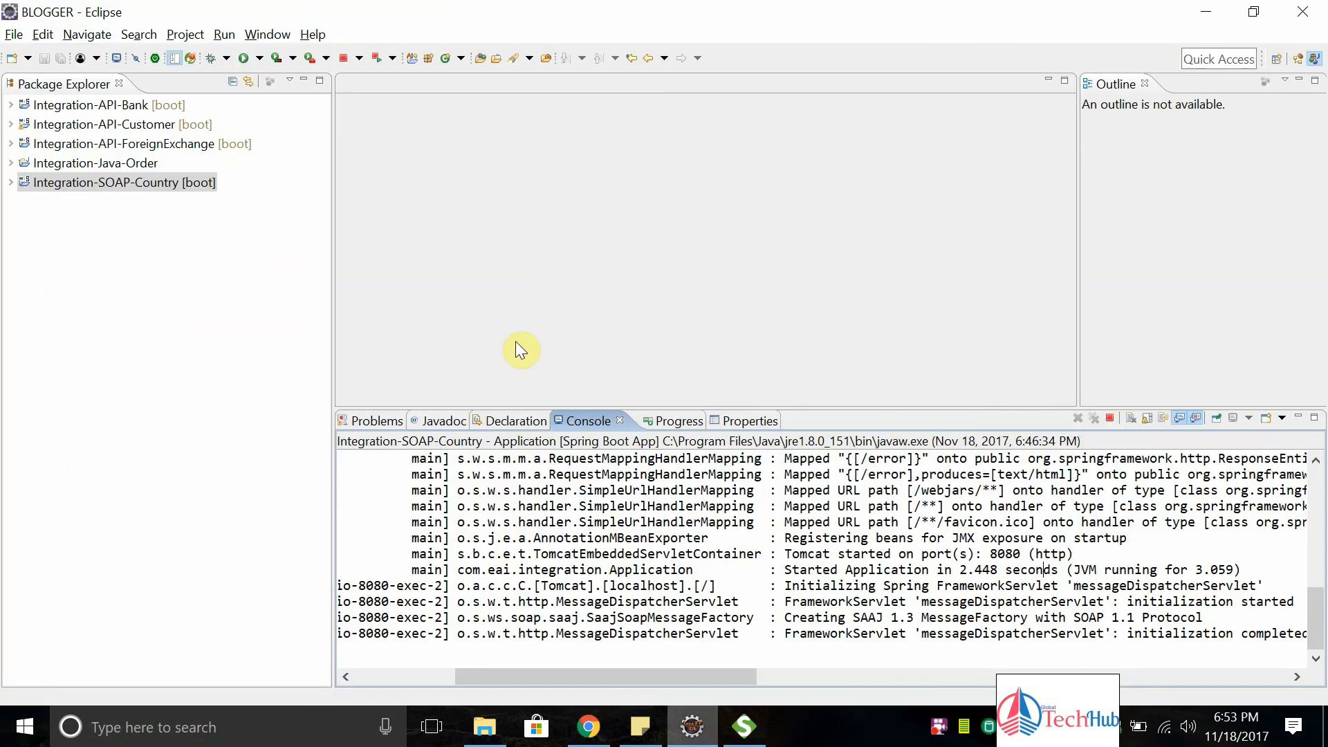
mouse_move(15, 188)
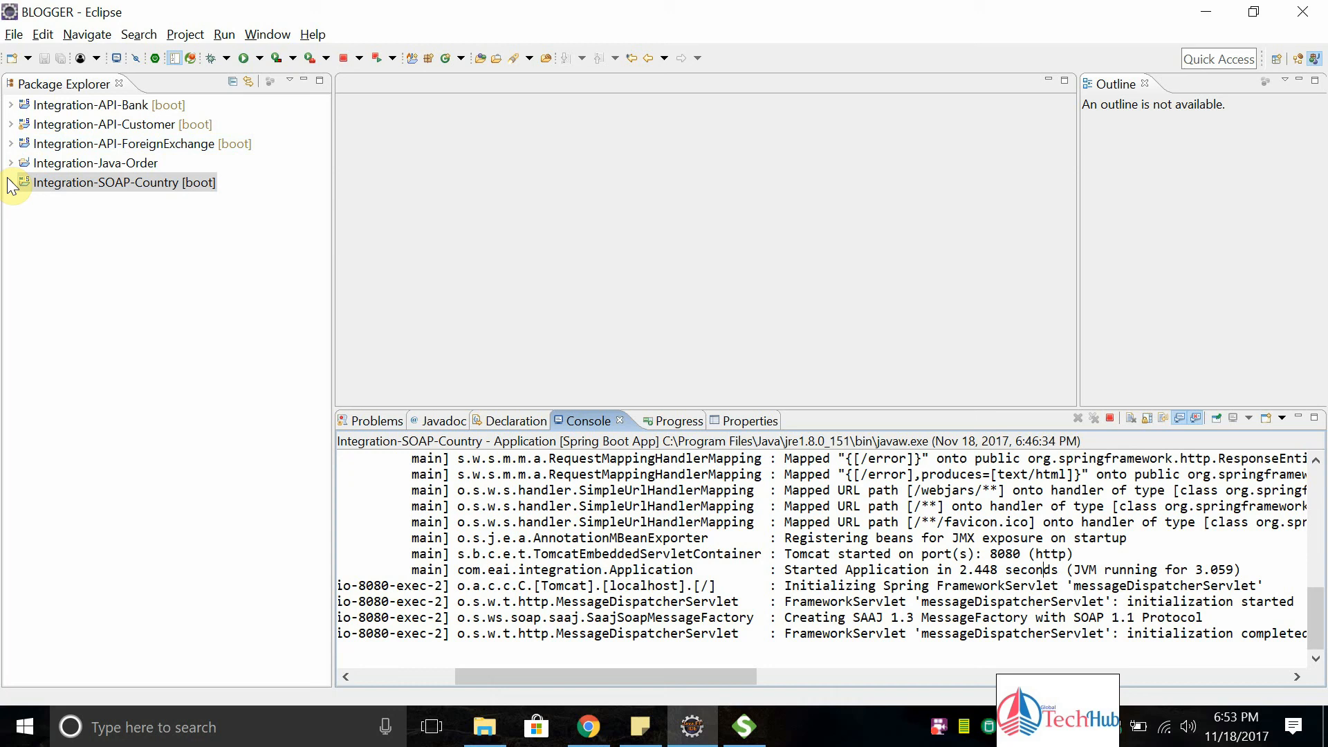
Expand the Integration-SOAP-Country project and open CountryRepository.java
left_click(8, 184)
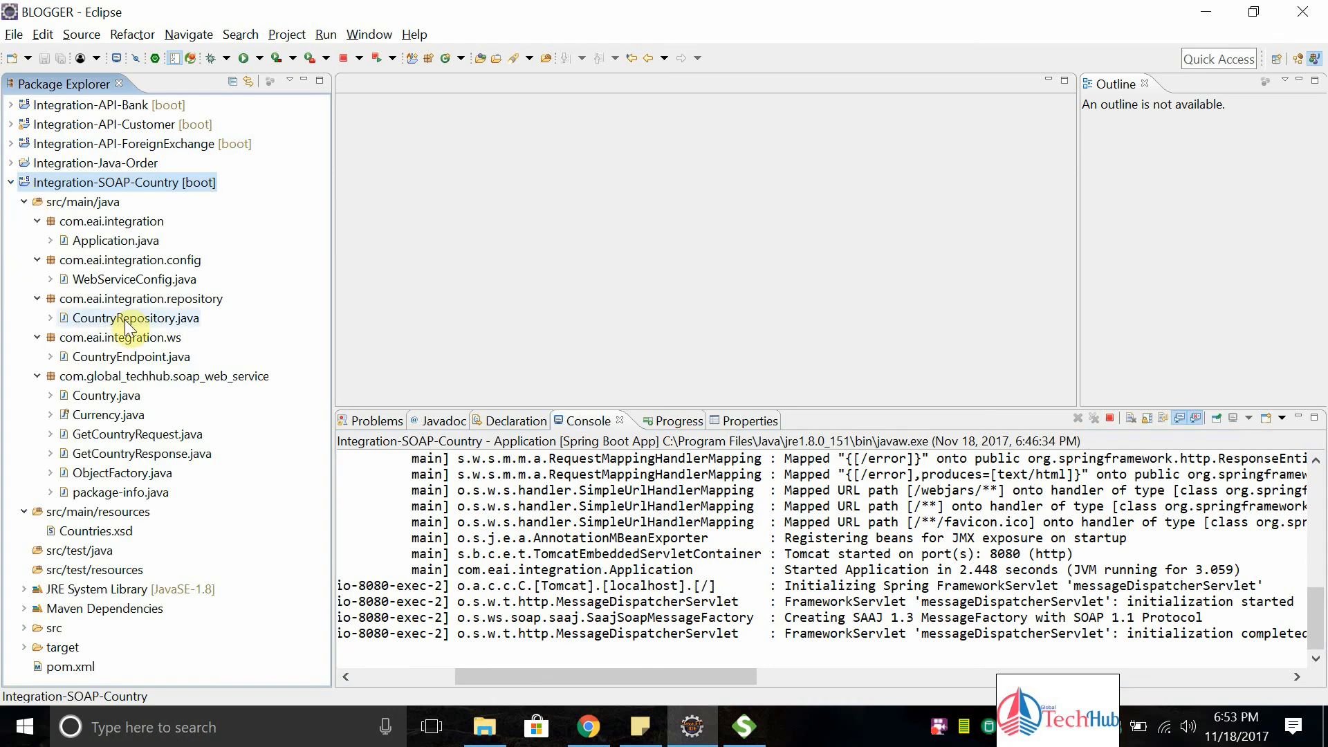
double_click(129, 318)
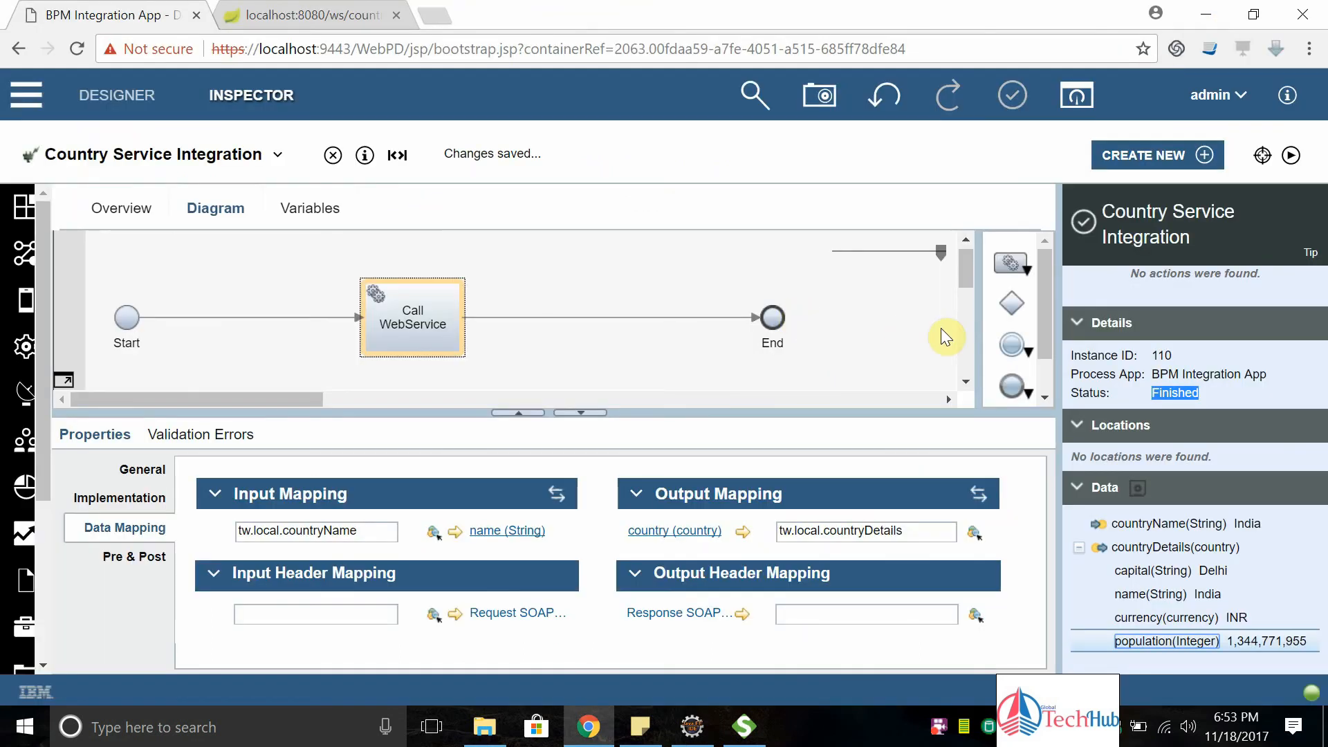
mouse_move(640, 249)
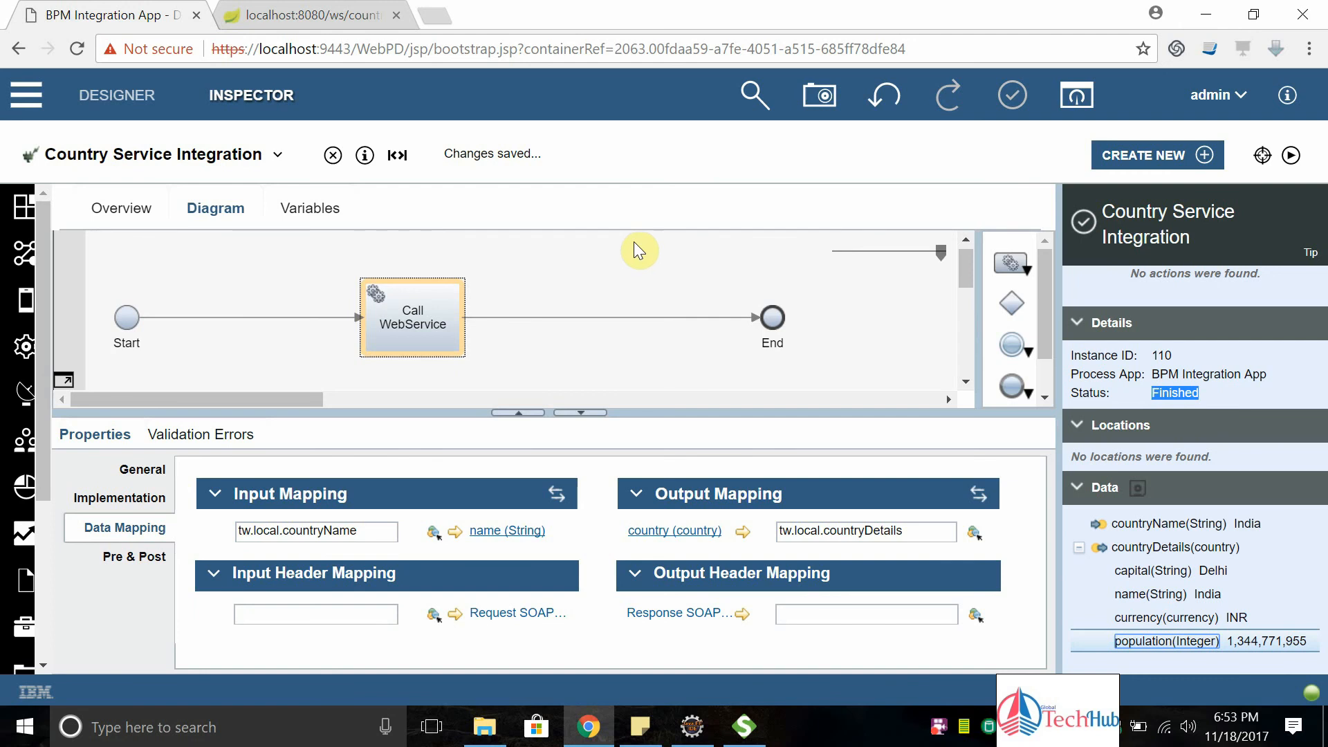
Revisit countryName's "India" default in Variables, then return to the diagram
left_click(310, 208)
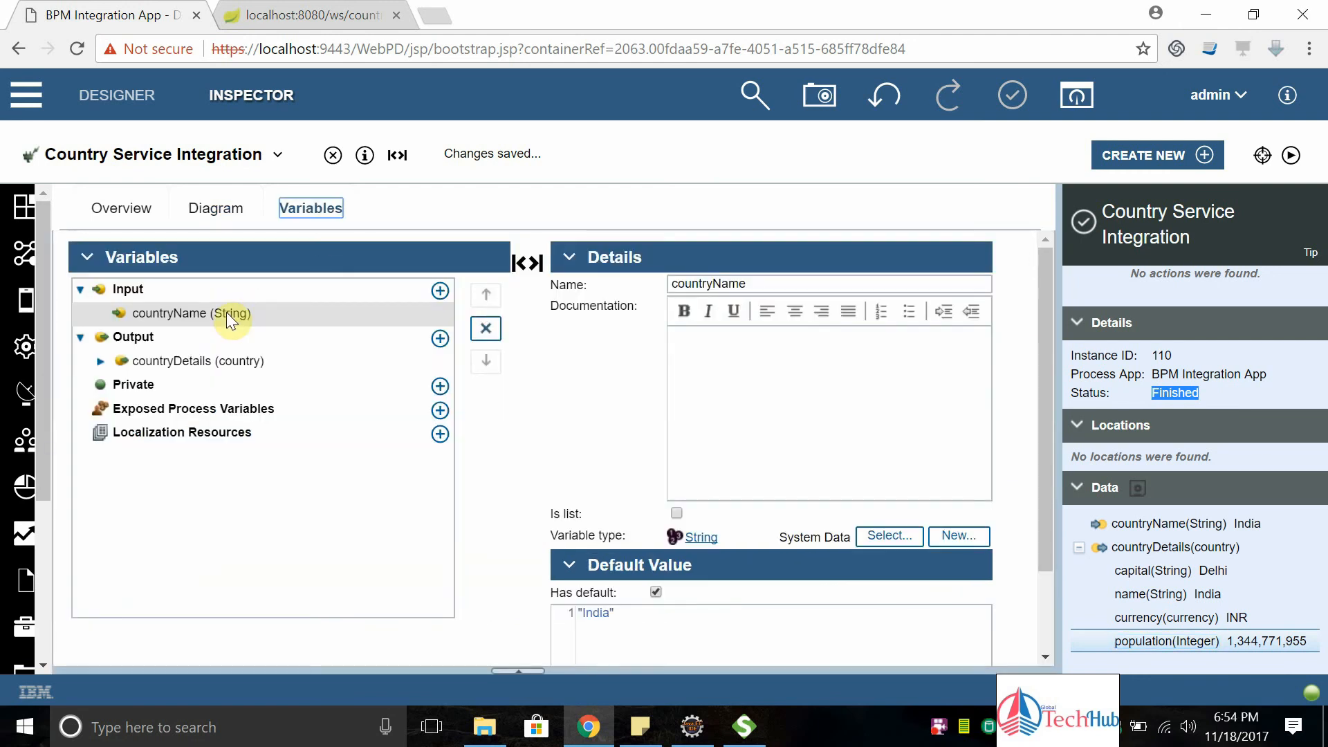
double_click(596, 613)
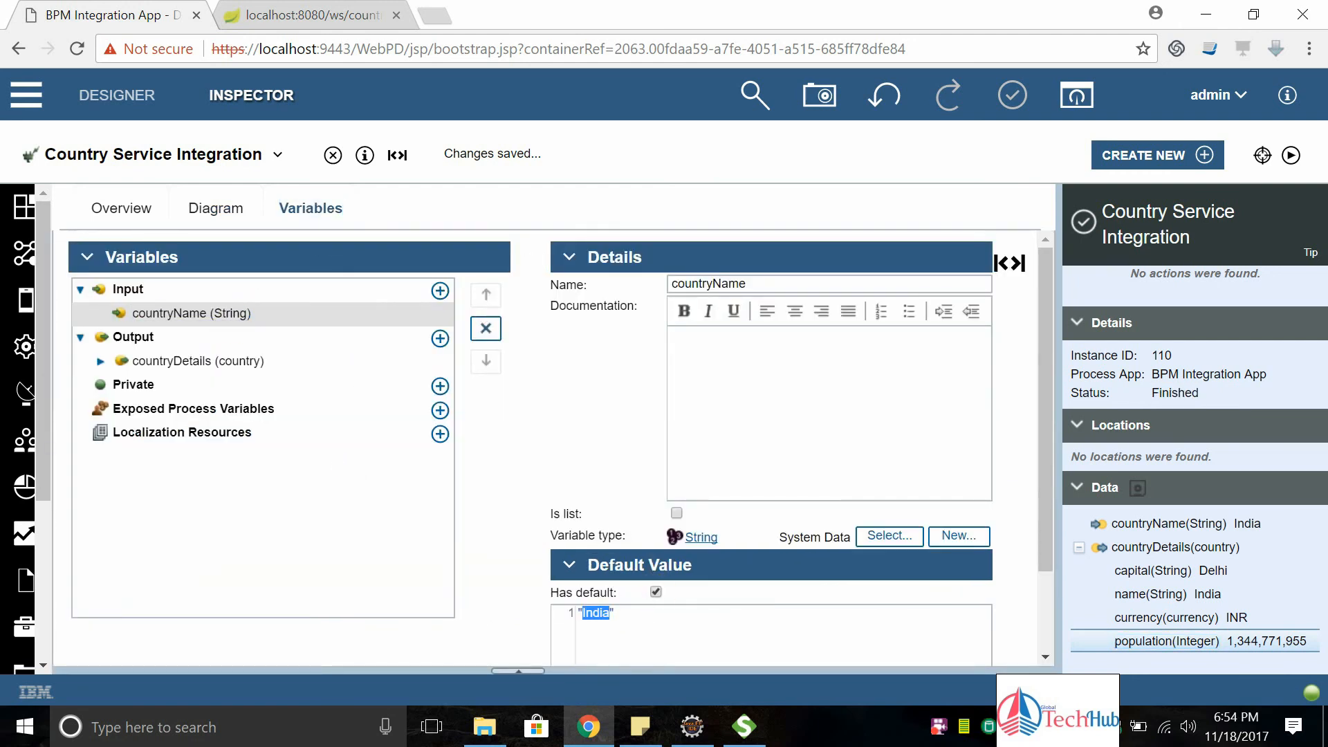
left_click(214, 208)
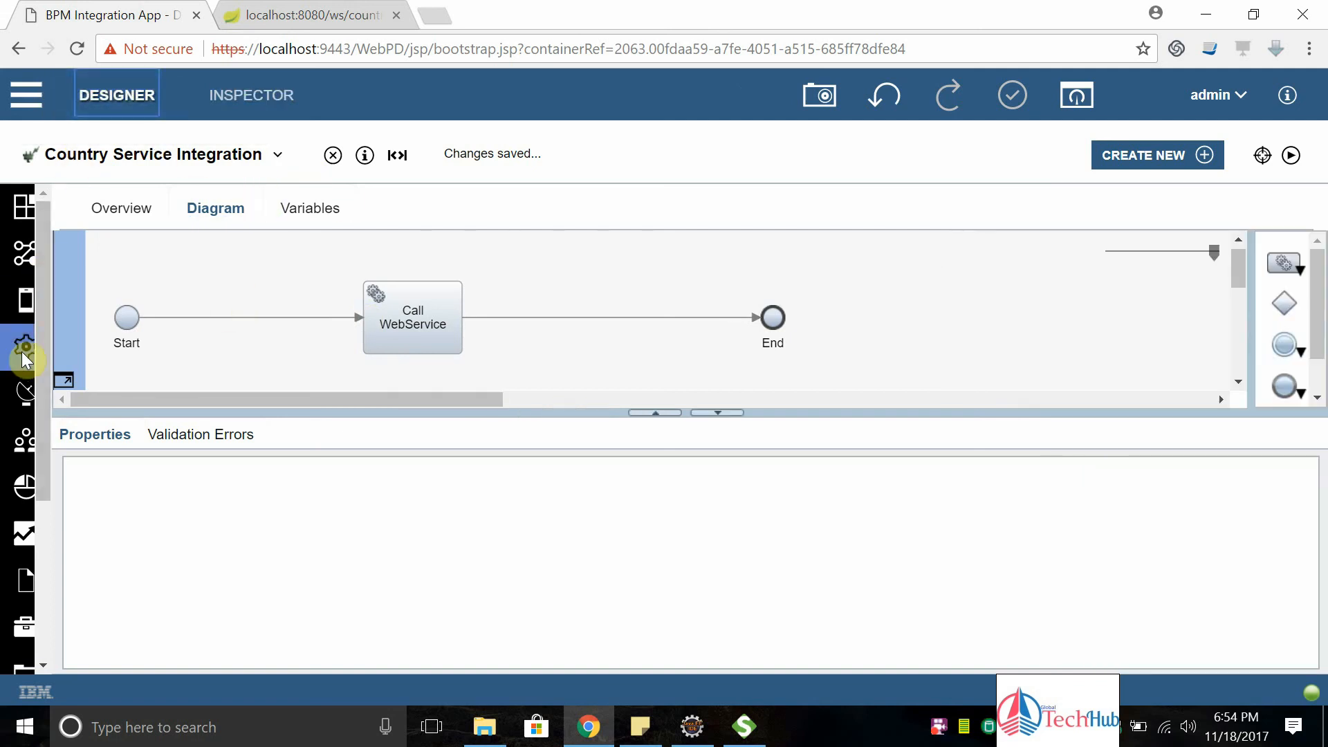
Return to Designer with the library panel listing Processes, Services, Data and other categories
left_click(23, 343)
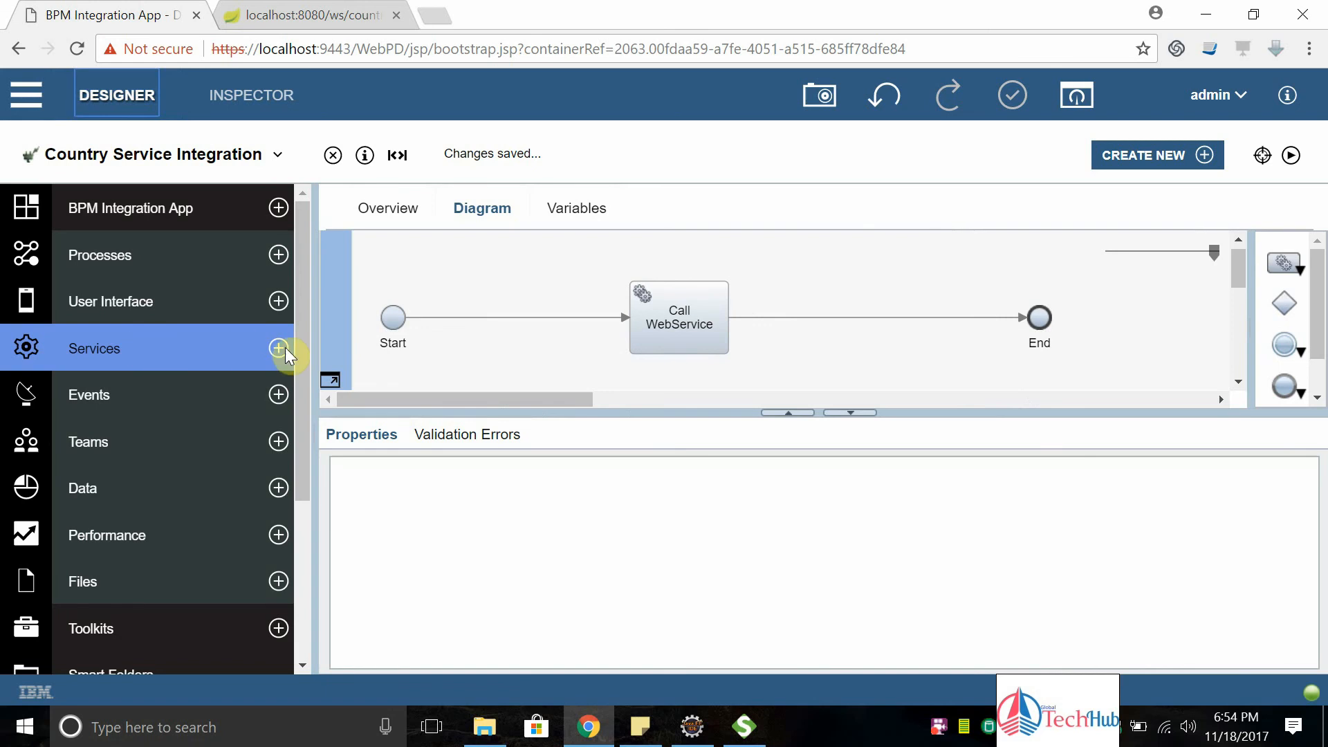
mouse_move(278, 361)
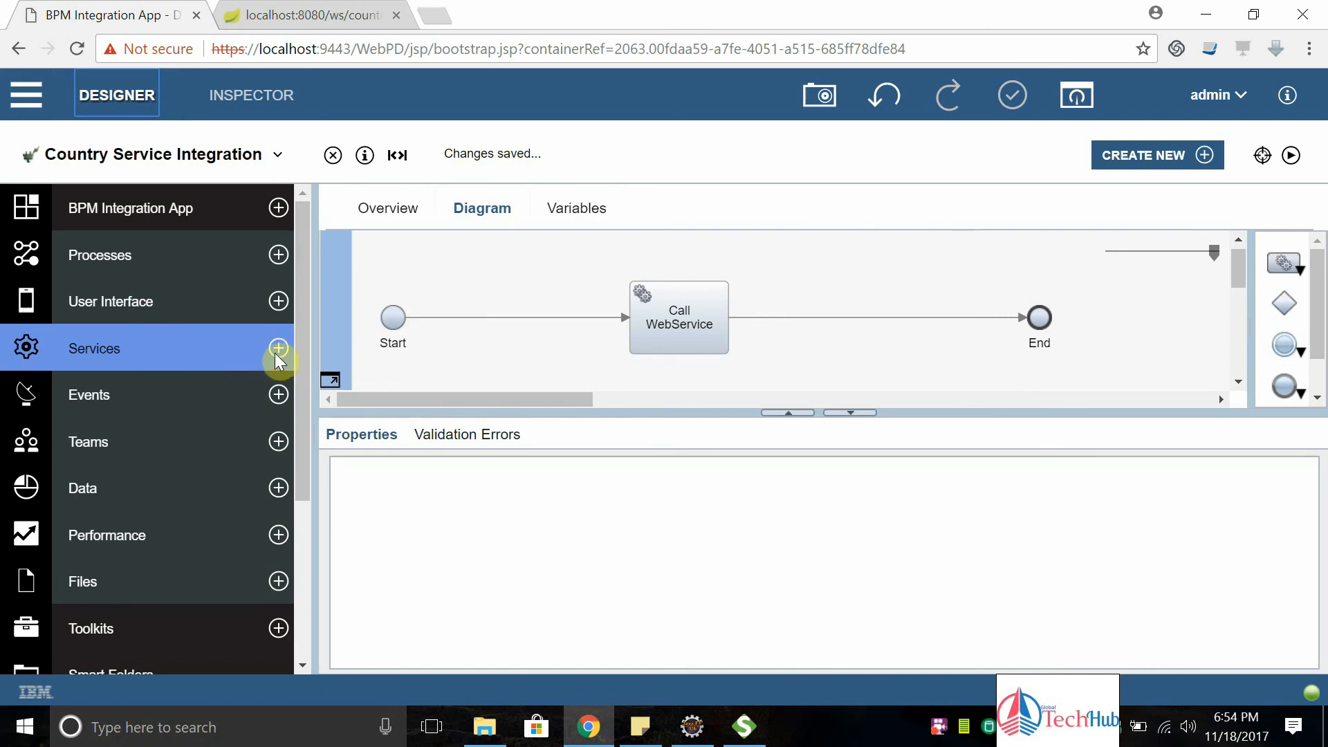